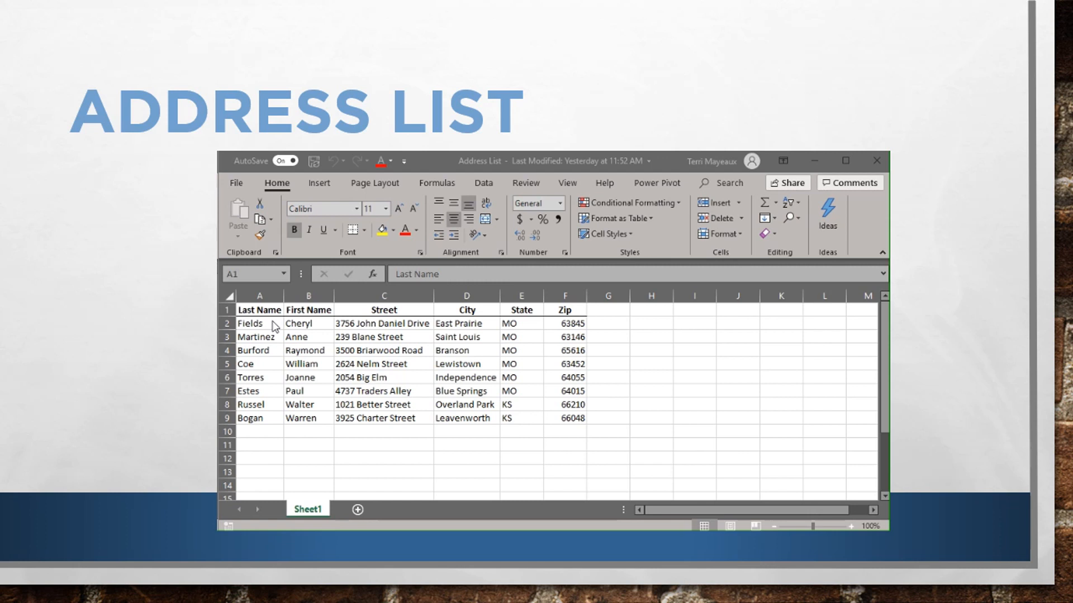
mouse_move(340, 325)
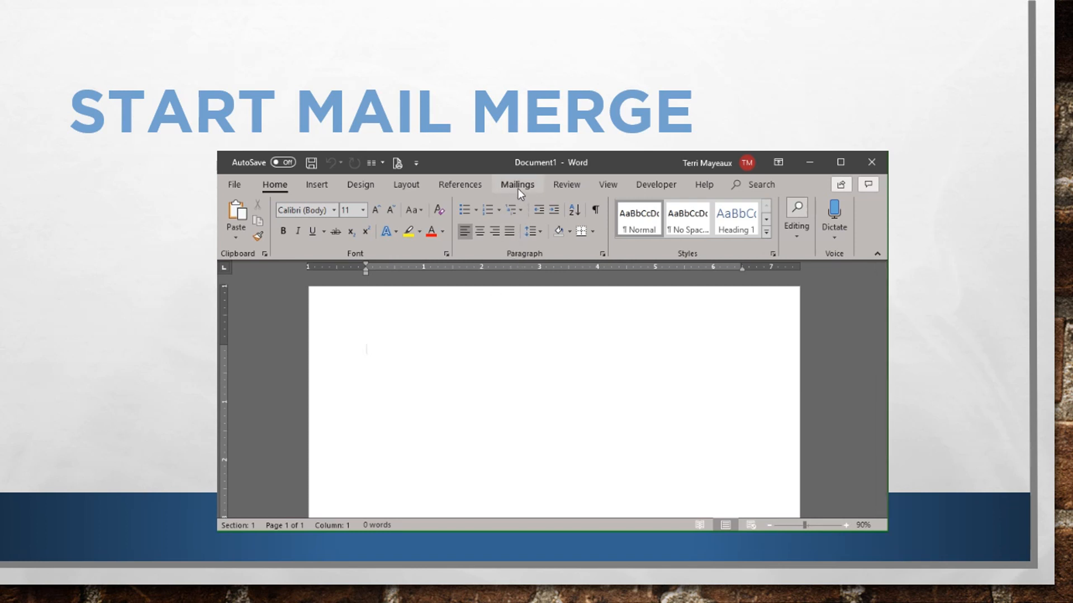
- List the mail merge document types from the Mailings Start Mail Merge menu
left_click(517, 184)
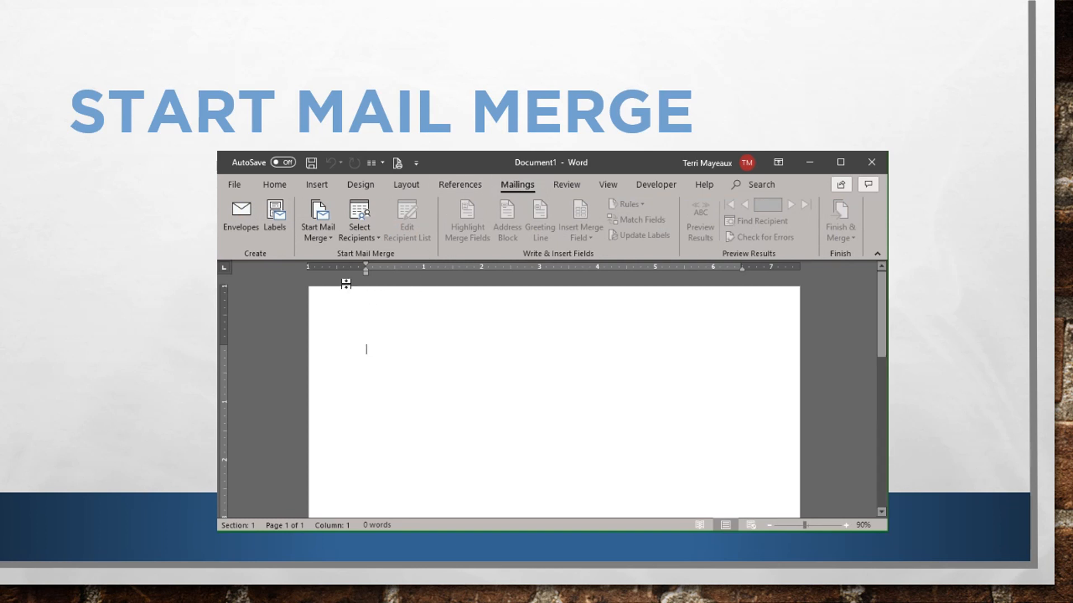
mouse_move(347, 283)
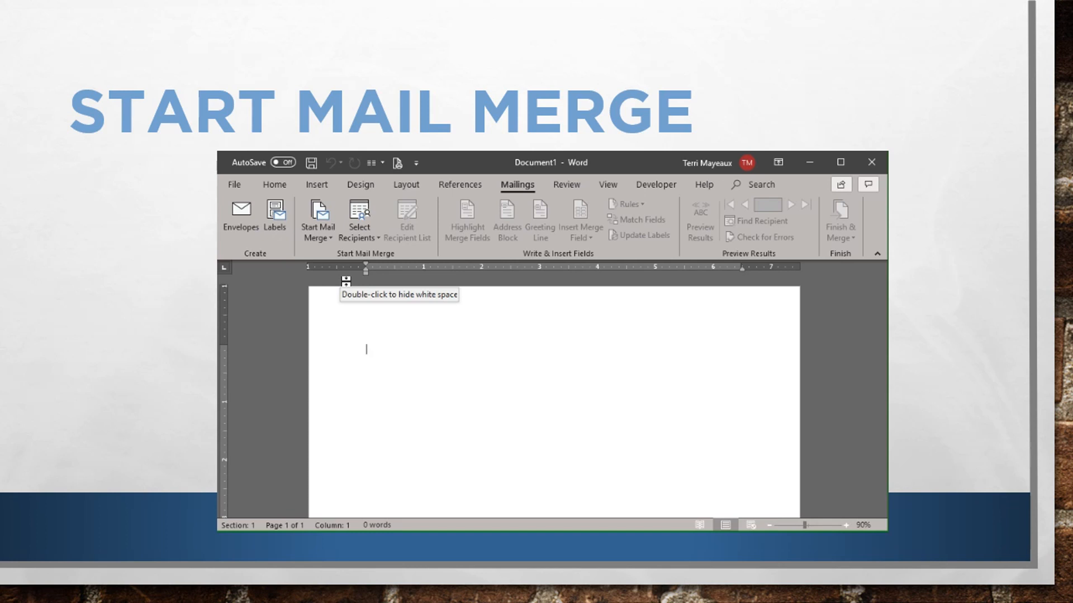
mouse_move(333, 250)
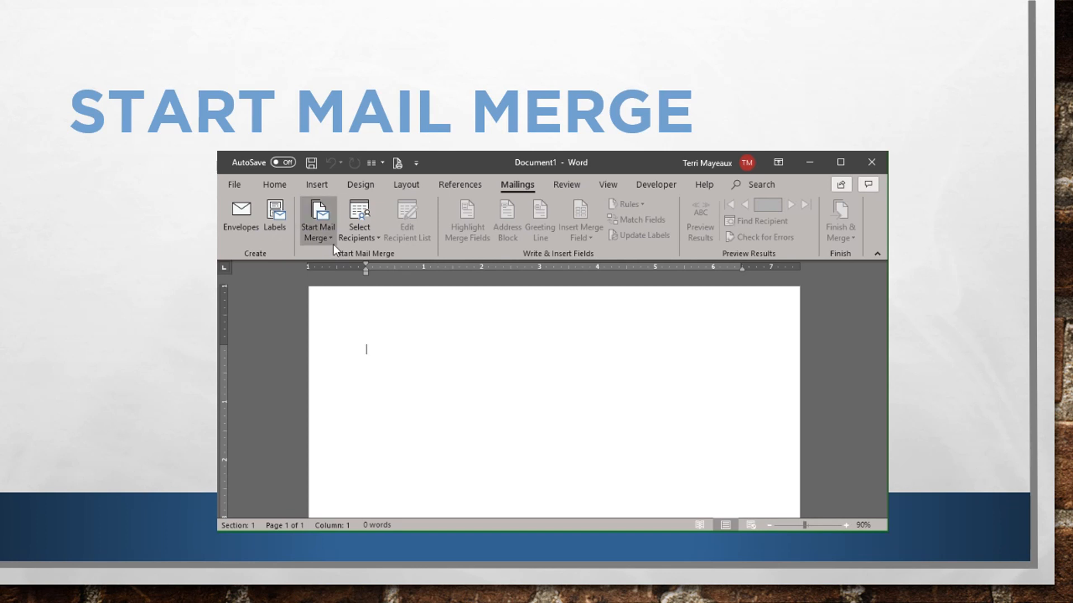
left_click(317, 219)
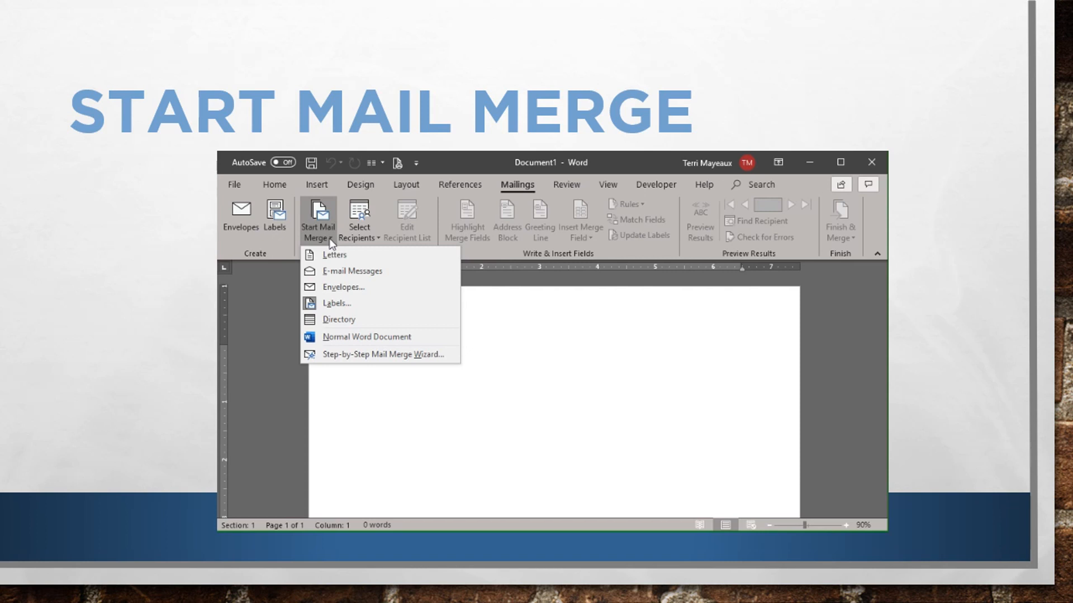
mouse_move(332, 250)
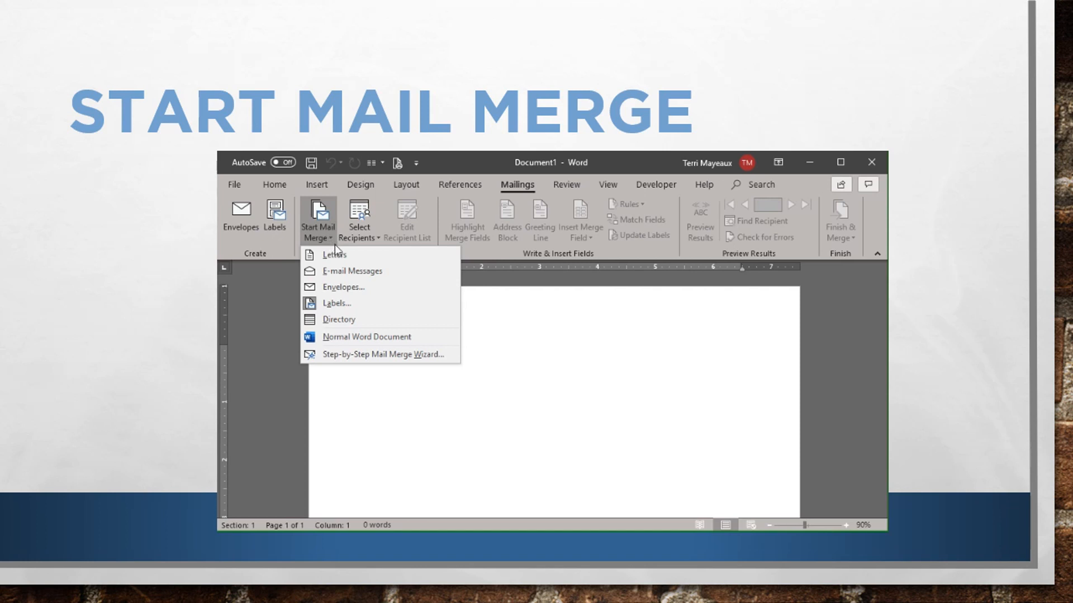
mouse_move(393, 258)
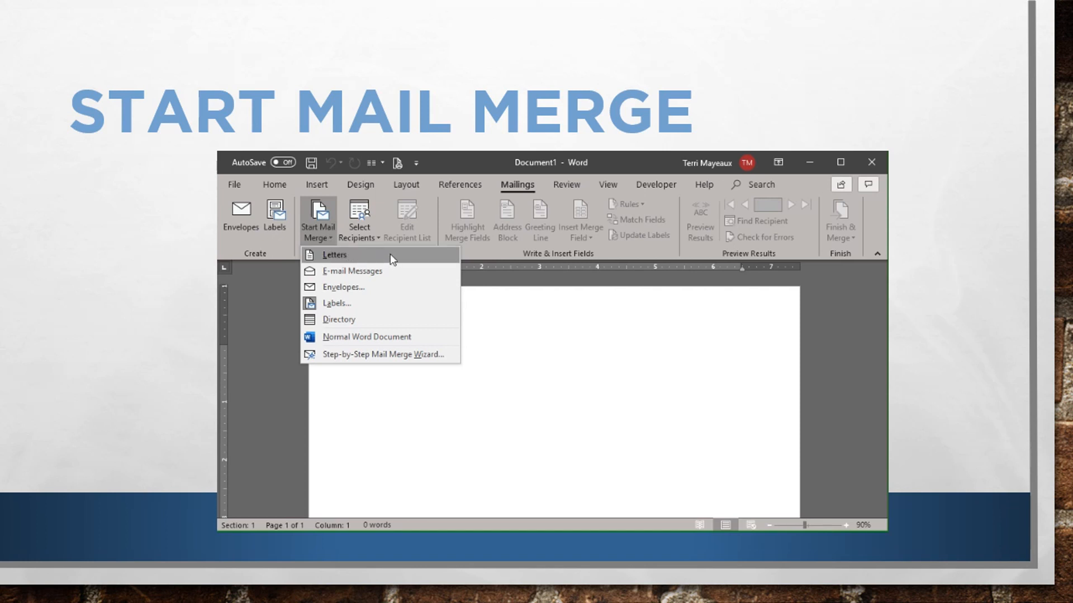
mouse_move(400, 271)
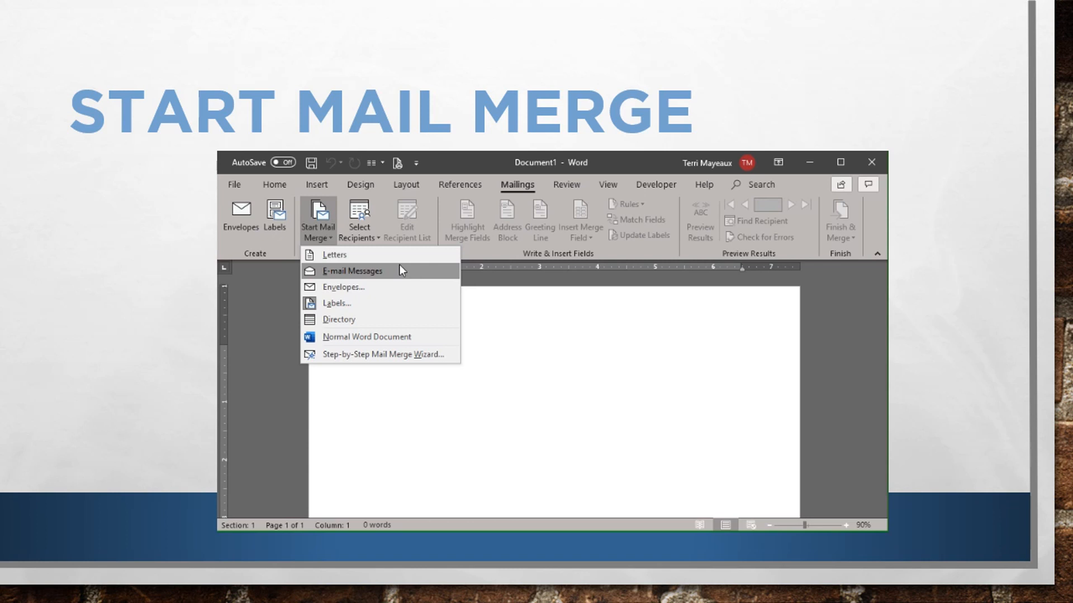
mouse_move(402, 287)
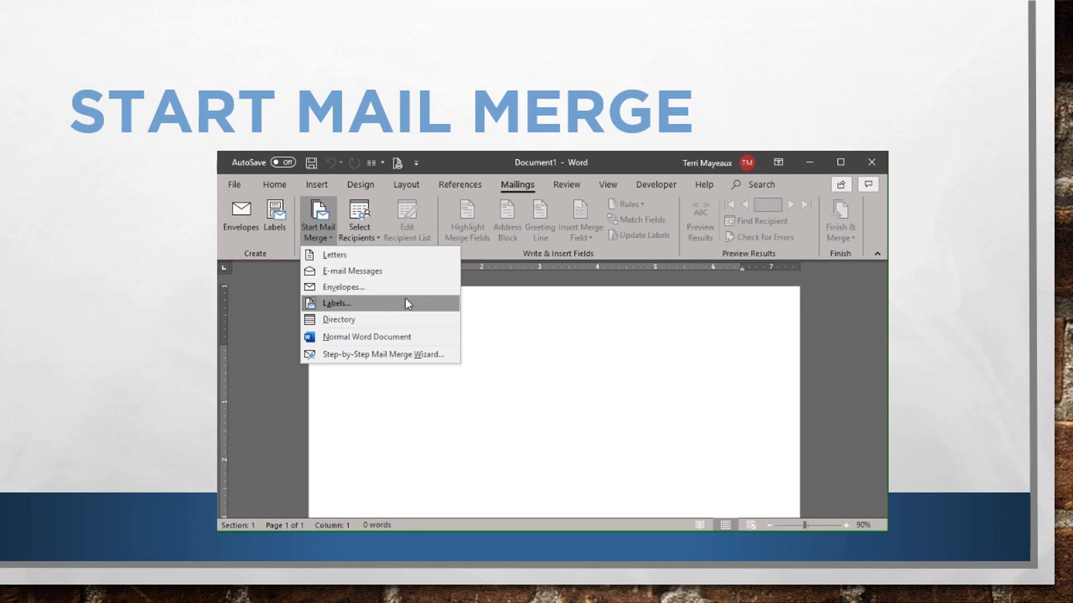
mouse_move(335, 304)
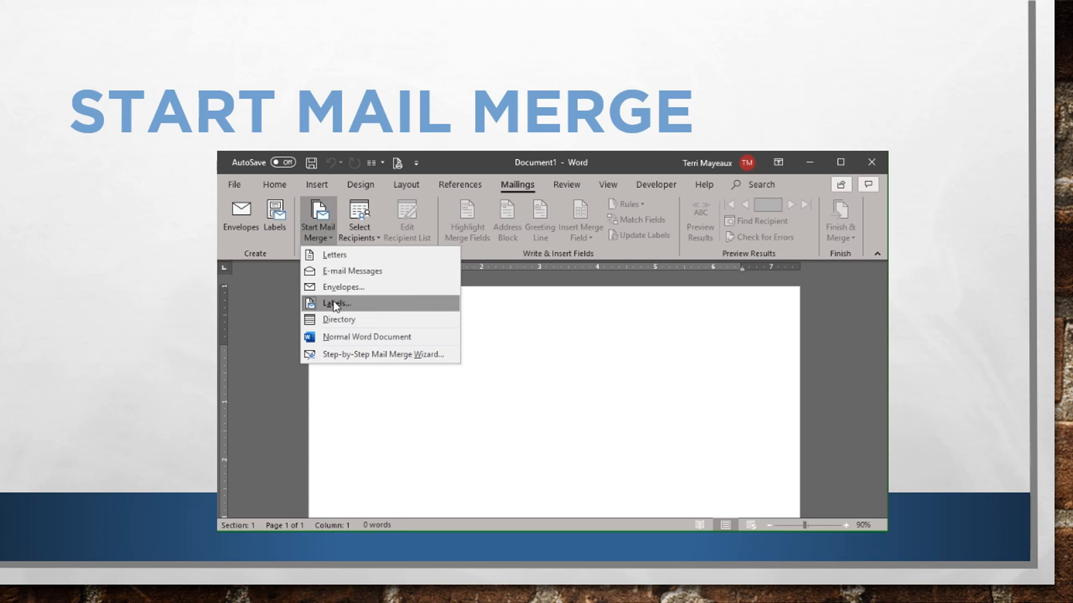
- Choose Labels as the merge type, bringing up the label options
left_click(334, 302)
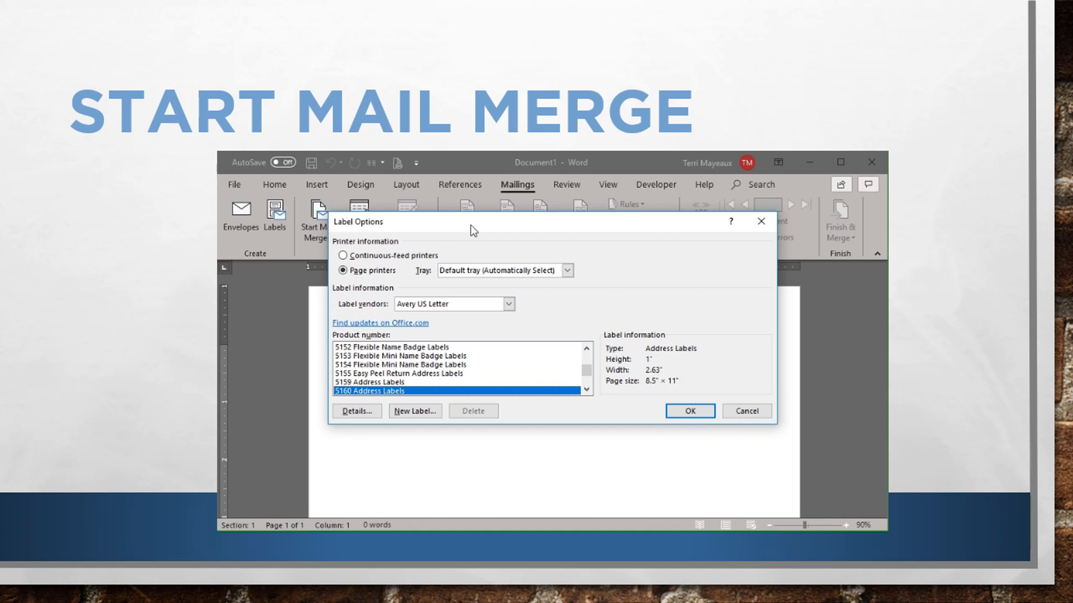
mouse_move(451, 236)
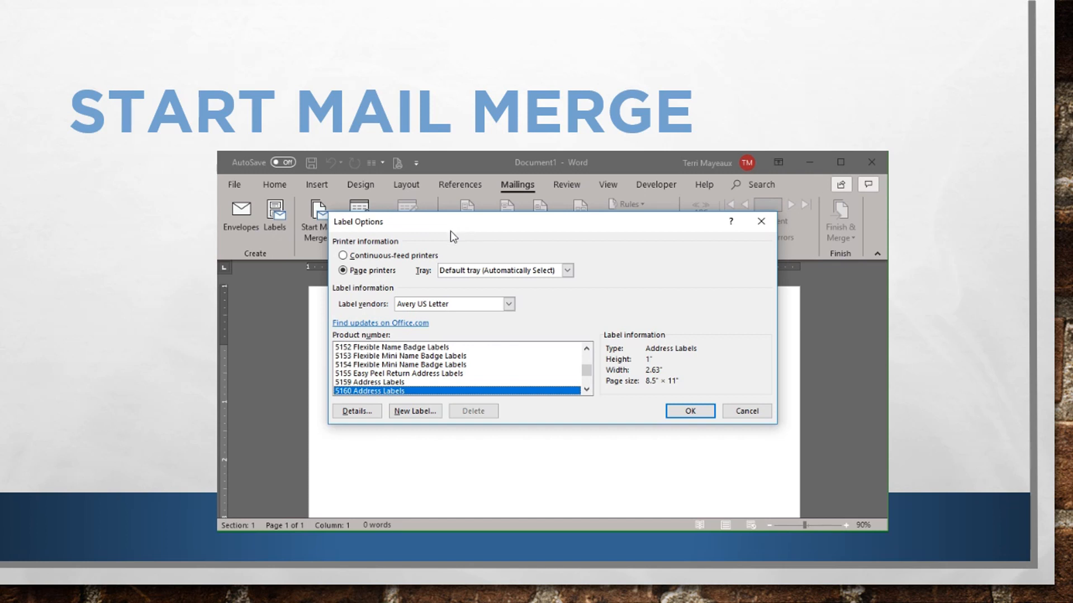
mouse_move(409, 281)
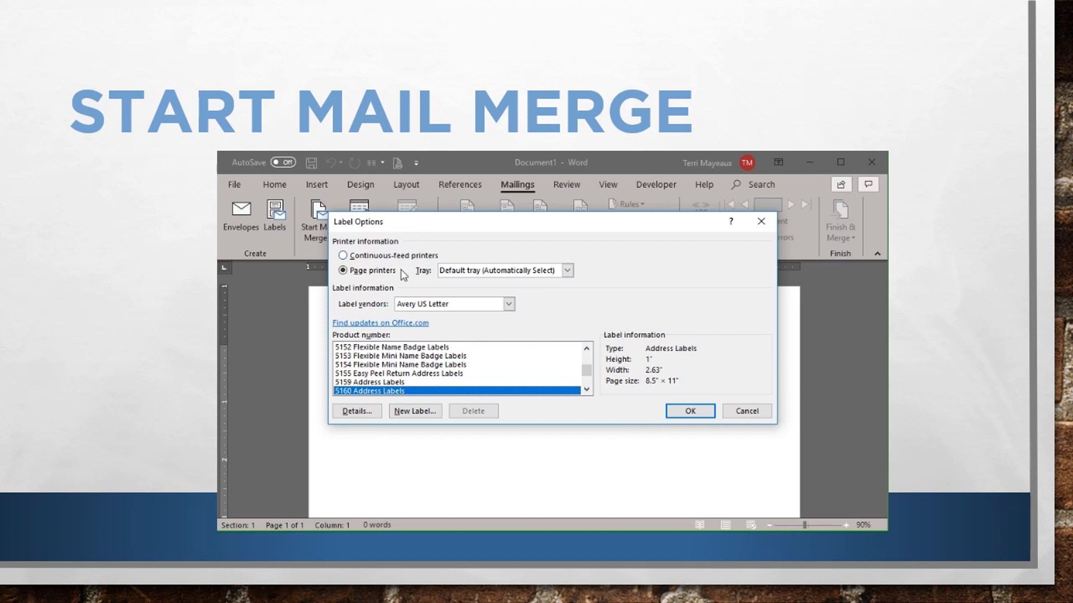
mouse_move(395, 289)
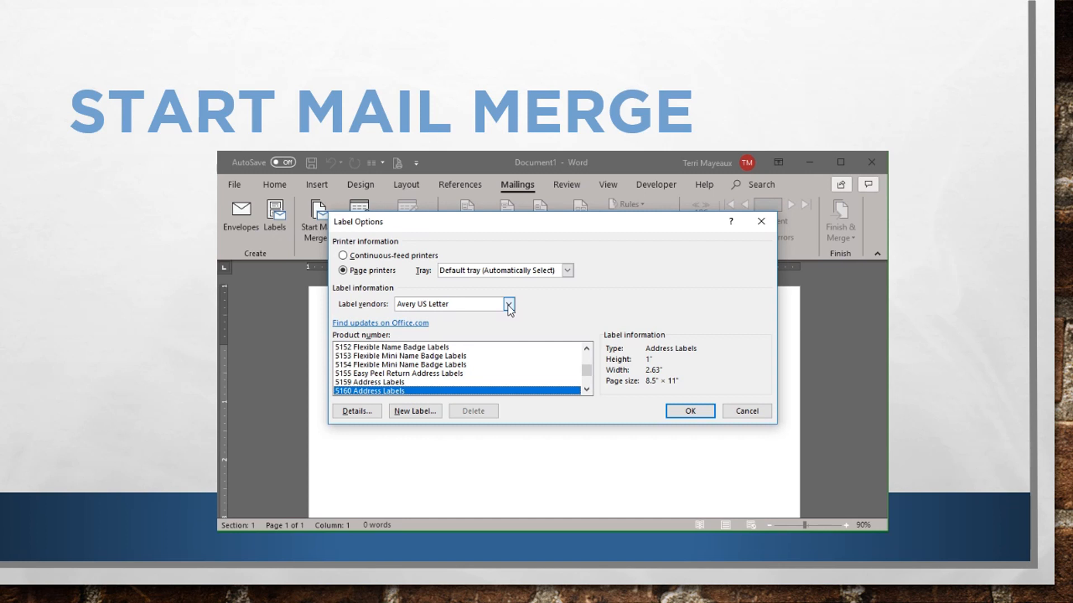
- Browse the label vendors list while keeping Avery US Letter selected
left_click(507, 304)
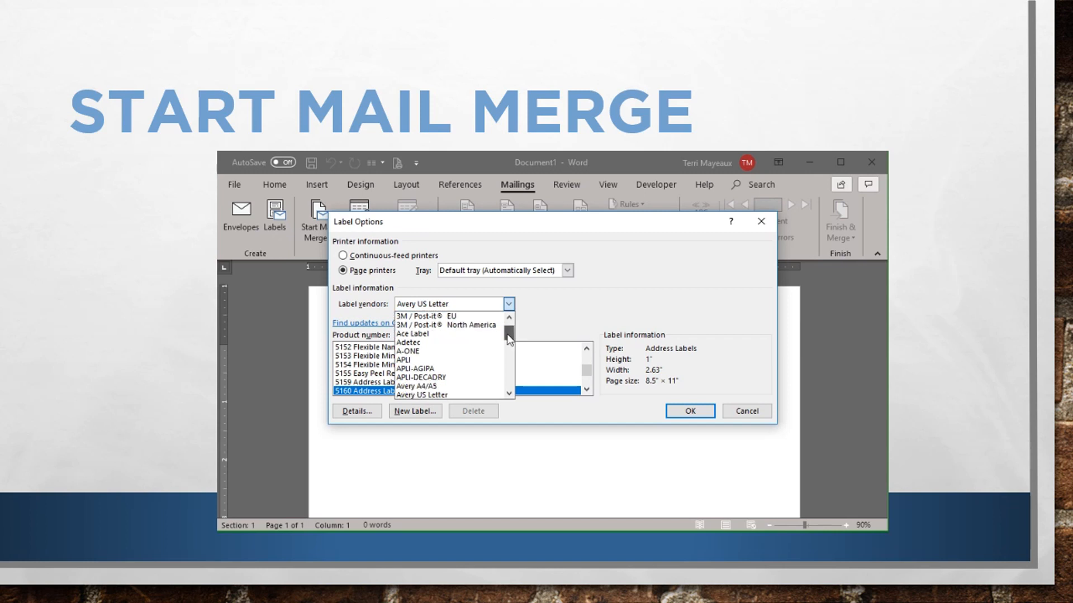
scroll("down", 3)
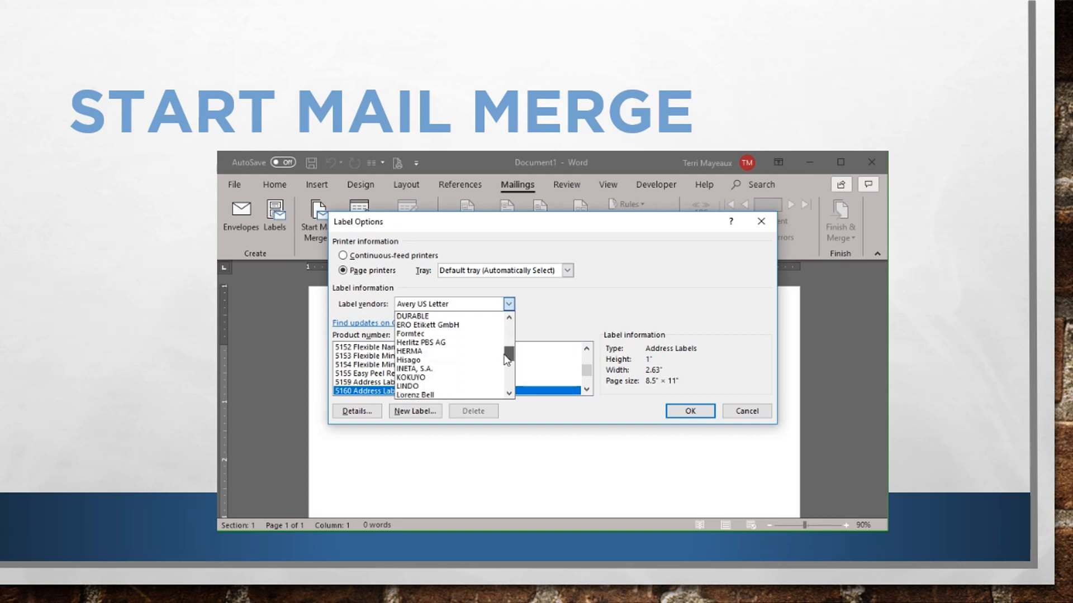
scroll("down", 3)
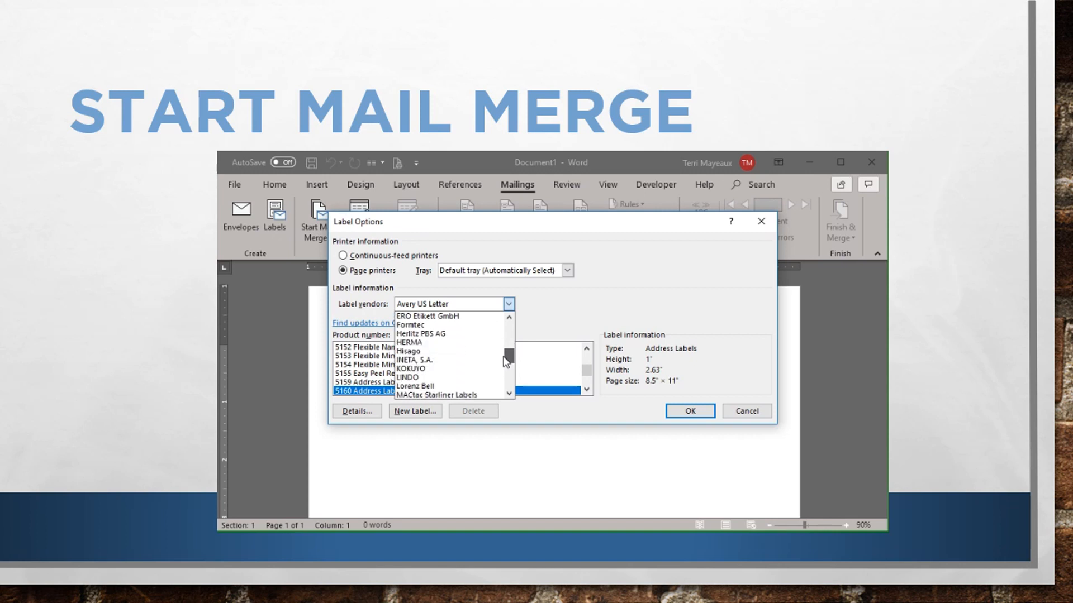
scroll("down", 3)
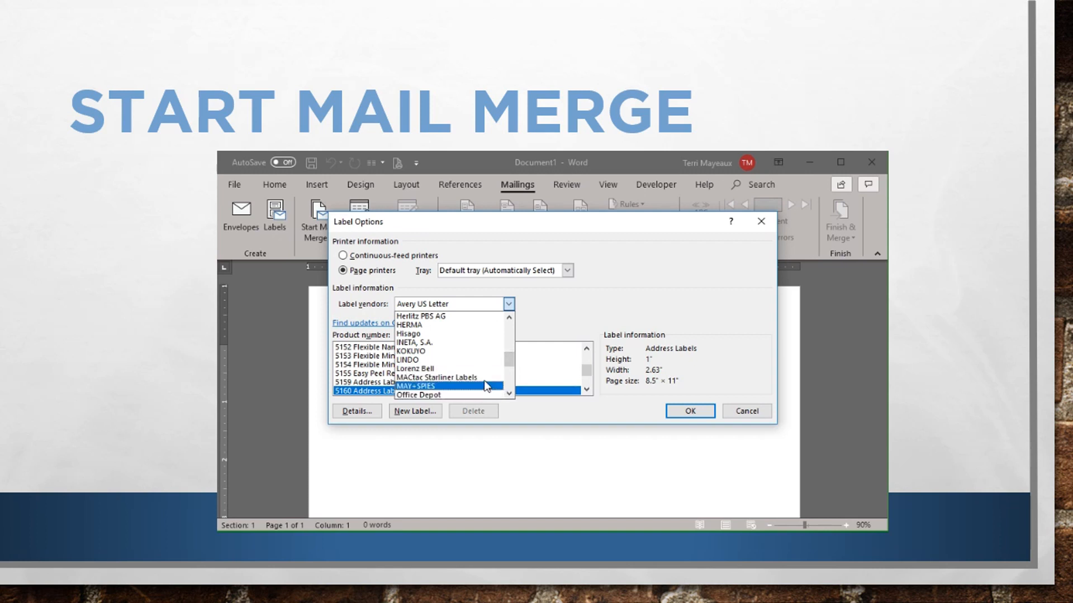
scroll("down", 3)
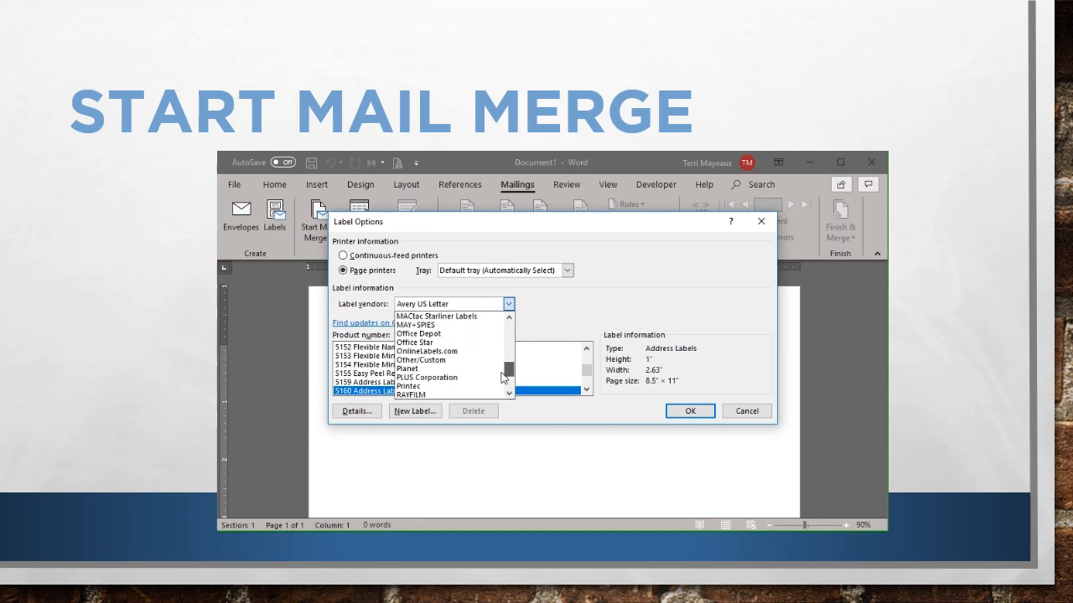
scroll("down", 3)
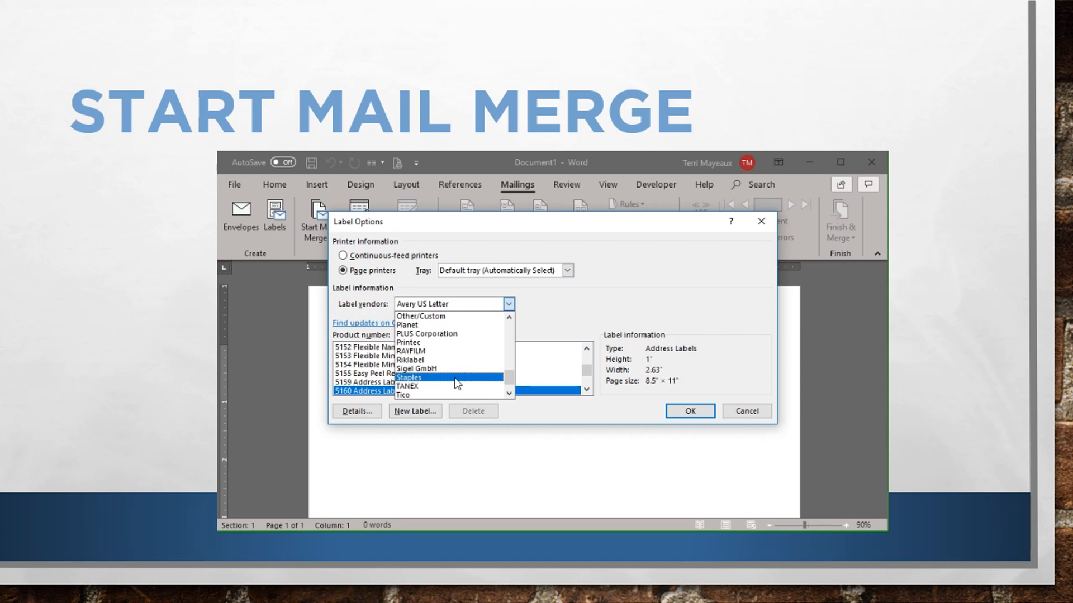
mouse_move(499, 387)
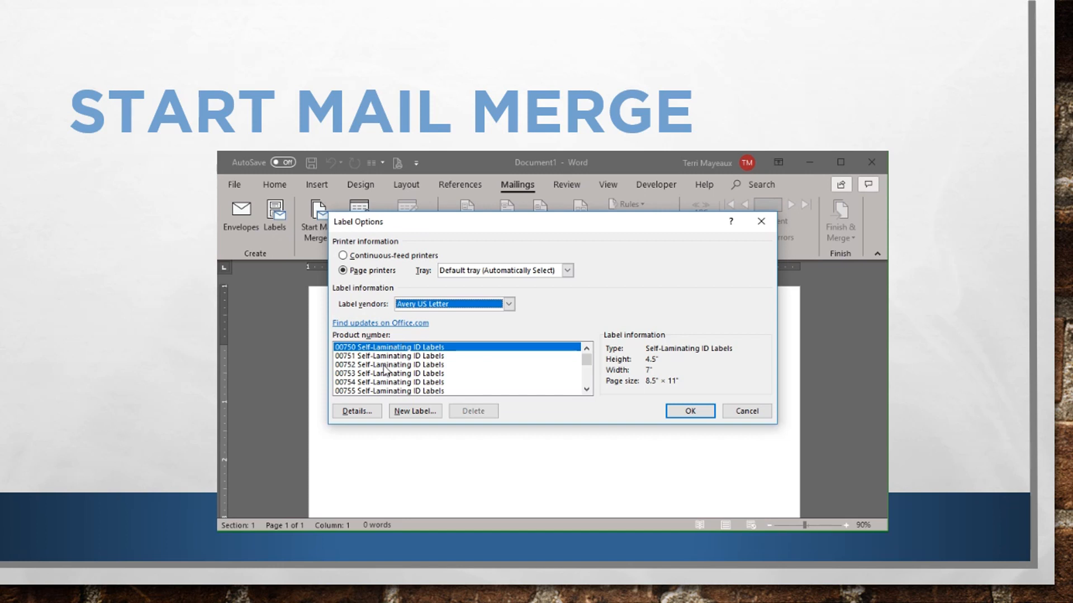
- Select the 5160 Address Labels product, 1" by 2.63" on letter pages
left_click(404, 365)
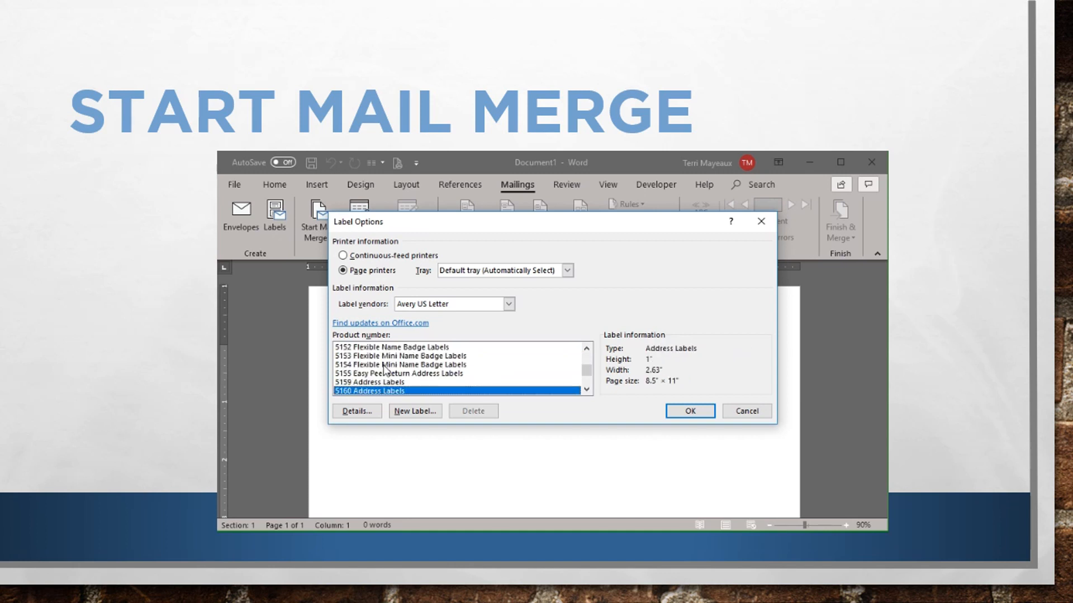
mouse_move(418, 393)
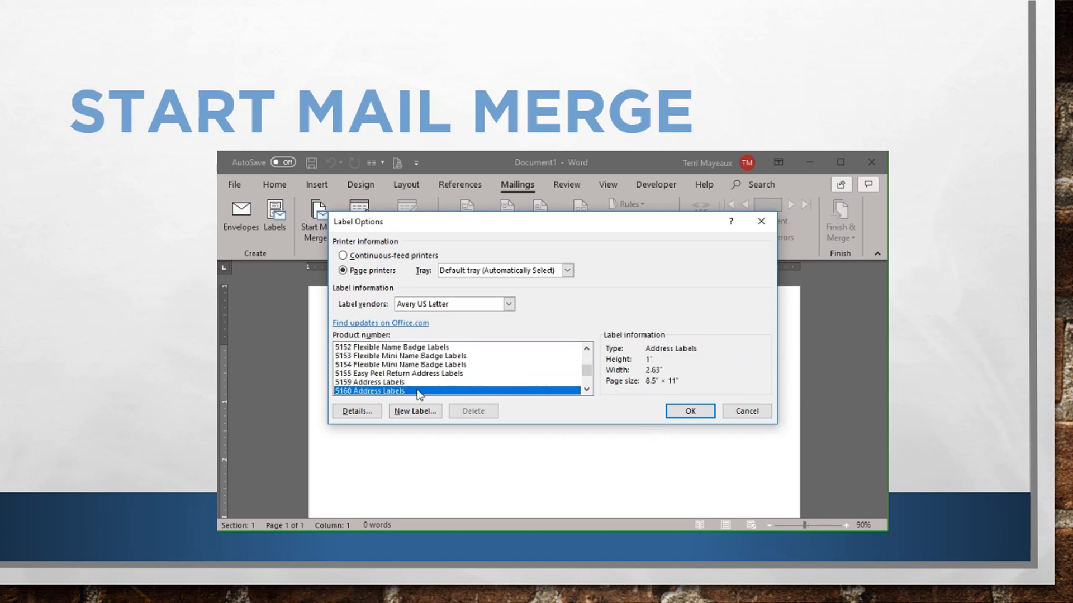
mouse_move(534, 401)
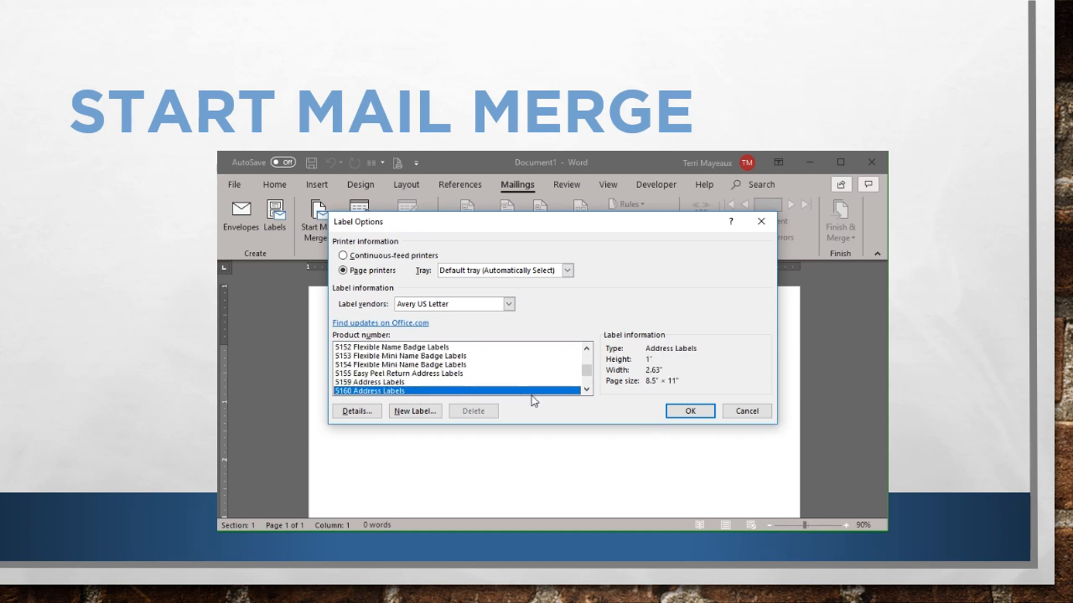
mouse_move(626, 397)
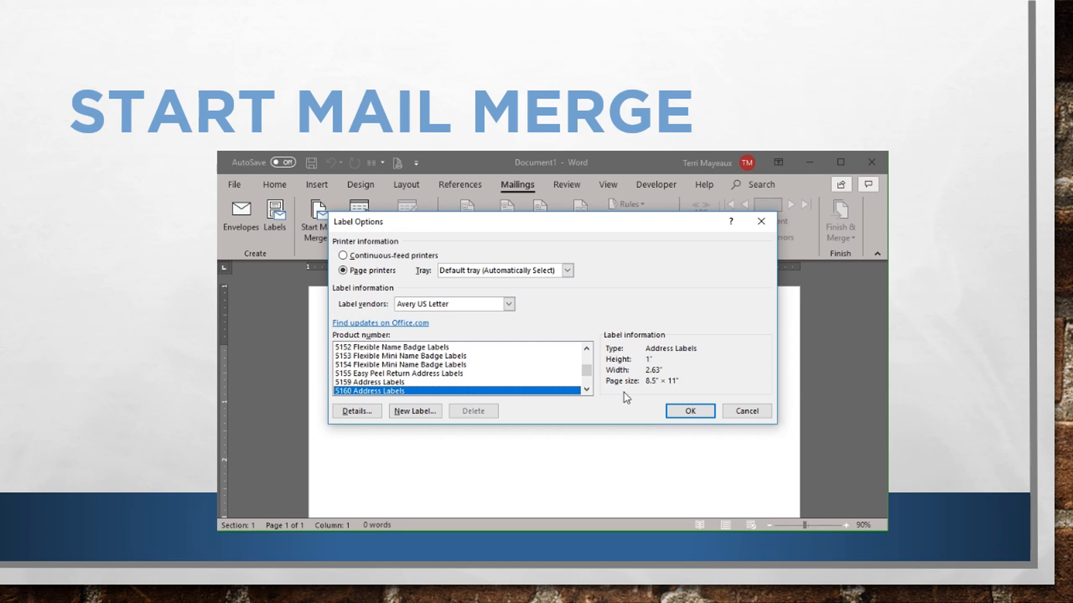
mouse_move(558, 389)
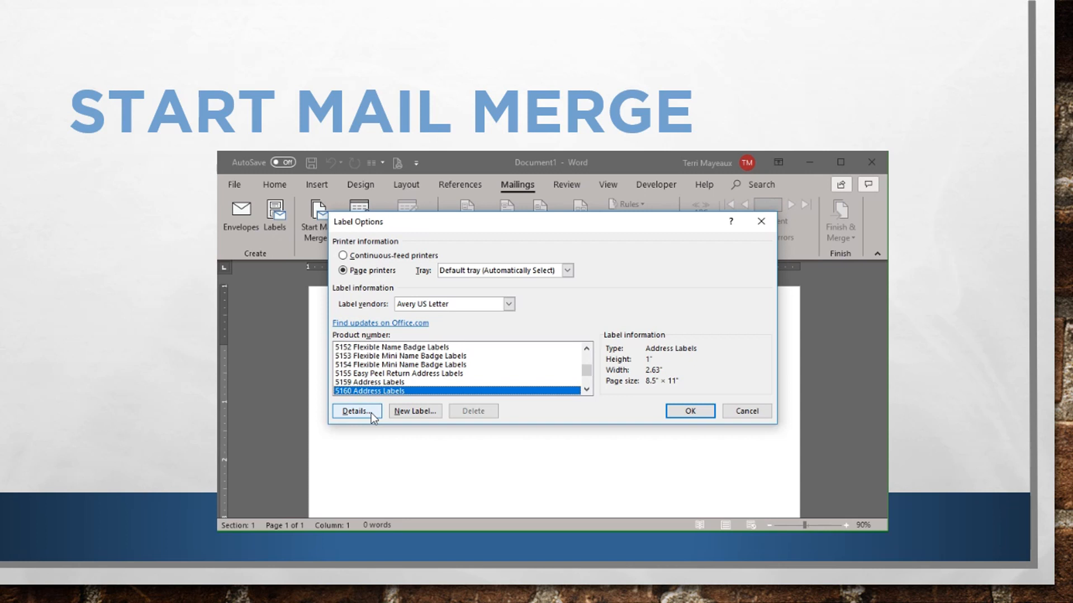
- View the 5160 label details: 0.5" top margin, 3 across, 10 down
left_click(354, 410)
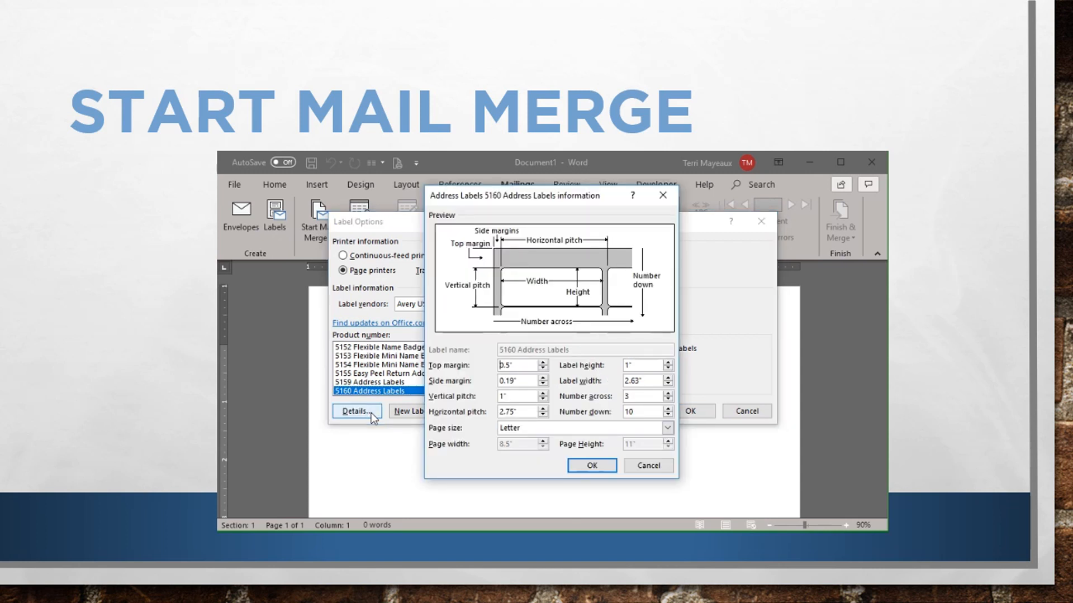
mouse_move(492, 380)
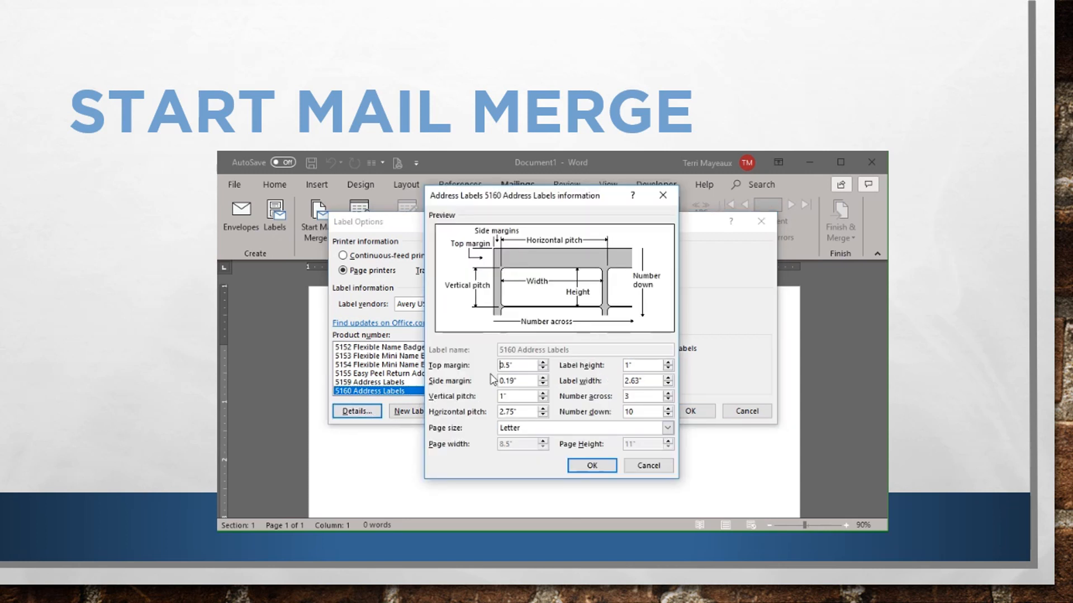
mouse_move(487, 371)
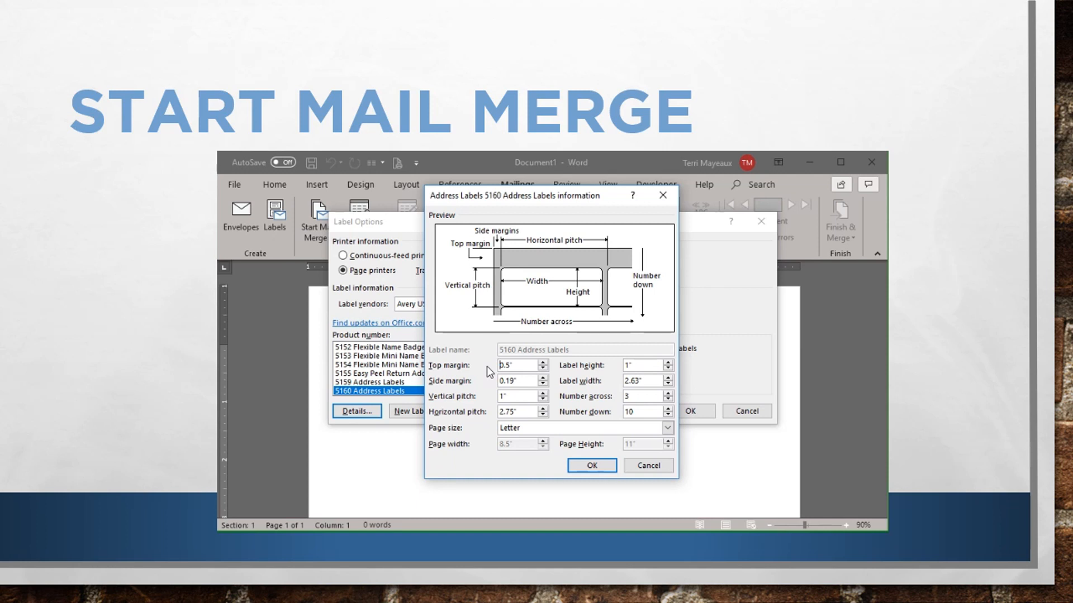
mouse_move(585, 396)
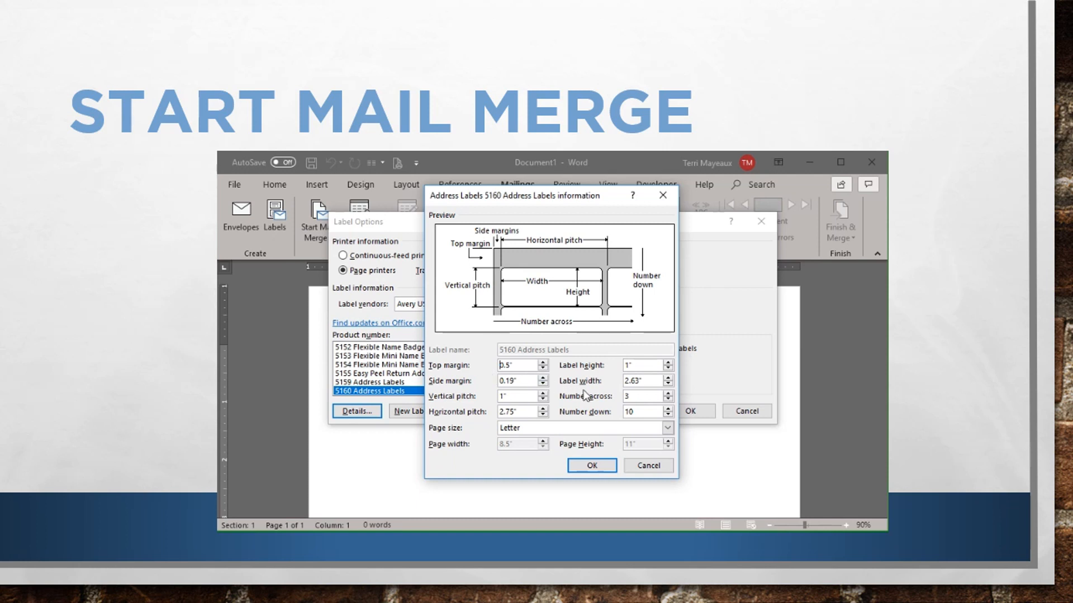
mouse_move(619, 405)
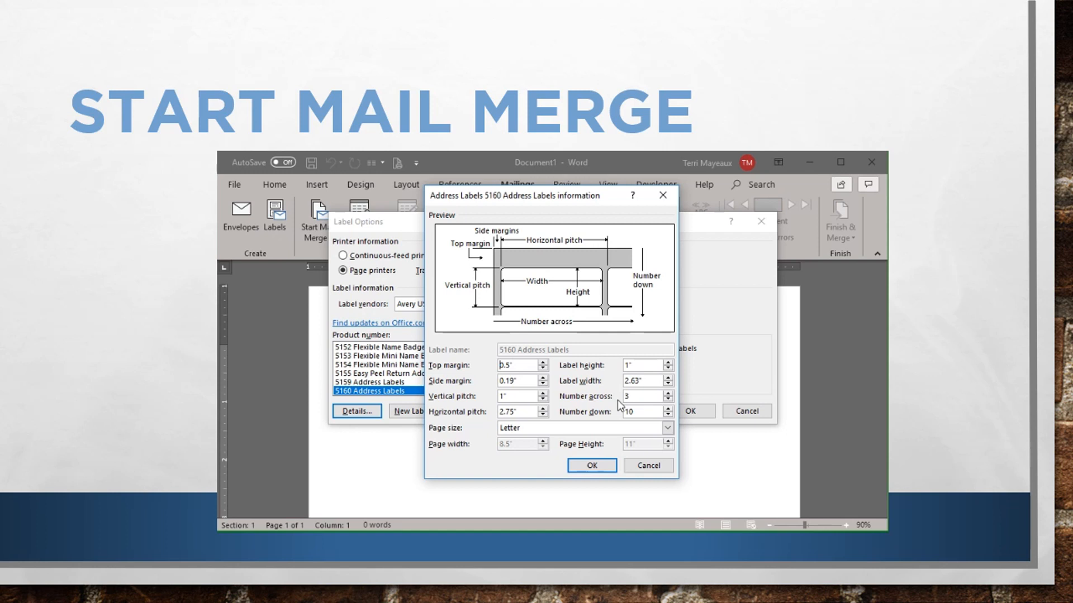
mouse_move(616, 415)
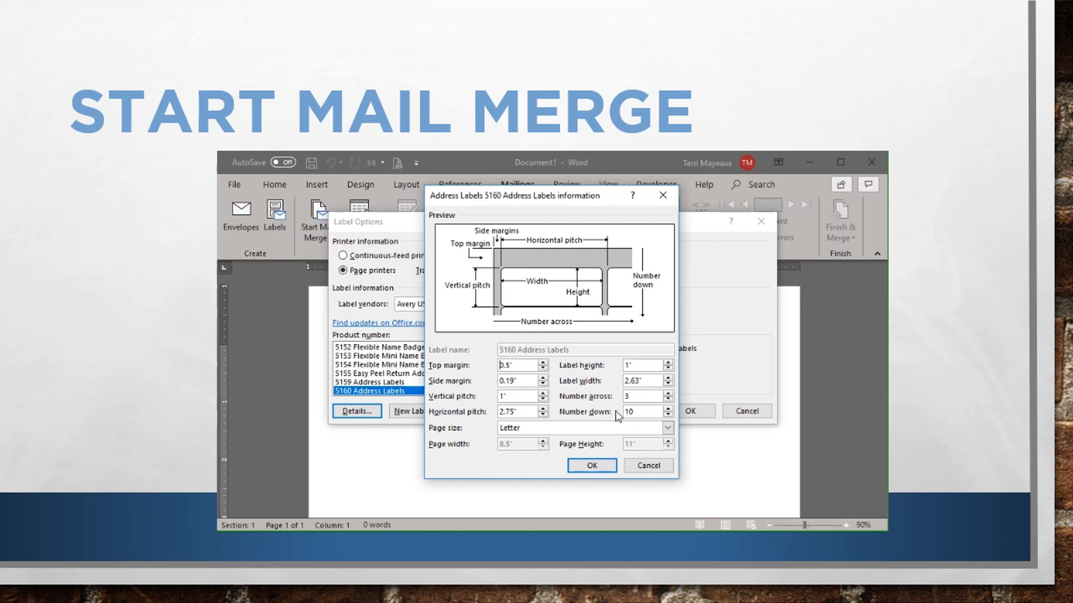
mouse_move(606, 421)
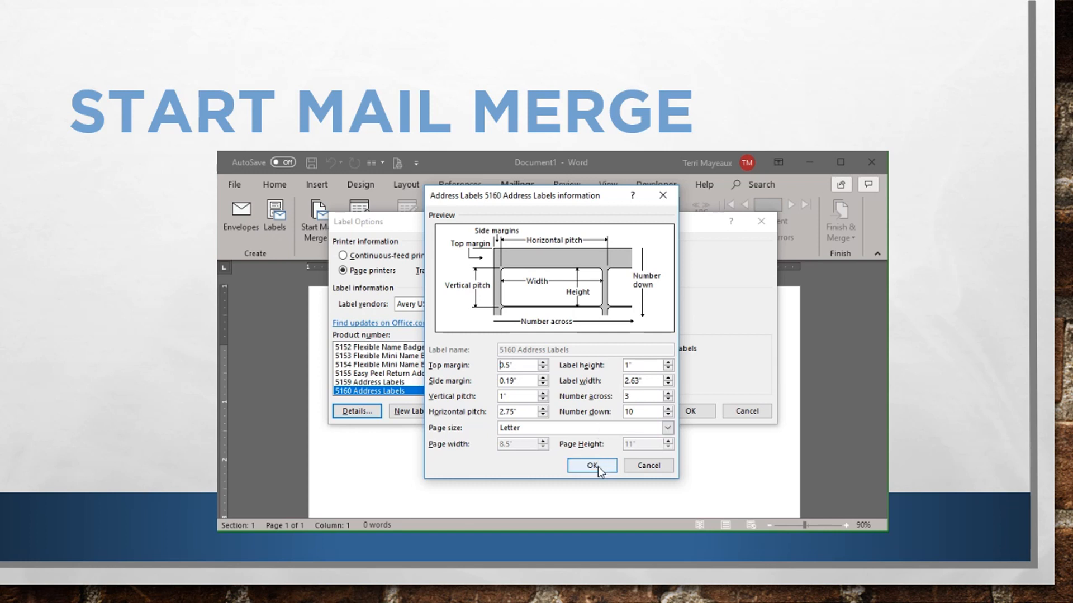
- Confirm Avery 5160 Address Labels so the document becomes a label grid
left_click(590, 466)
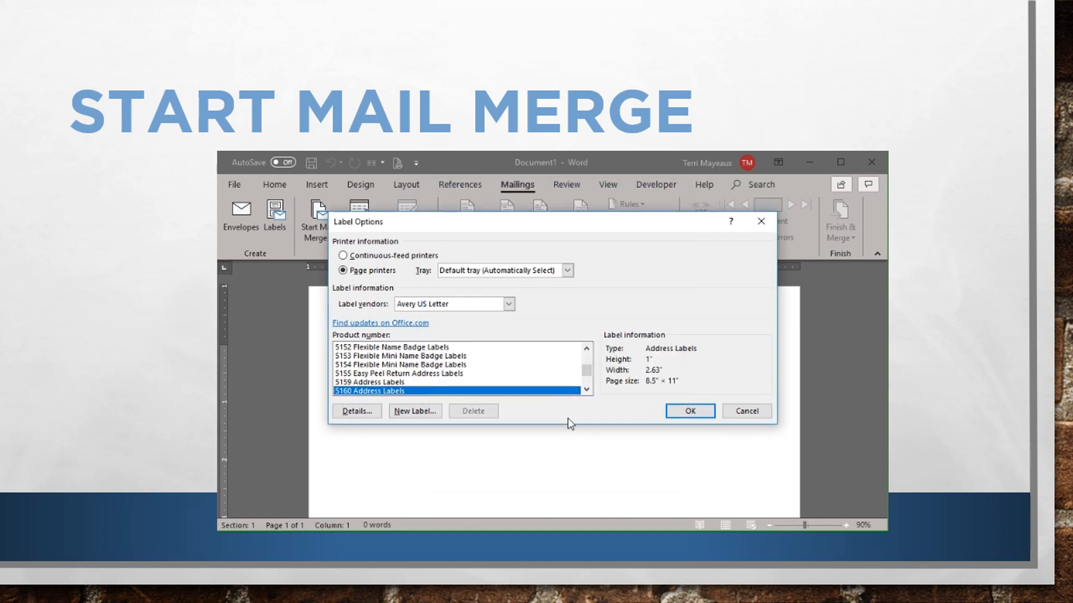
mouse_move(575, 410)
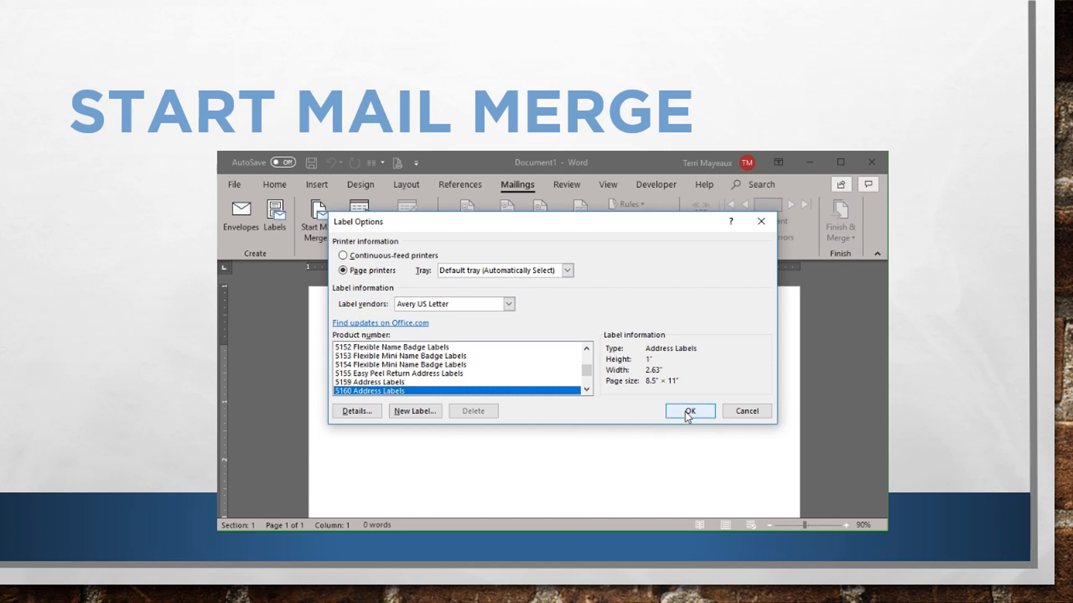
left_click(689, 411)
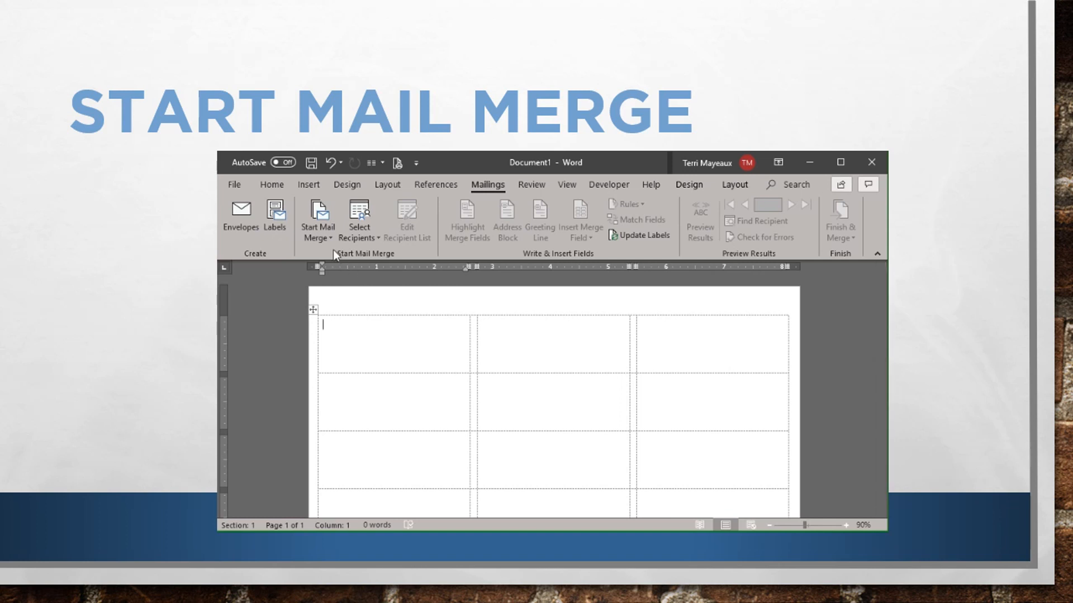
mouse_move(372, 255)
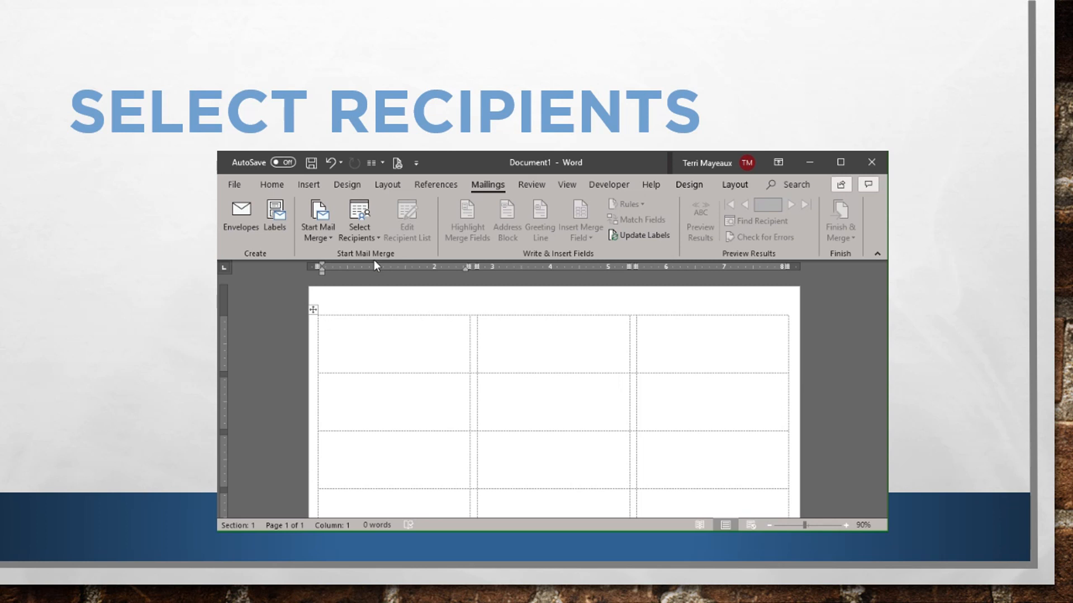
left_click(323, 325)
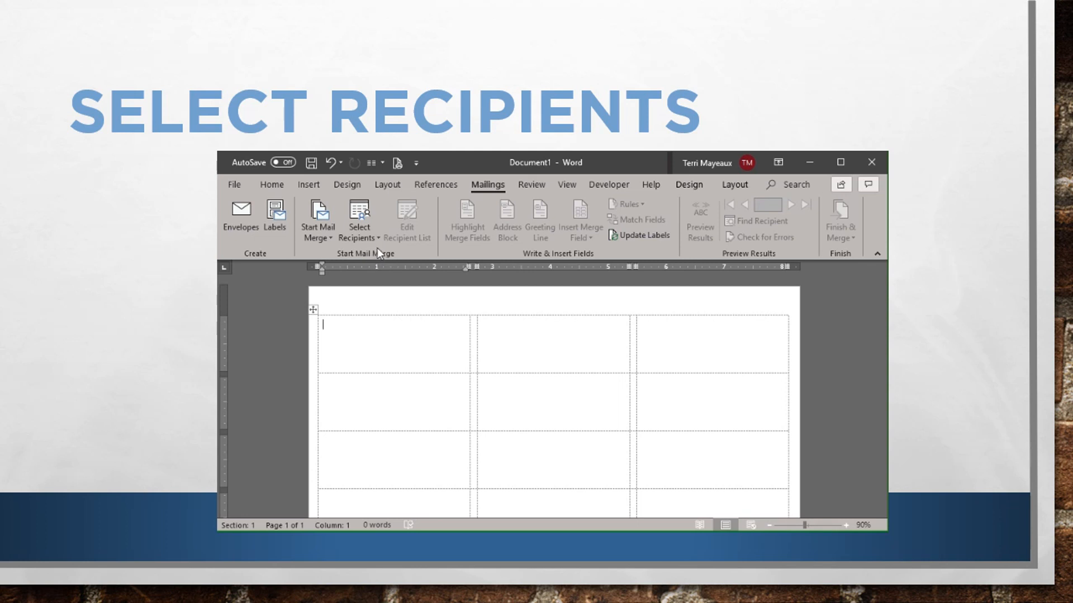
left_click(359, 219)
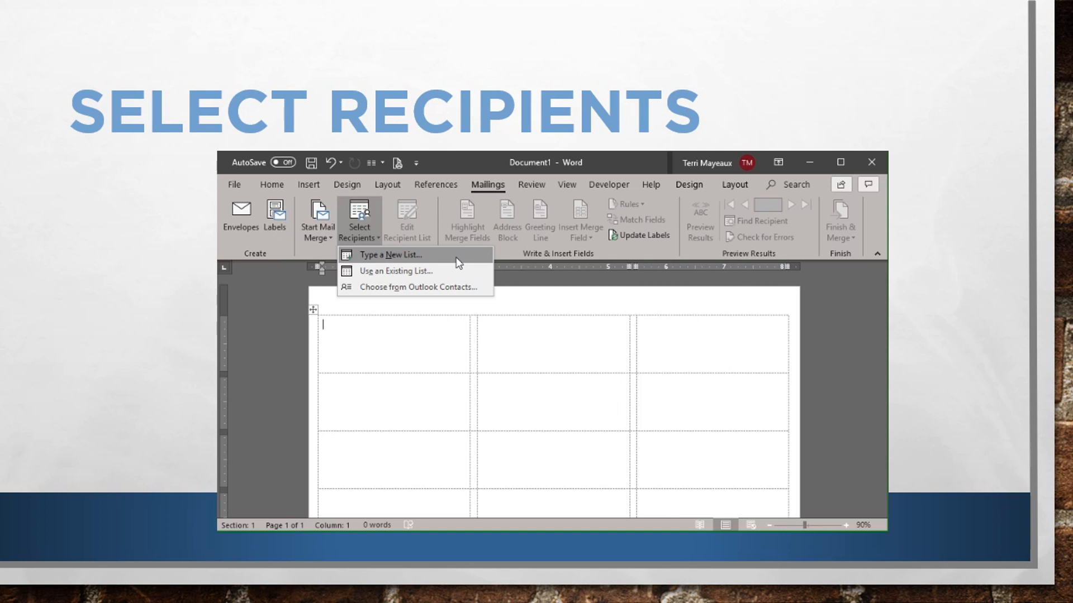
mouse_move(443, 259)
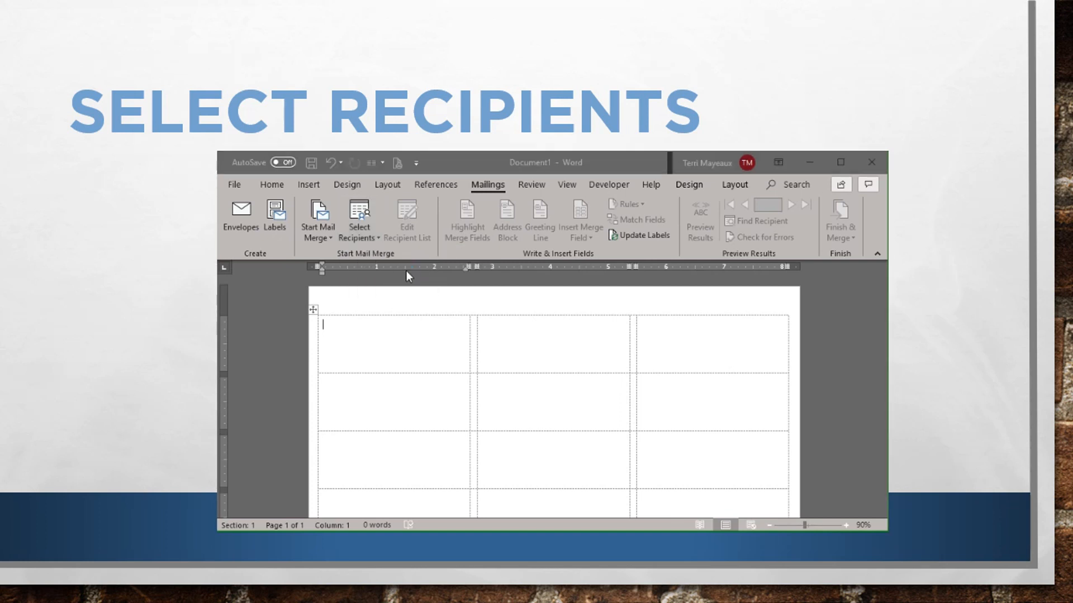
- Use the existing Address List spreadsheet from the 1 - Address List folder as recipients
left_click(358, 214)
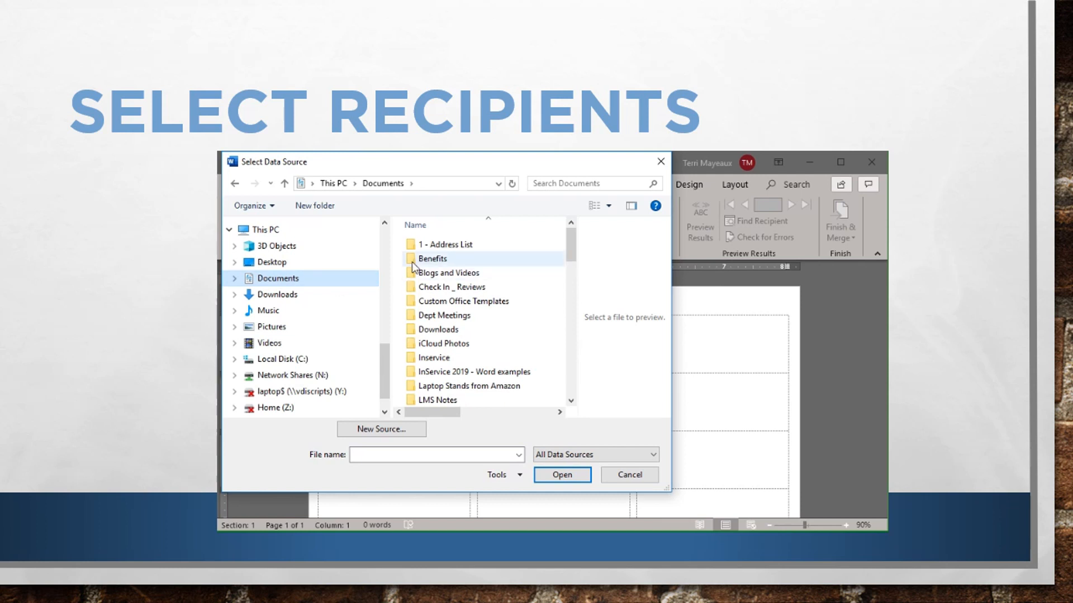
mouse_move(447, 244)
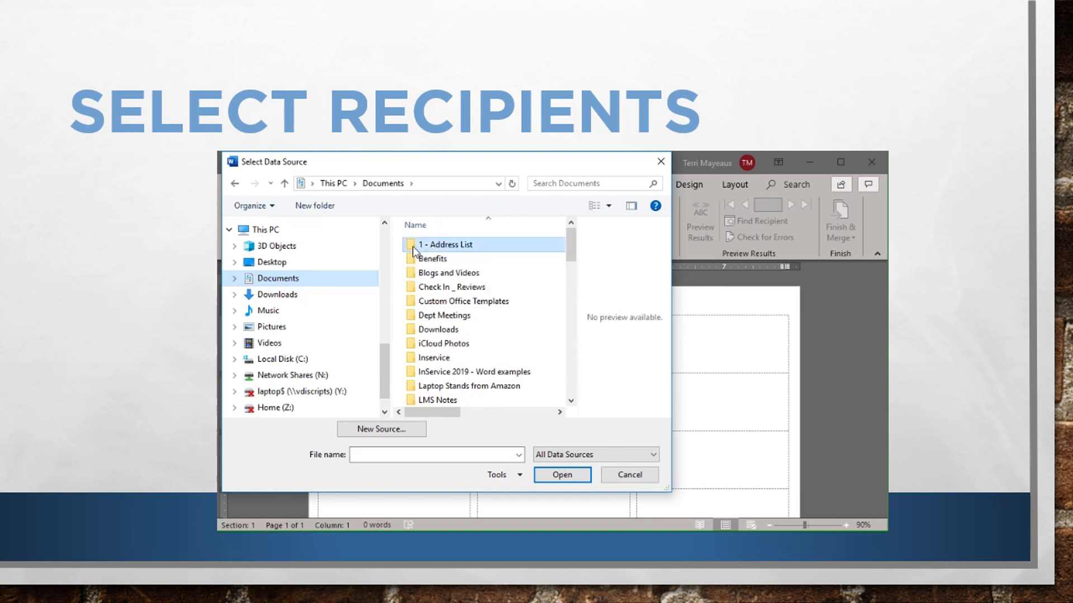
double_click(447, 244)
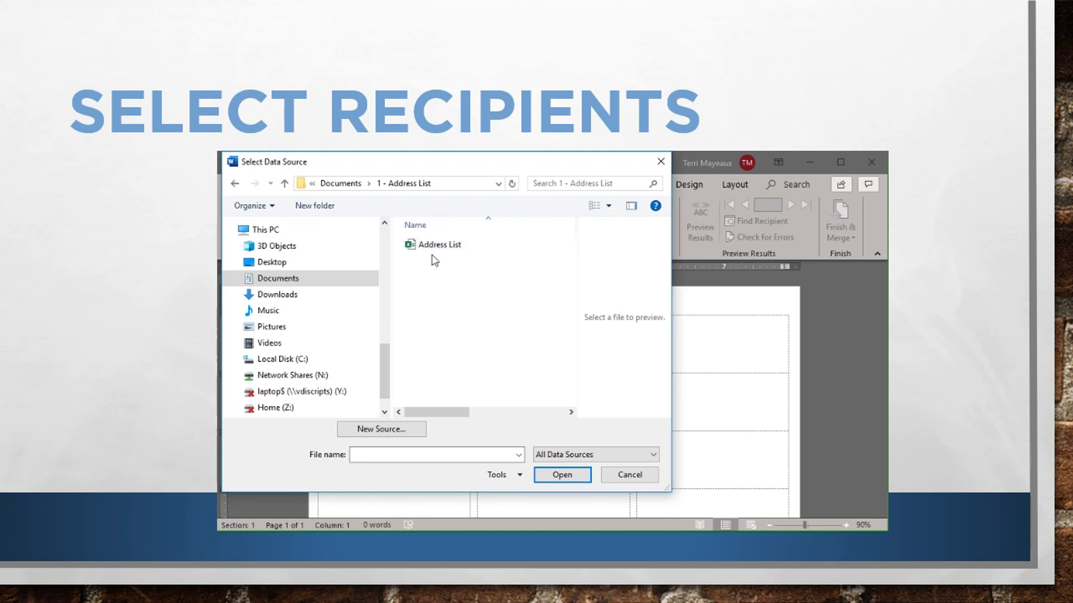
left_click(440, 244)
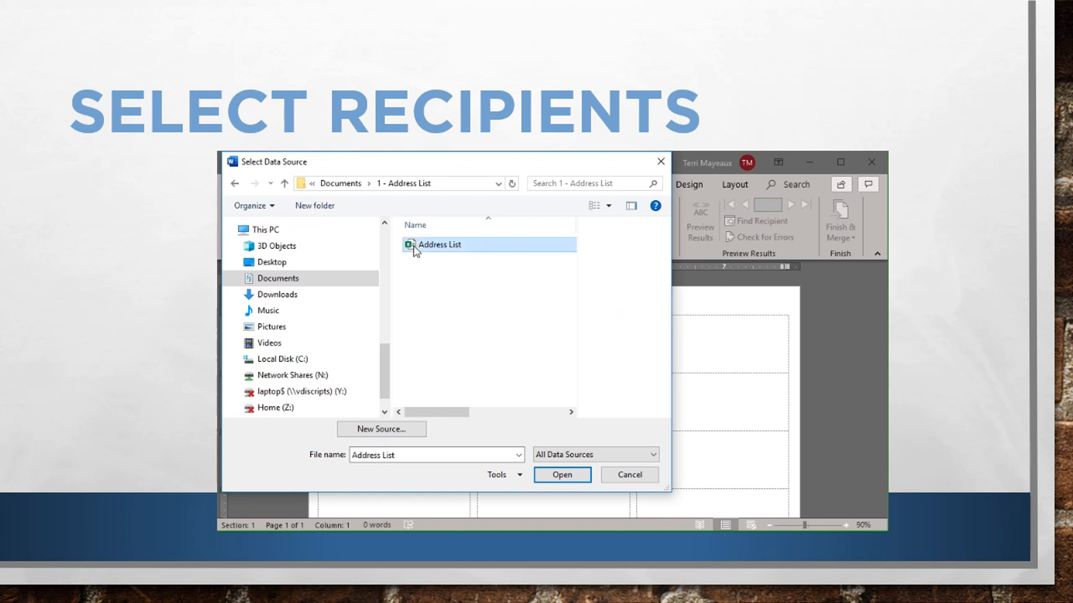
left_click(561, 474)
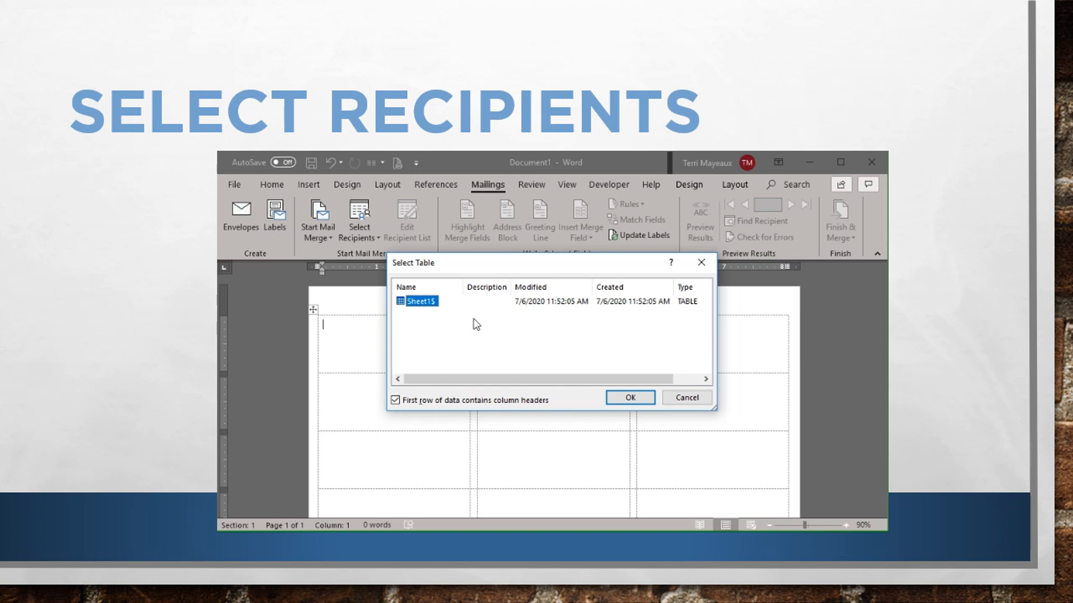
mouse_move(424, 323)
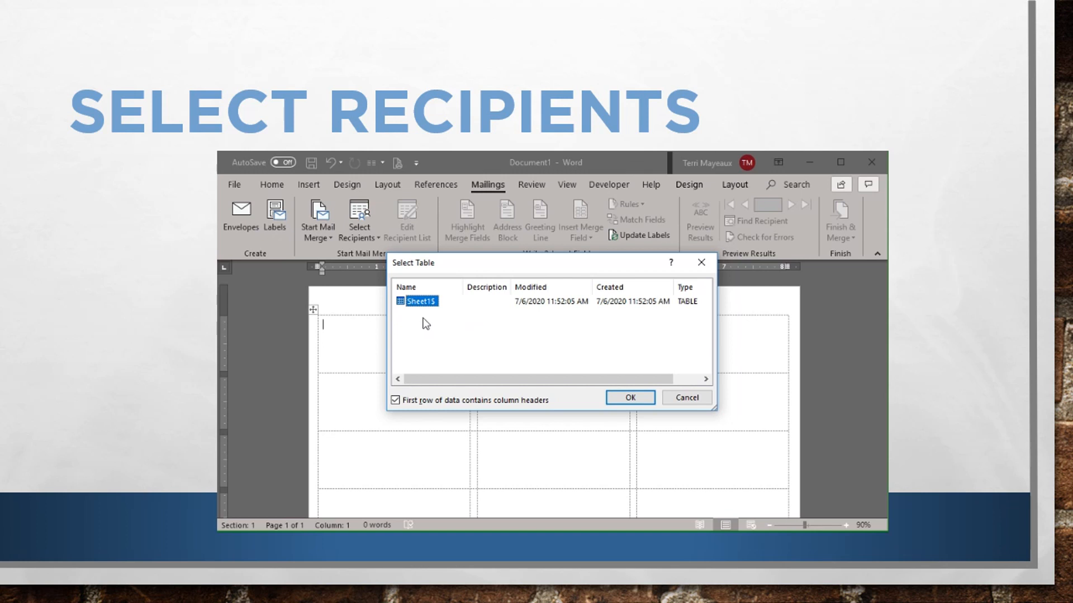
mouse_move(423, 358)
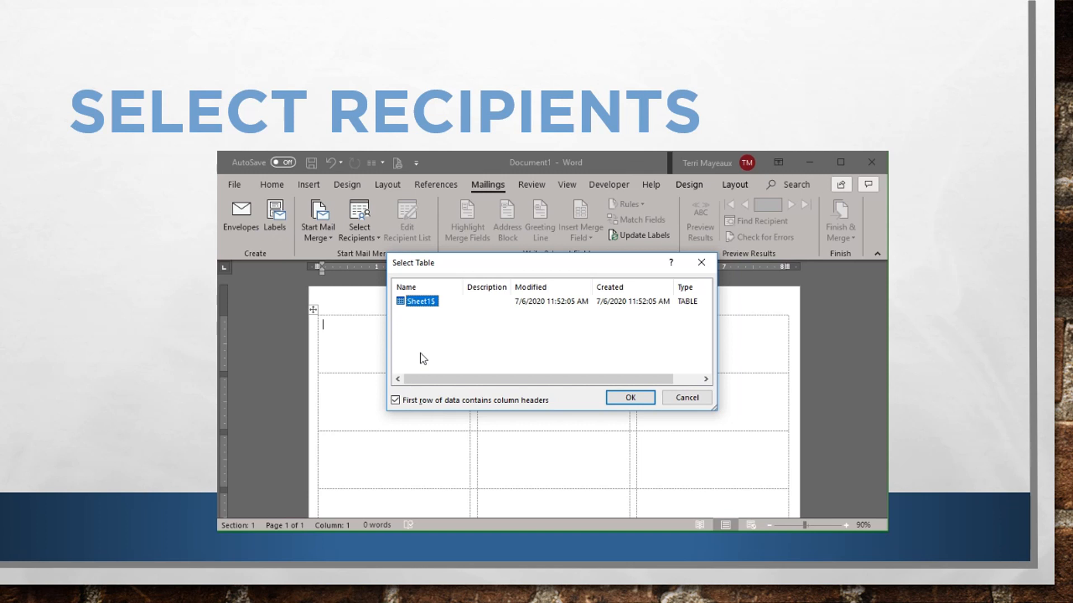
mouse_move(402, 329)
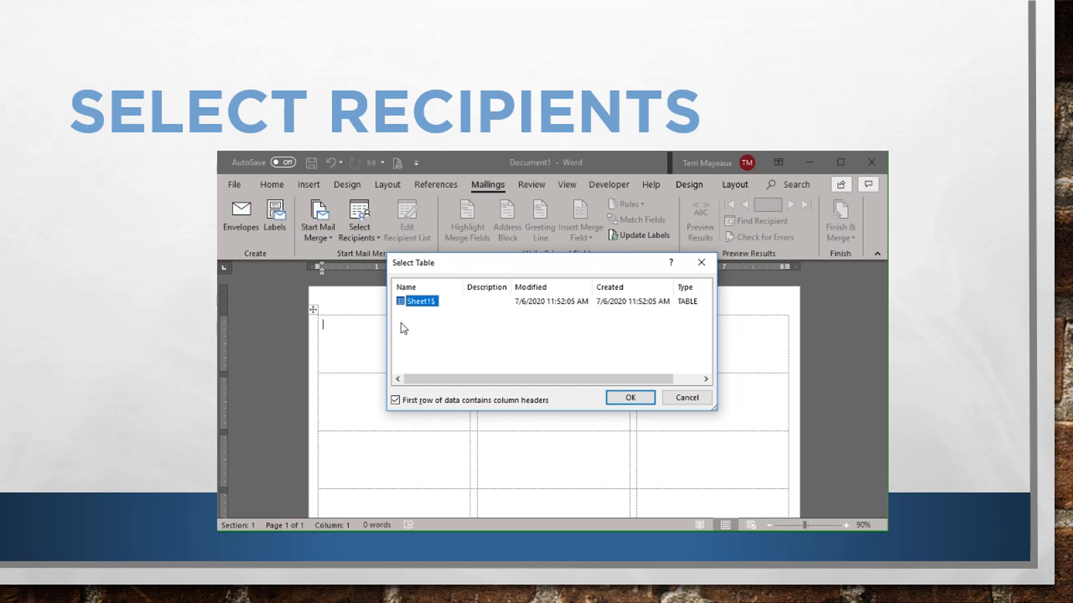
mouse_move(414, 324)
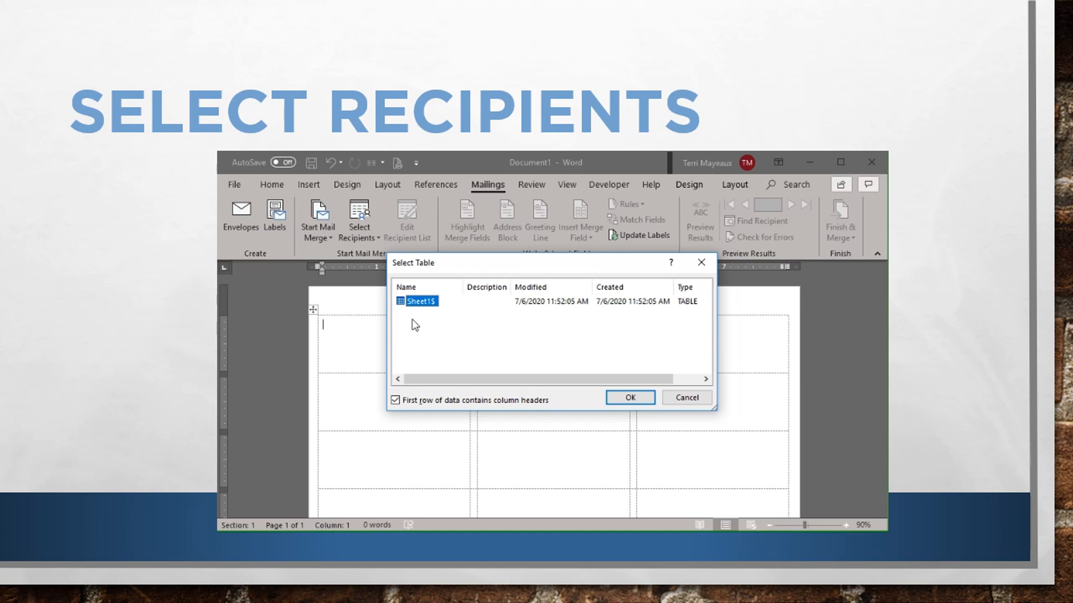
mouse_move(415, 336)
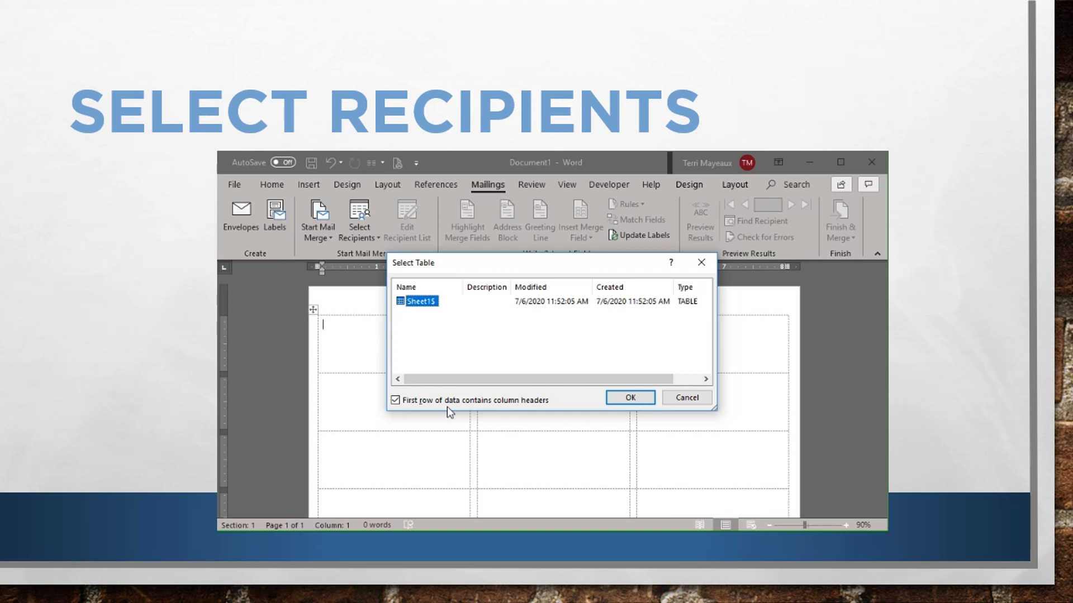
mouse_move(417, 412)
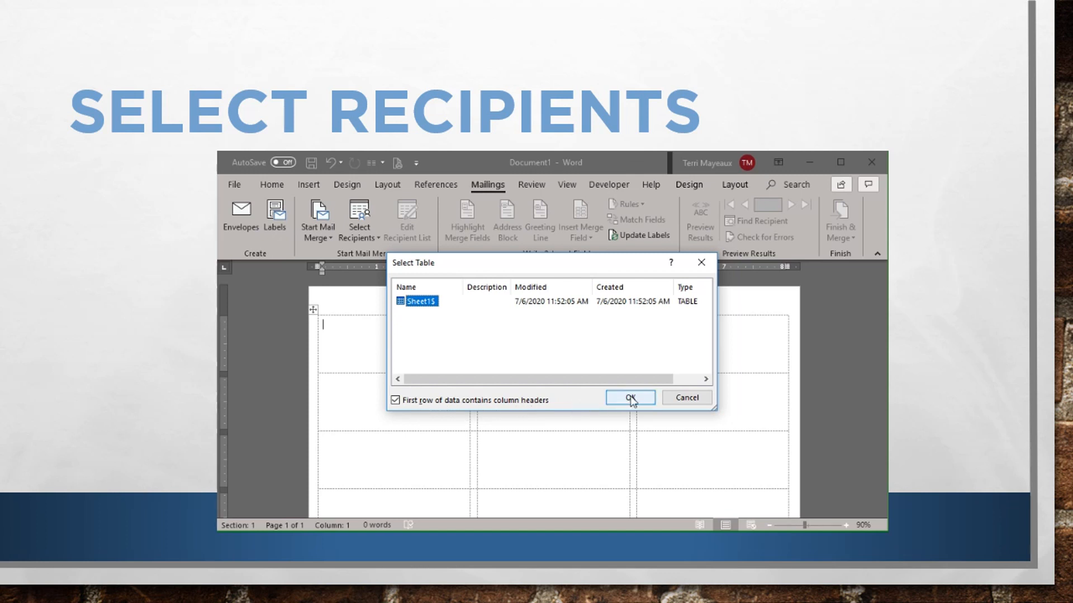
left_click(629, 398)
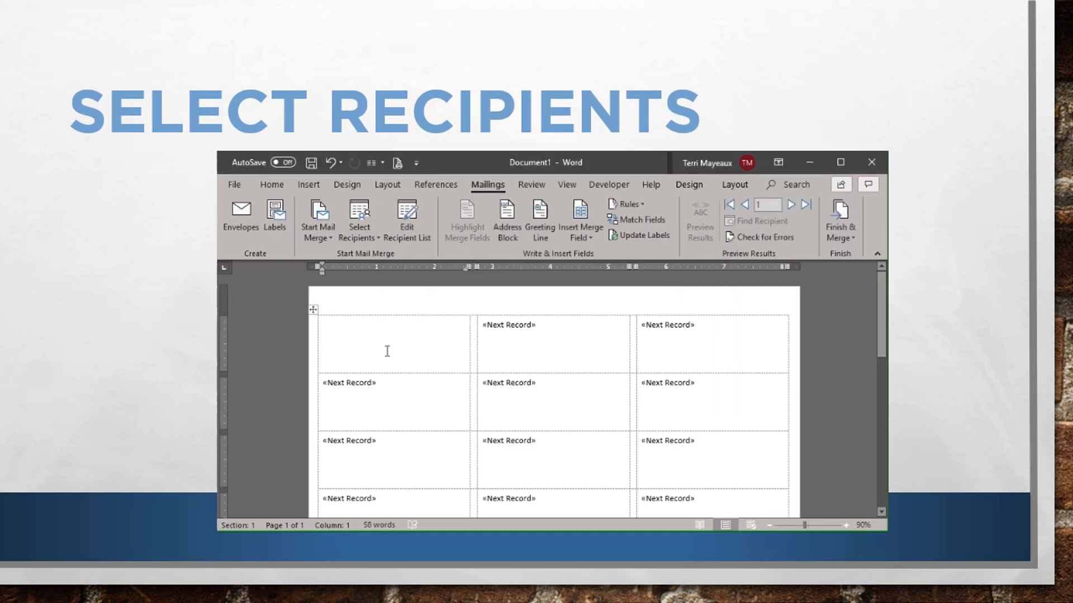
mouse_move(348, 330)
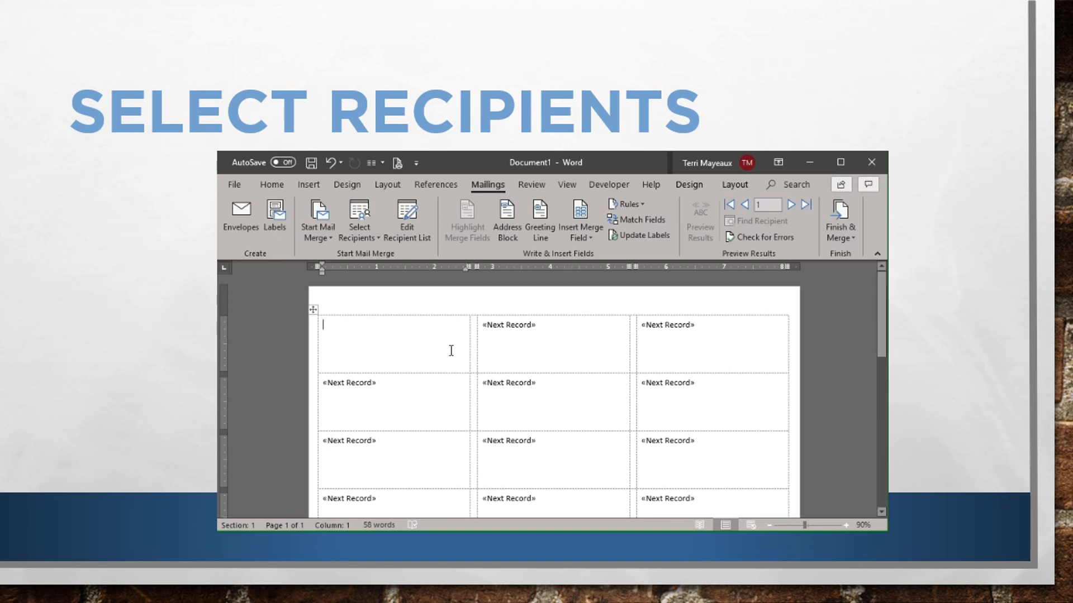
mouse_move(335, 326)
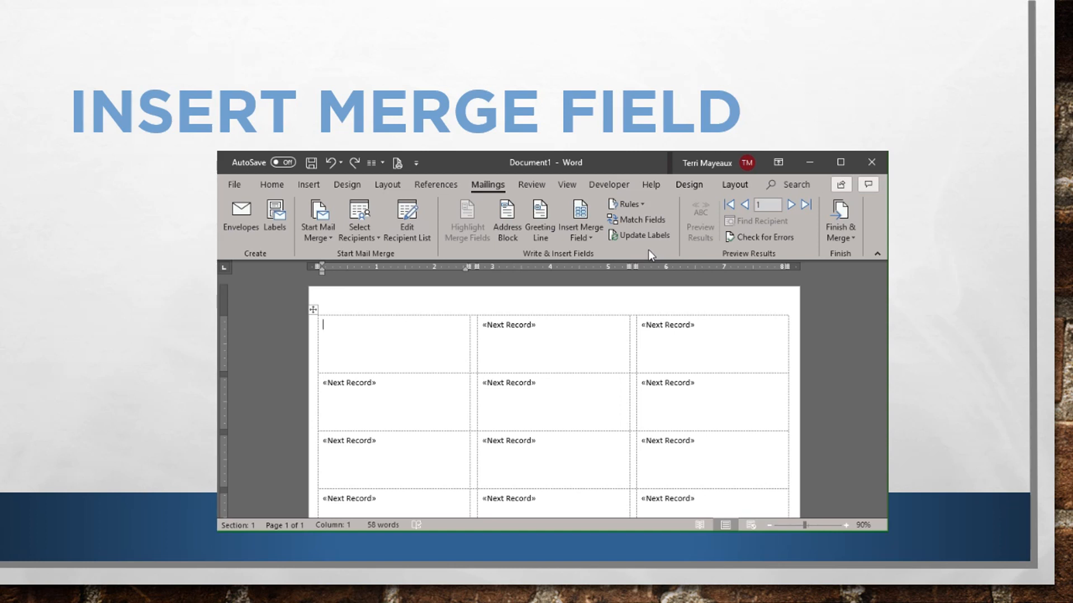
mouse_move(412, 253)
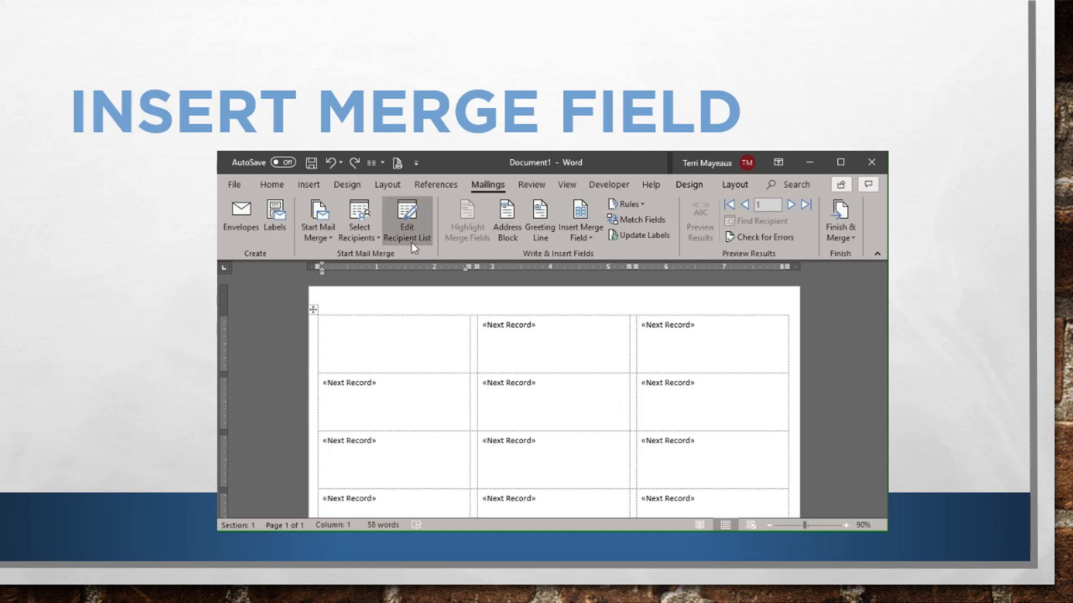
- Review the eight checked recipients from Address List.xlsx via Edit Recipient List
left_click(406, 219)
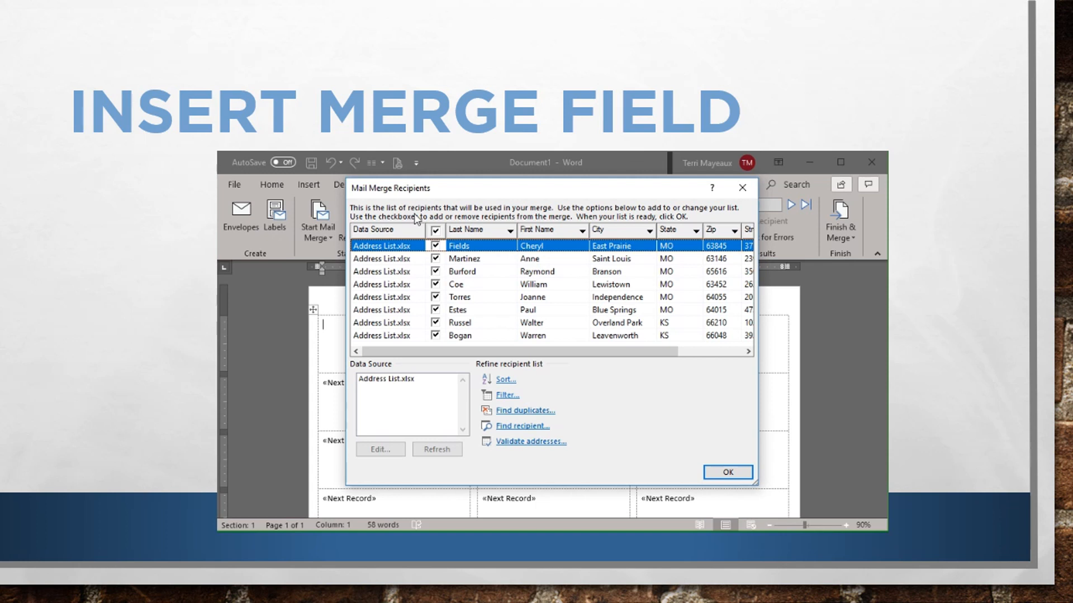
mouse_move(445, 263)
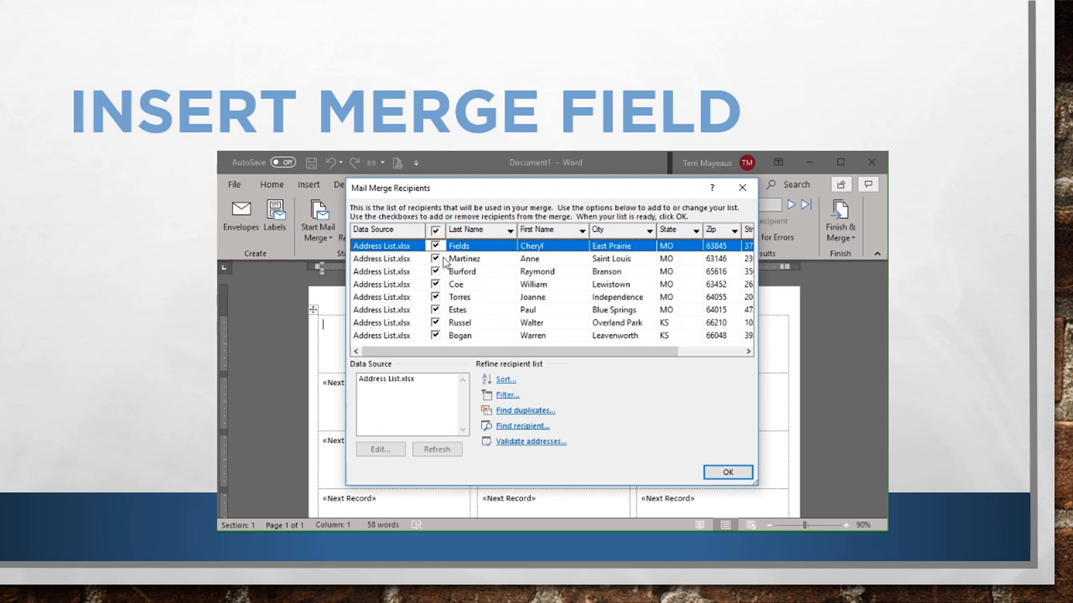
mouse_move(457, 351)
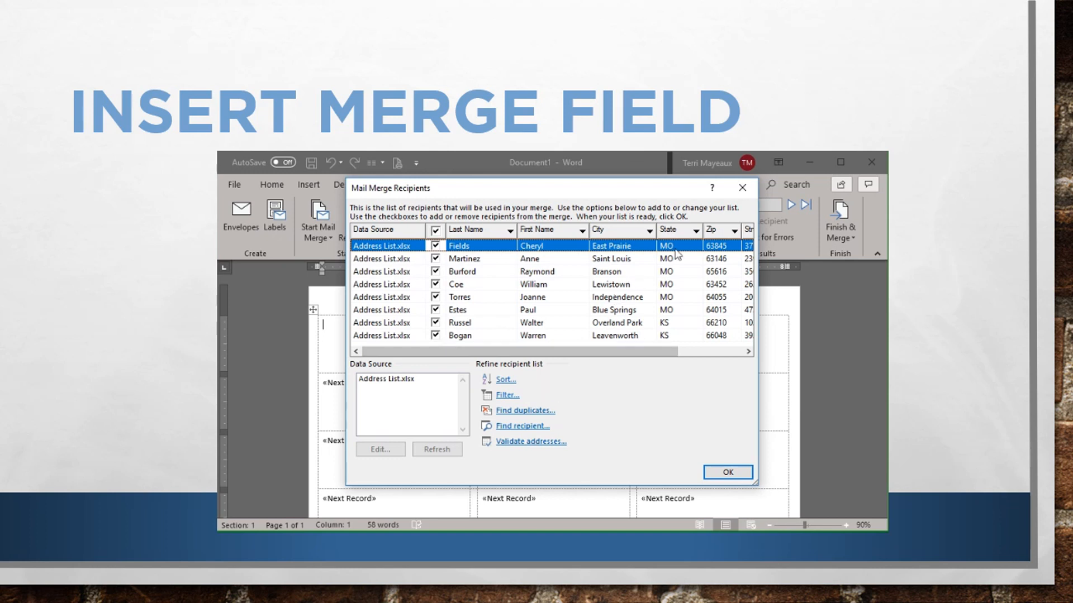
- Close the recipient list and insert the First_Name merge field in the first label
left_click(726, 472)
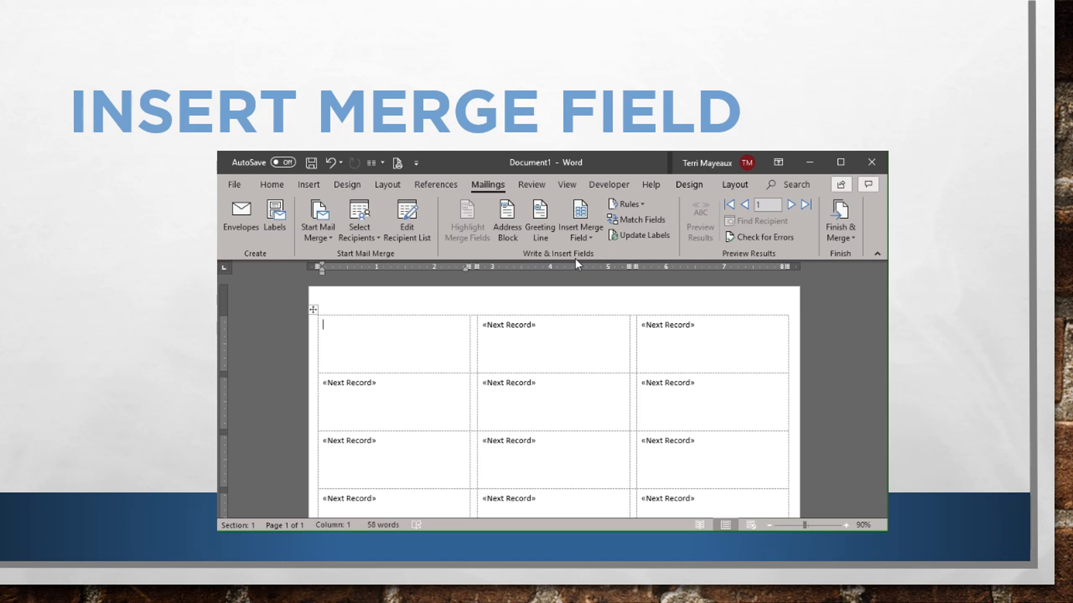
mouse_move(591, 252)
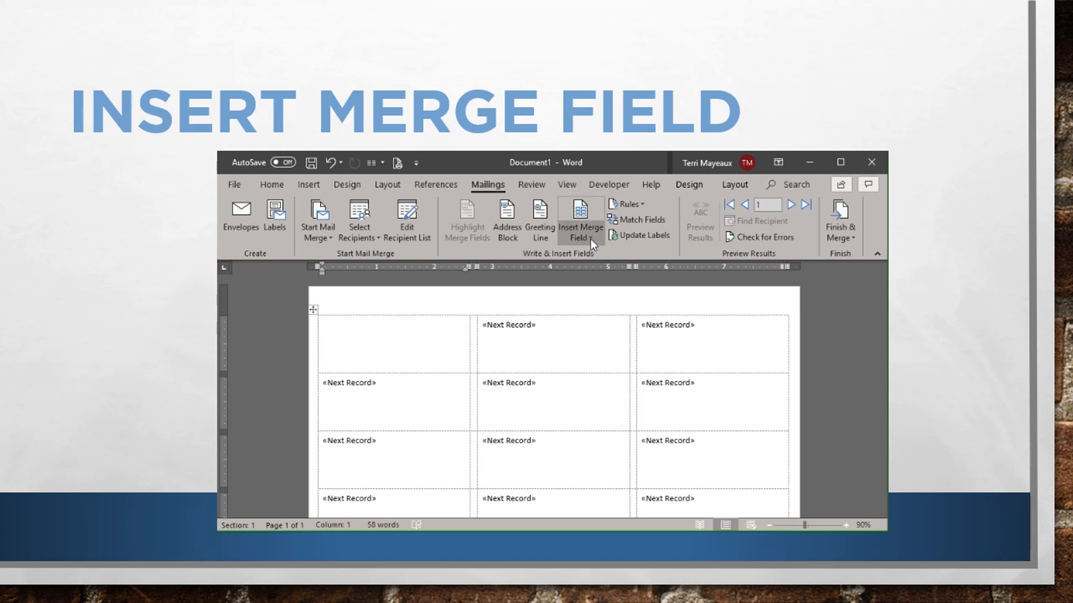
left_click(579, 215)
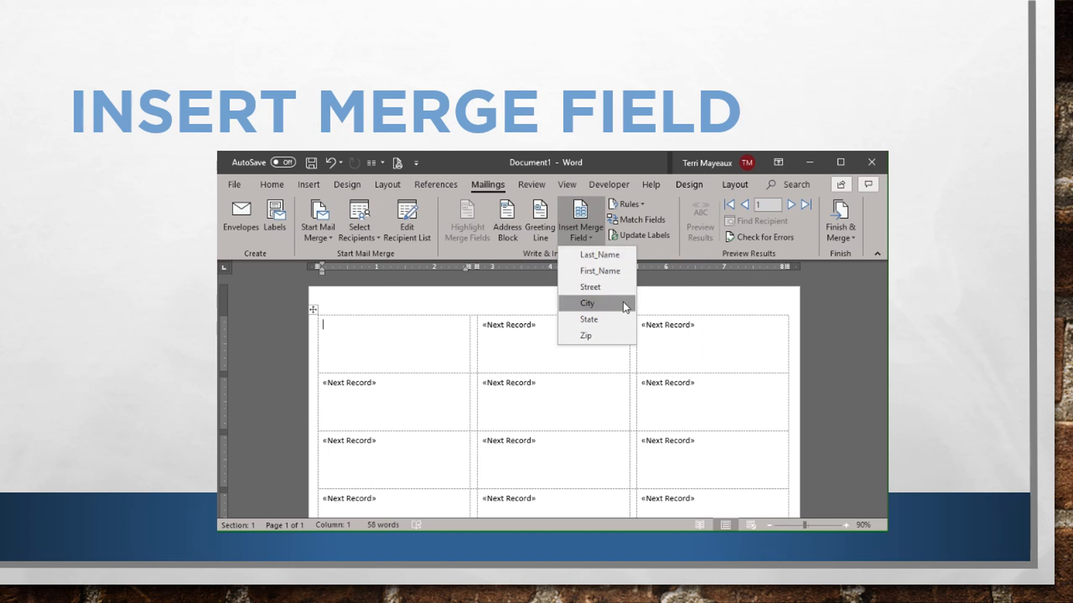
mouse_move(590, 286)
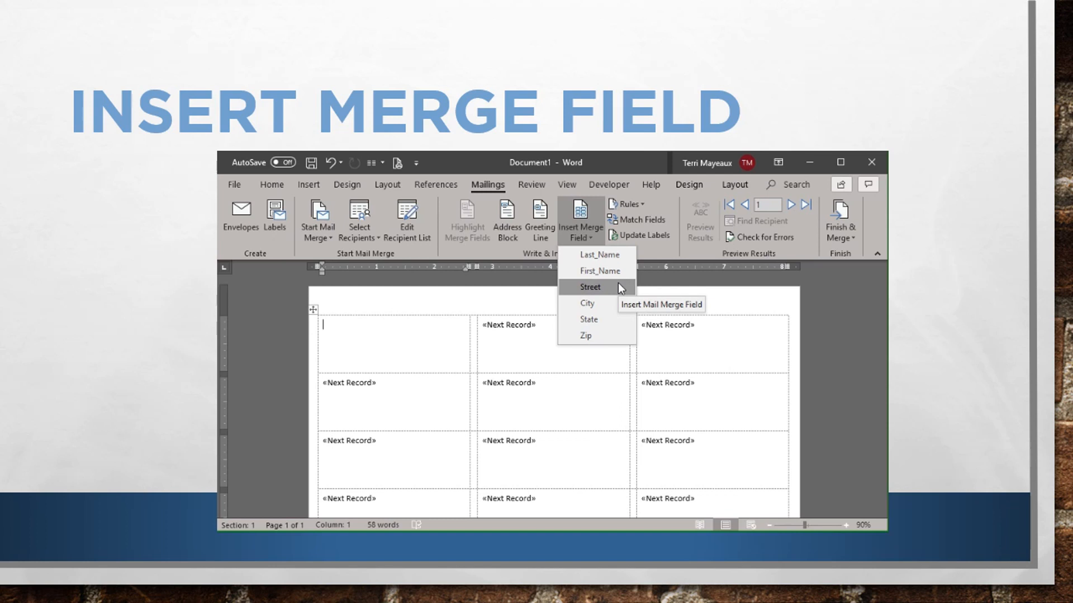
mouse_move(598, 255)
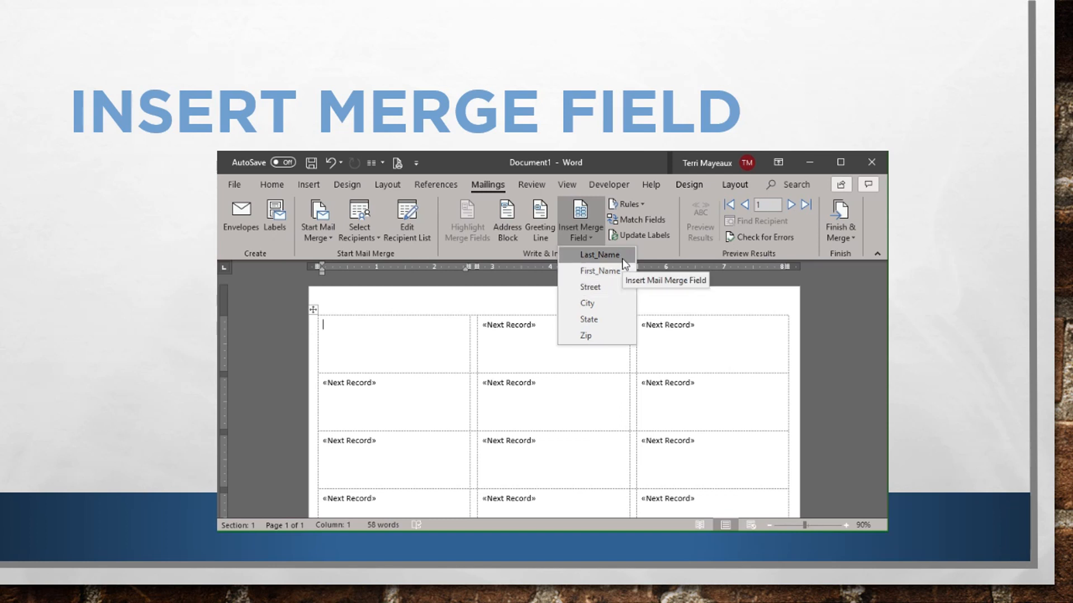
mouse_move(337, 332)
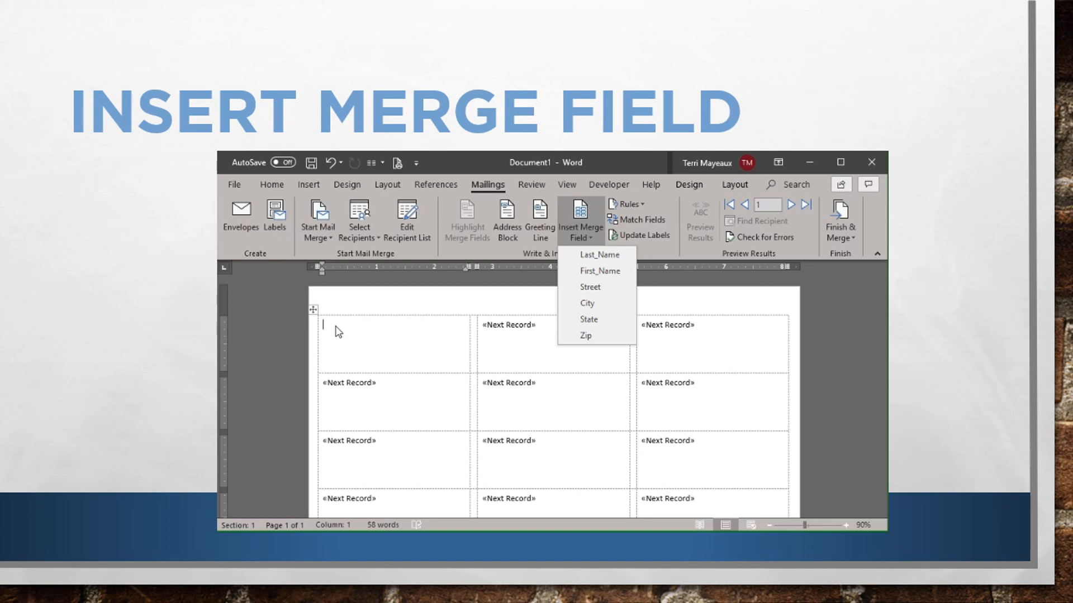
mouse_move(588, 287)
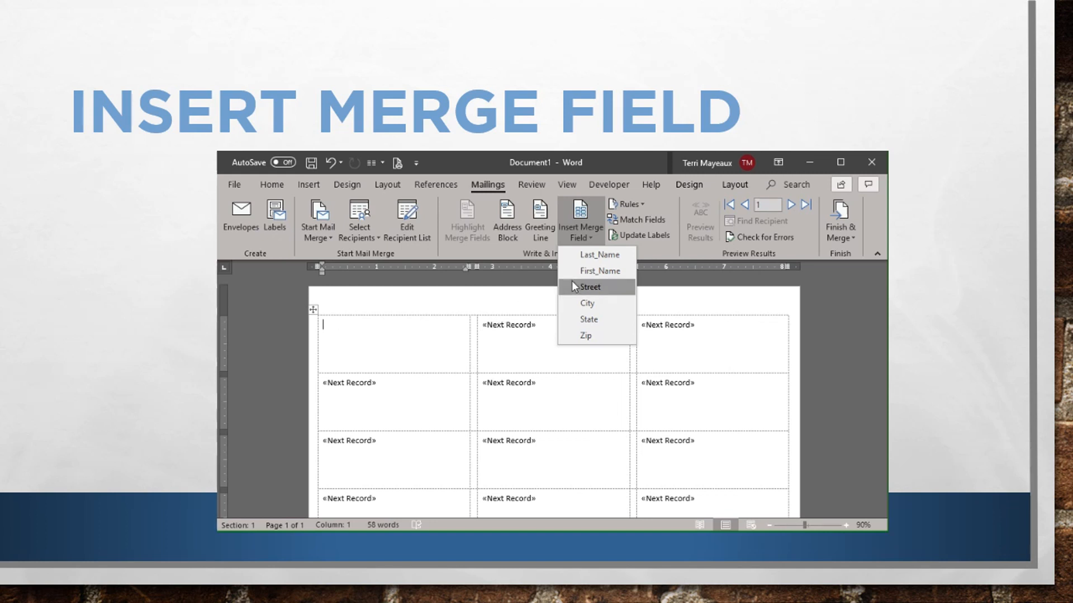
mouse_move(599, 271)
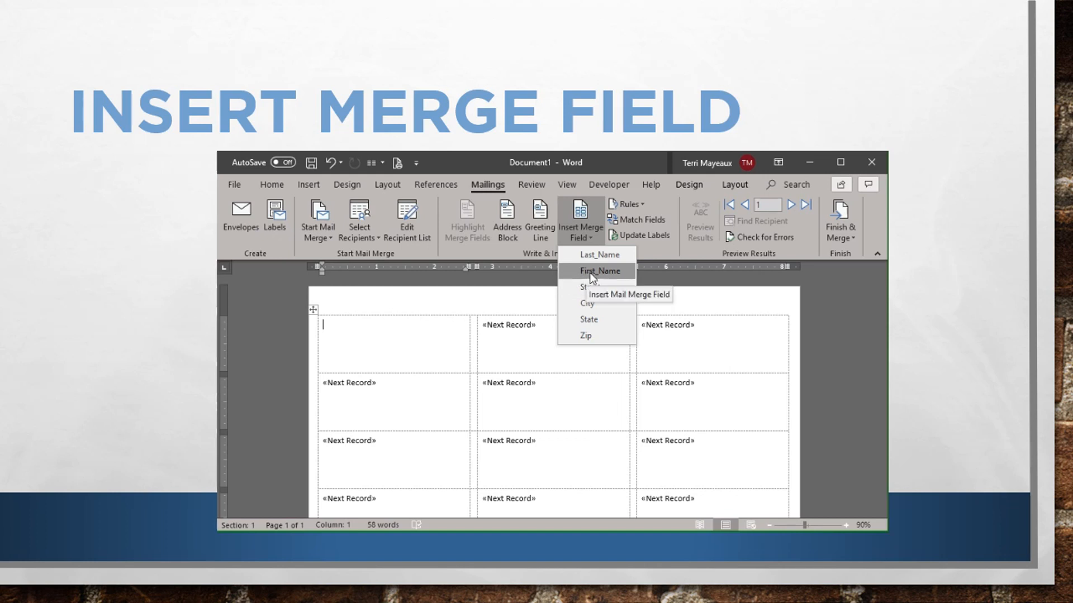
left_click(597, 271)
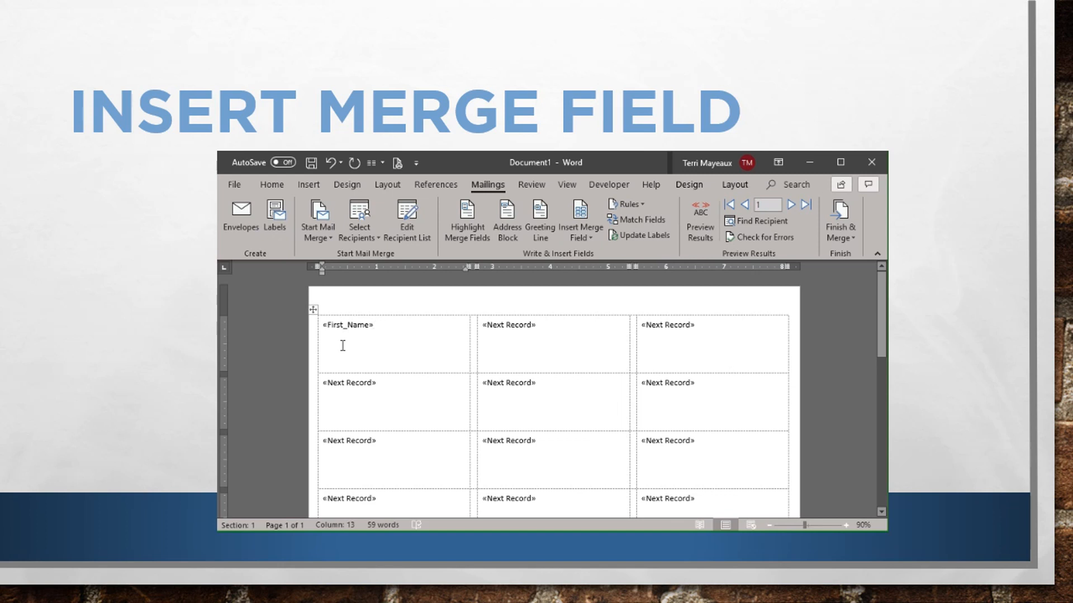
- Add Last_Name after First_Name and Street on its own second line
left_click(375, 324)
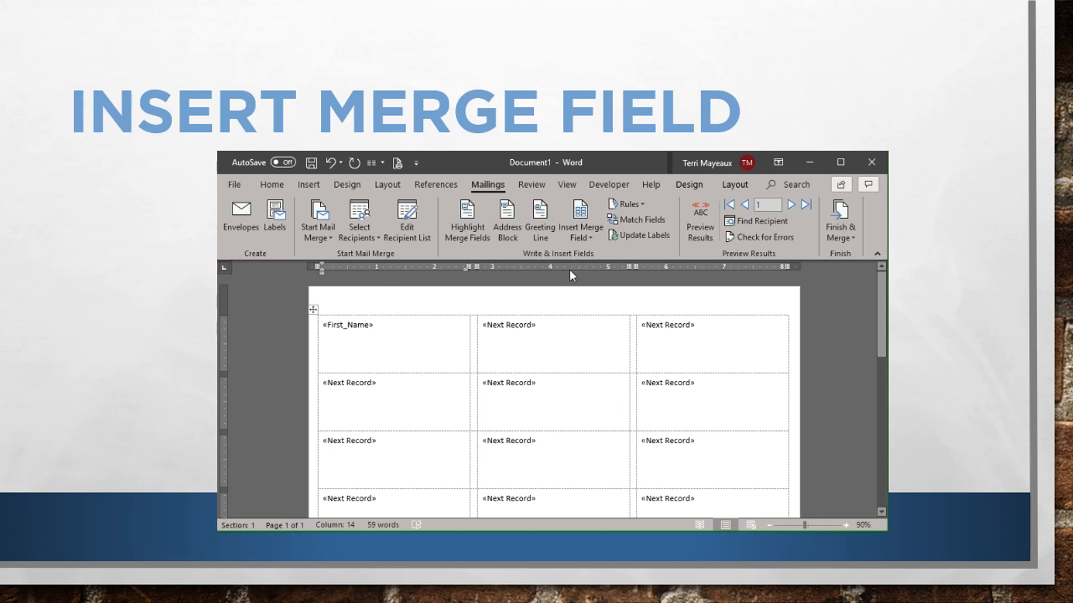
left_click(580, 221)
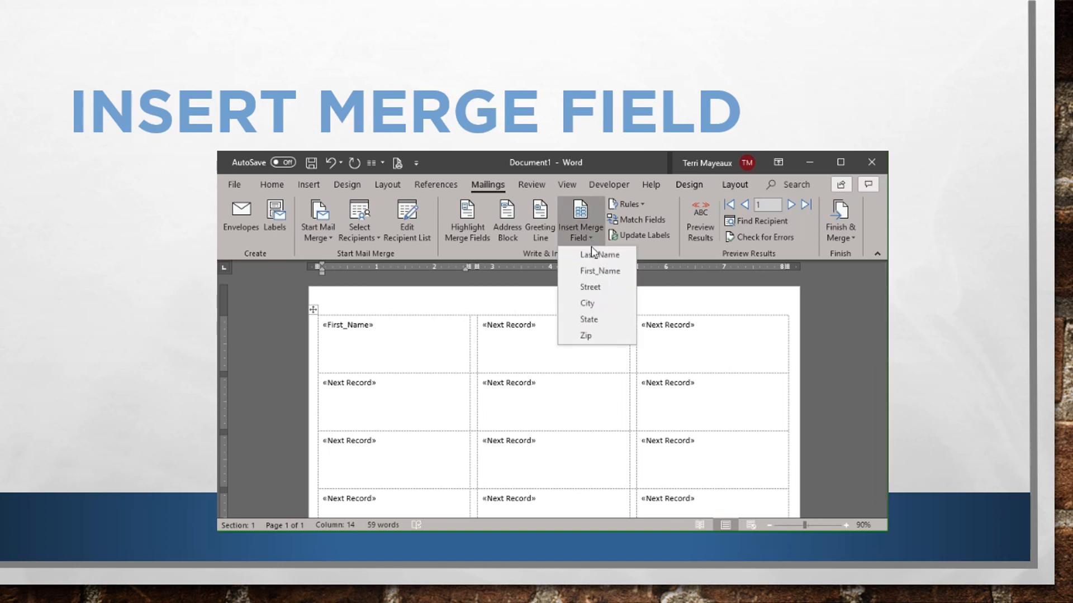
left_click(597, 254)
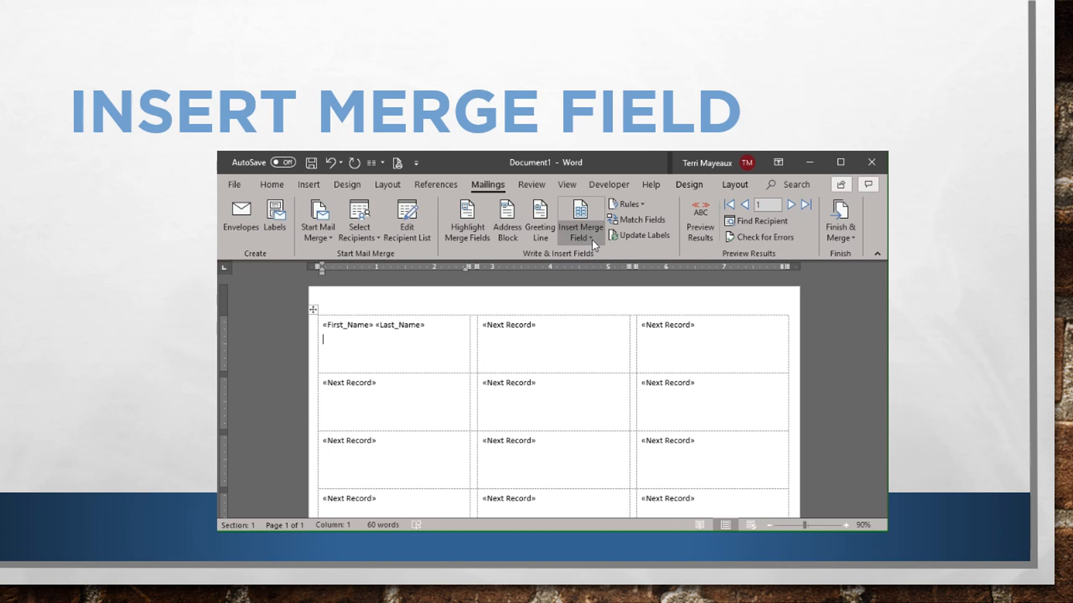
left_click(579, 219)
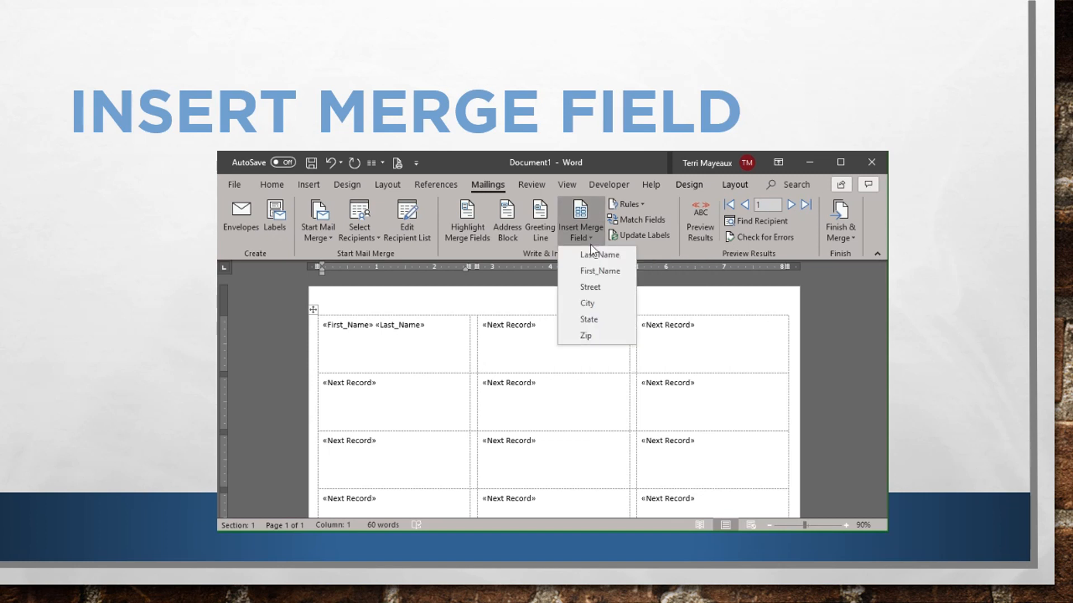
left_click(589, 287)
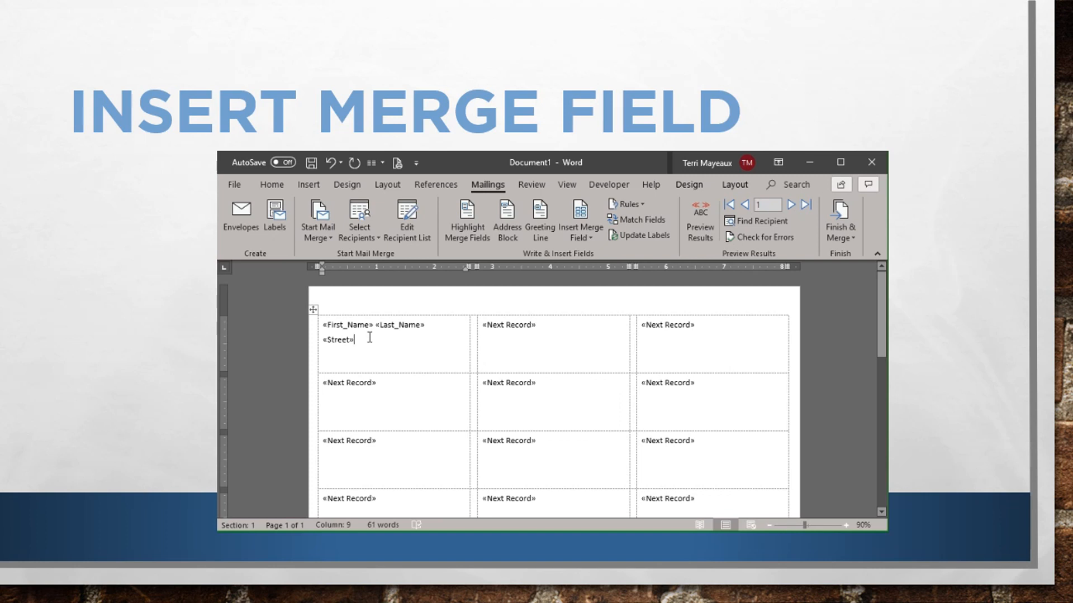
key("enter")
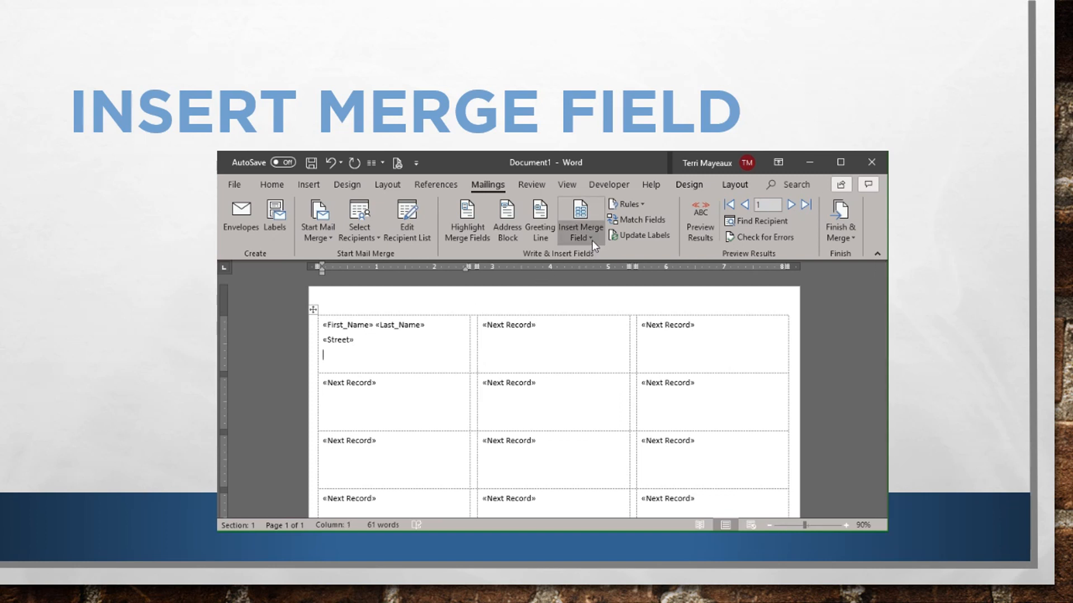
mouse_move(580, 222)
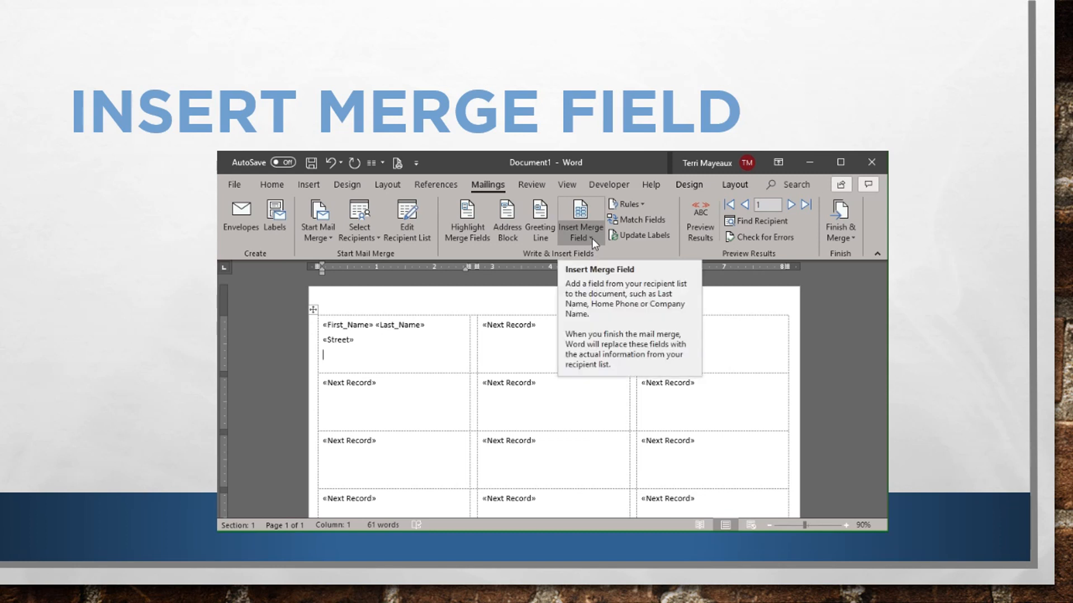
- Complete the third line as City, State Zip merge fields
left_click(579, 219)
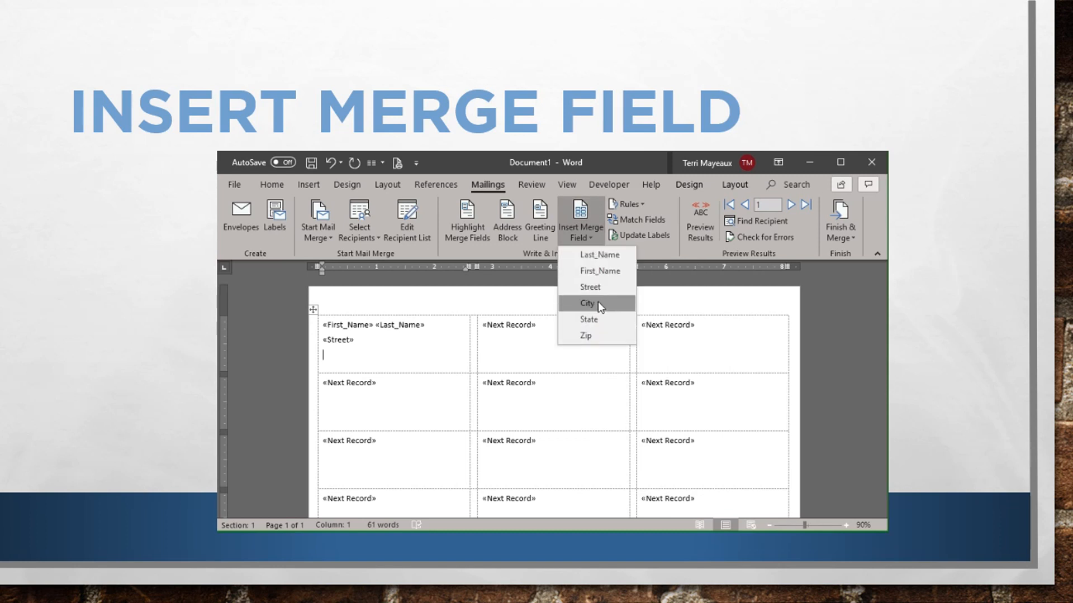
left_click(587, 303)
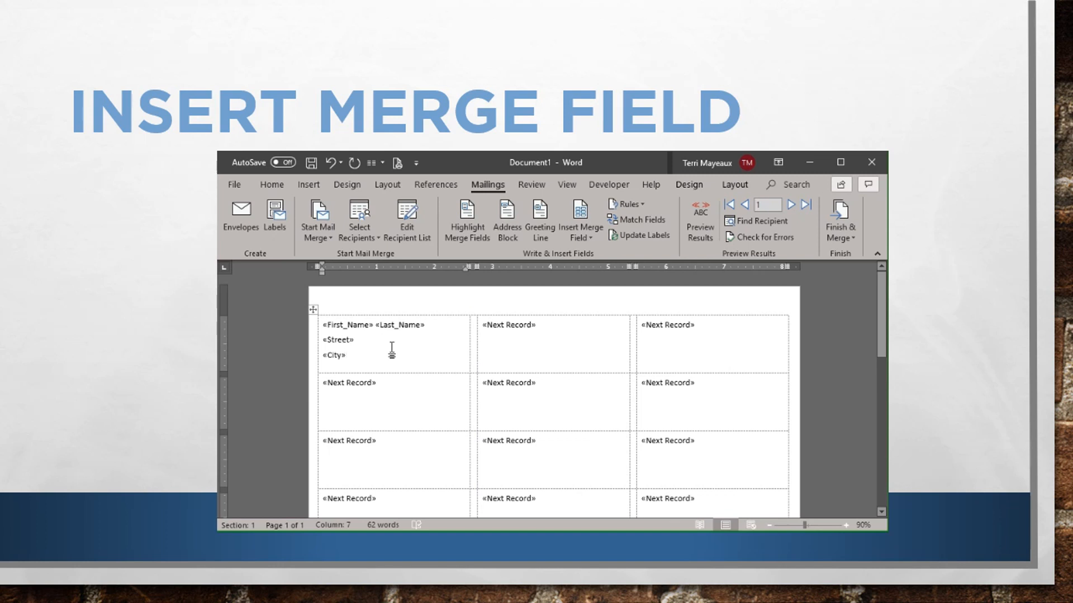
type(",")
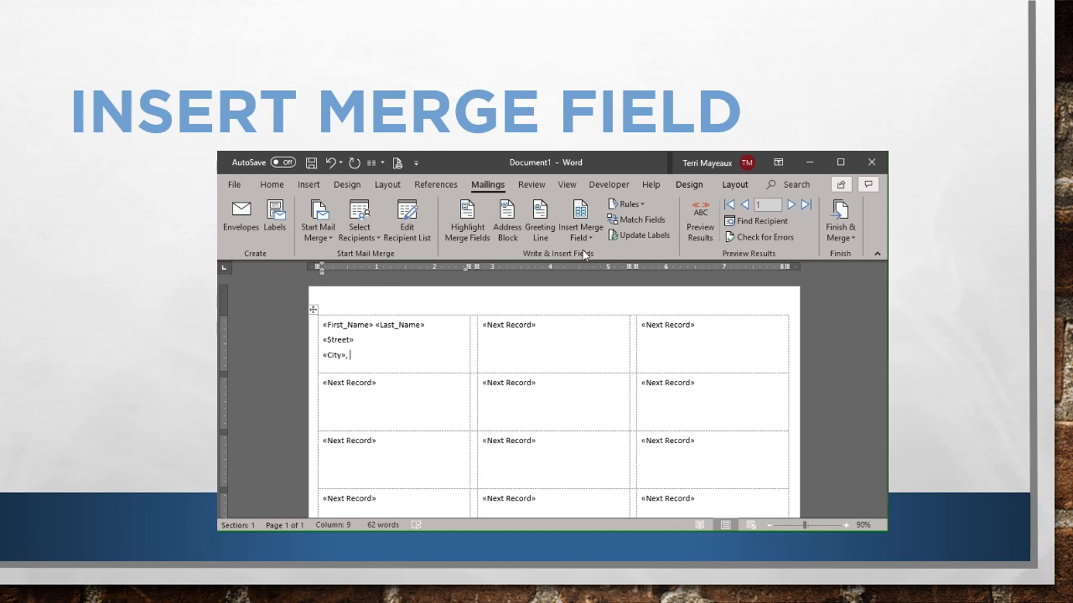
left_click(579, 219)
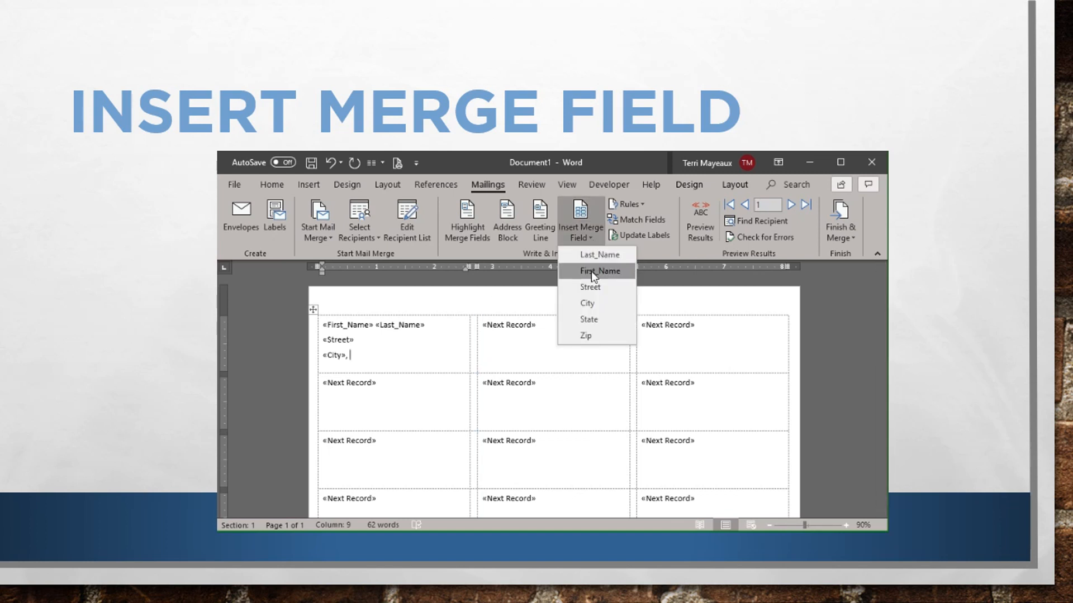
mouse_move(590, 319)
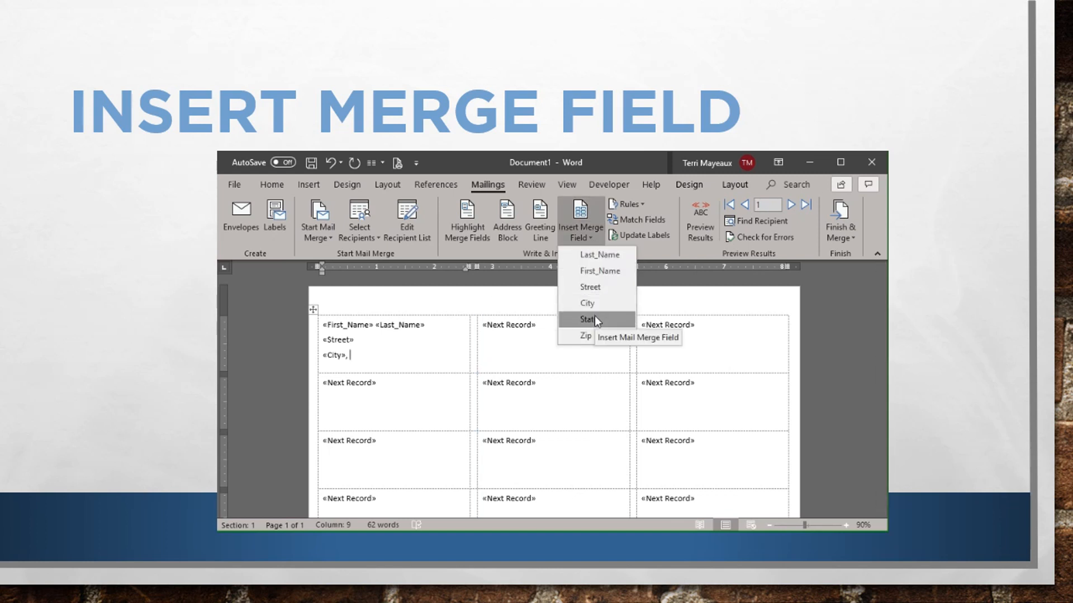
left_click(587, 320)
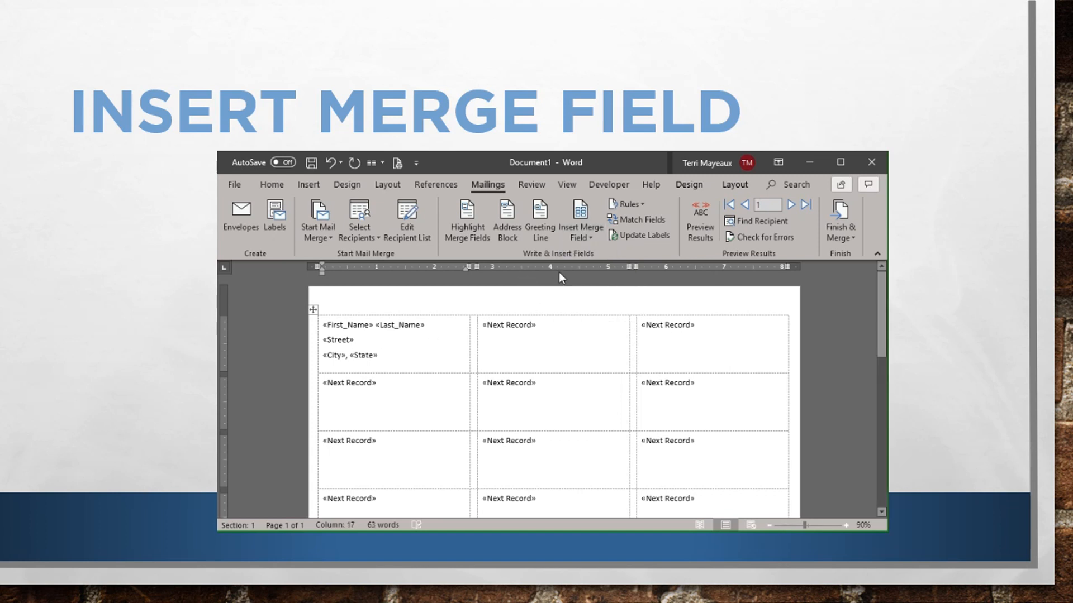
left_click(578, 215)
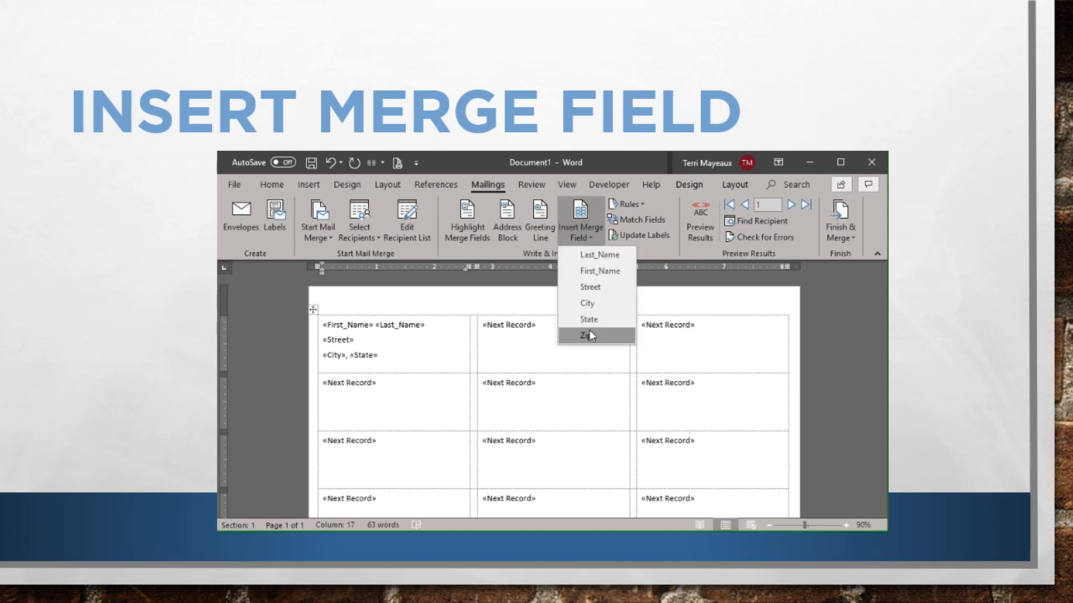
left_click(587, 335)
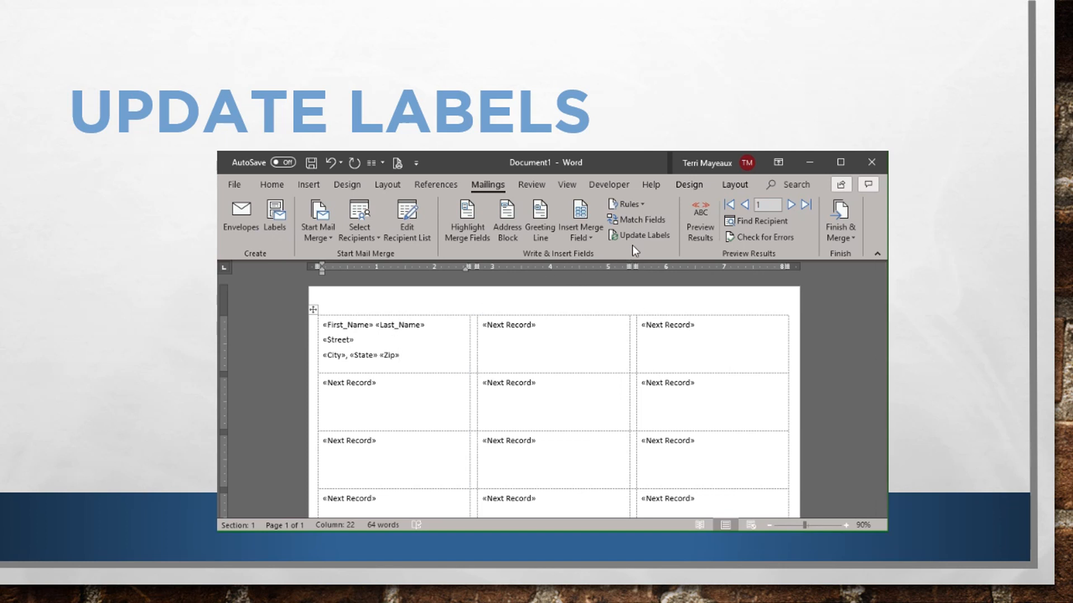
mouse_move(642, 250)
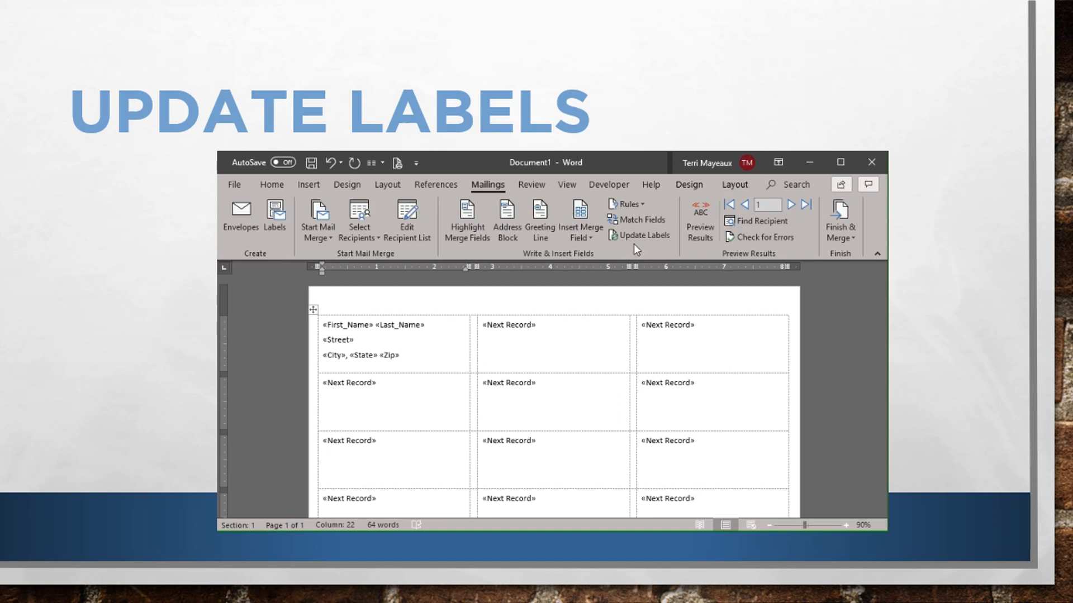
mouse_move(634, 248)
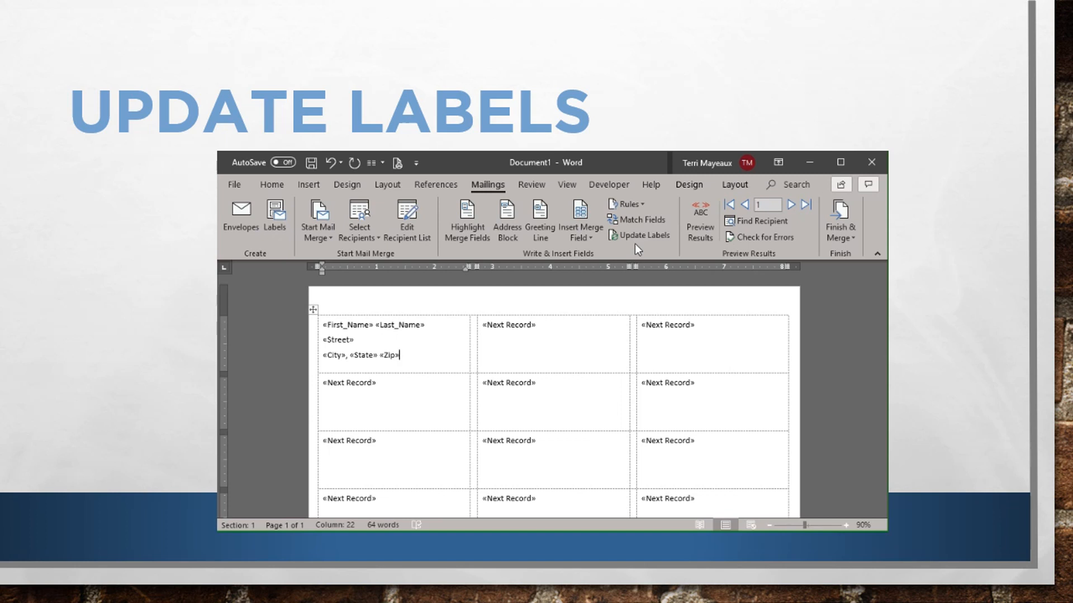
- Copy the first label's name, street and city-state-zip fields to every label via Update Labels
left_click(639, 235)
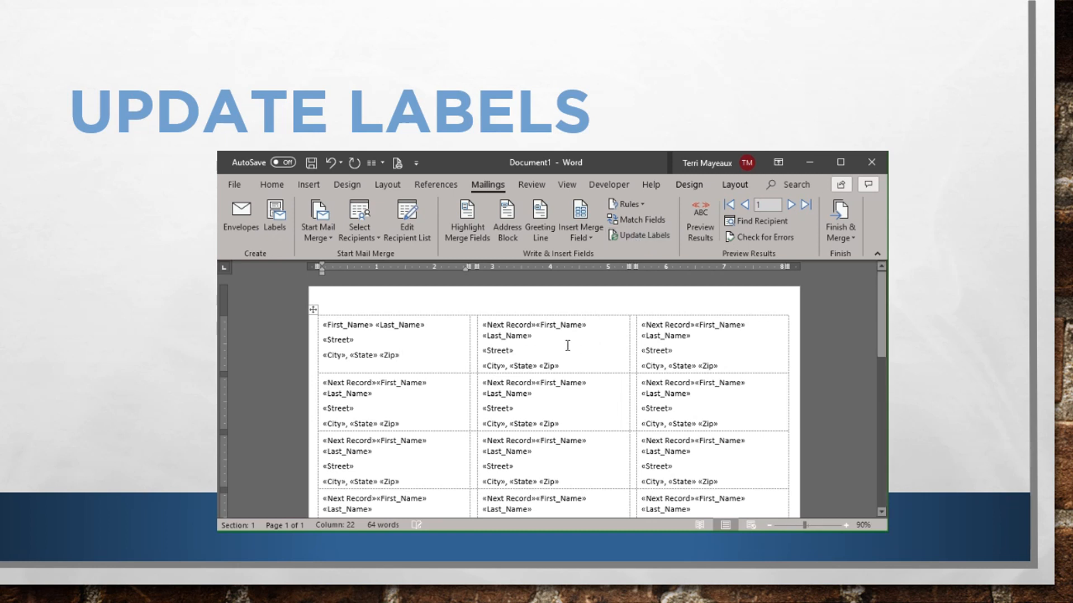
left_click(643, 234)
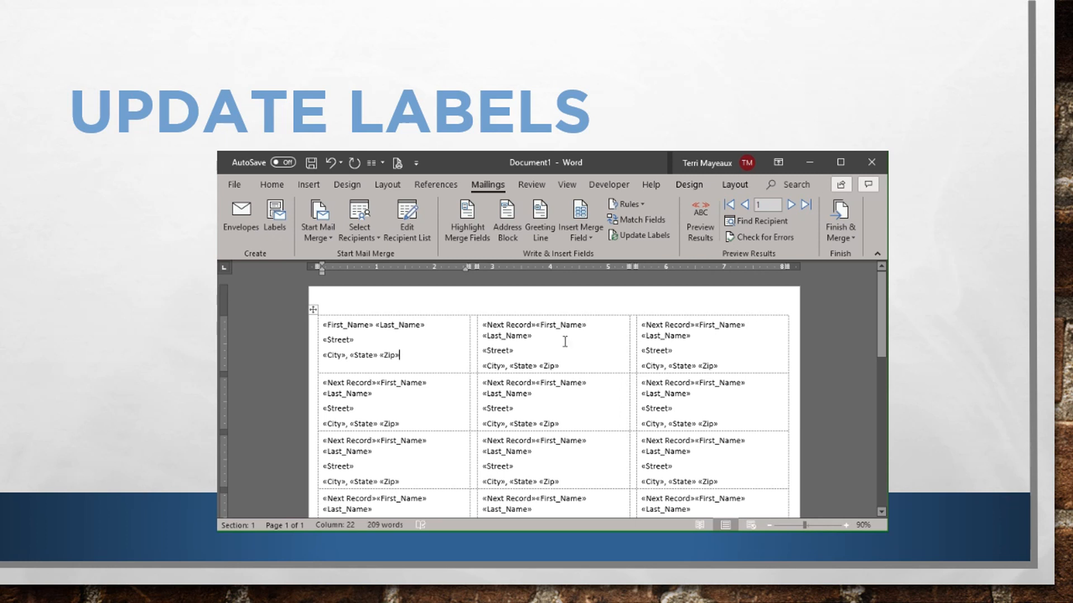
mouse_move(571, 342)
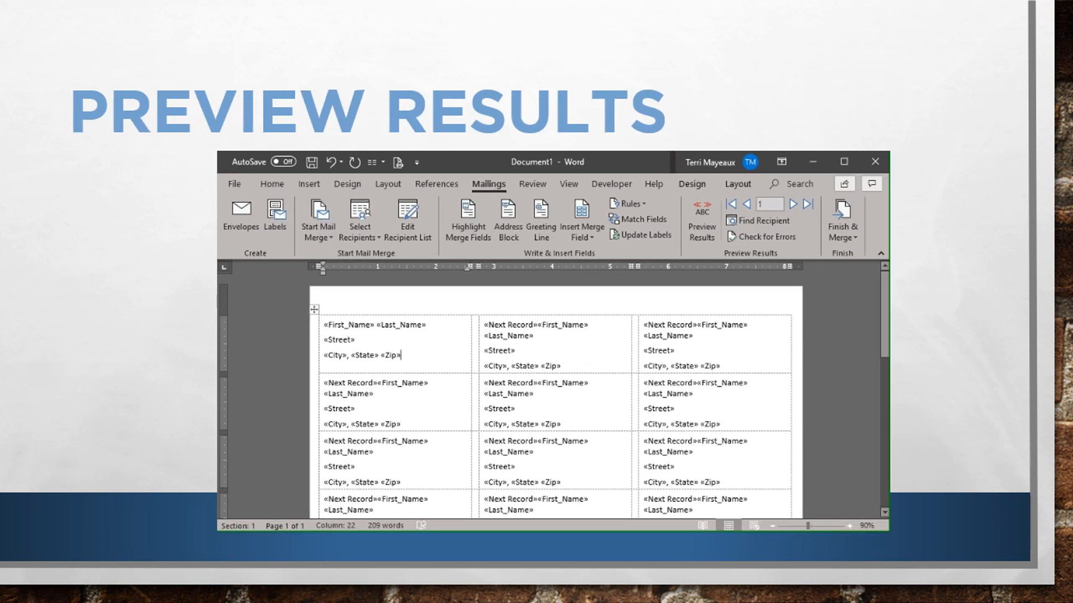
mouse_move(238, 314)
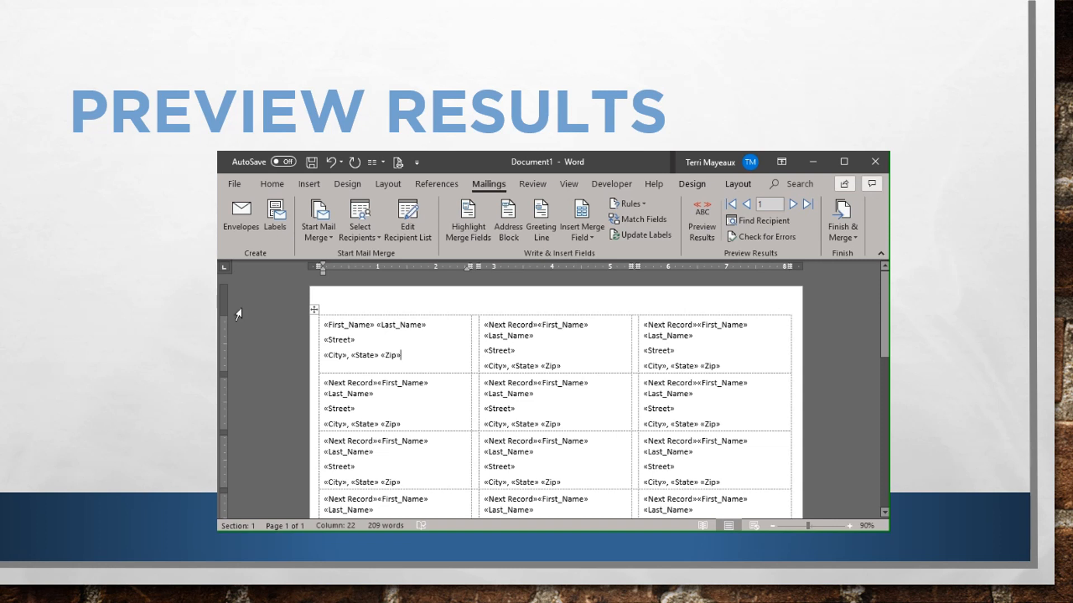
mouse_move(573, 342)
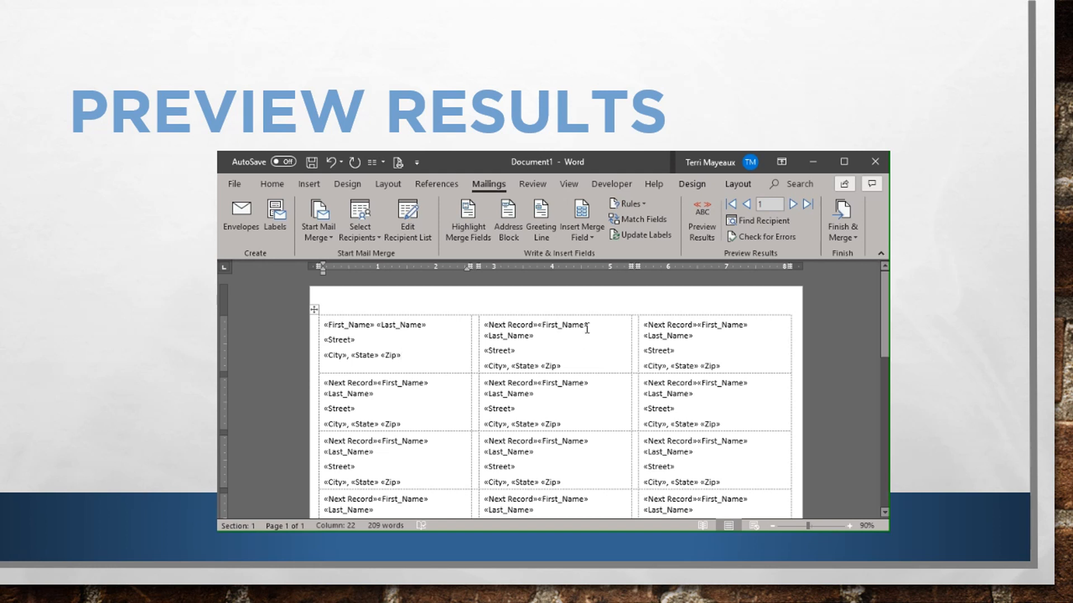
mouse_move(628, 261)
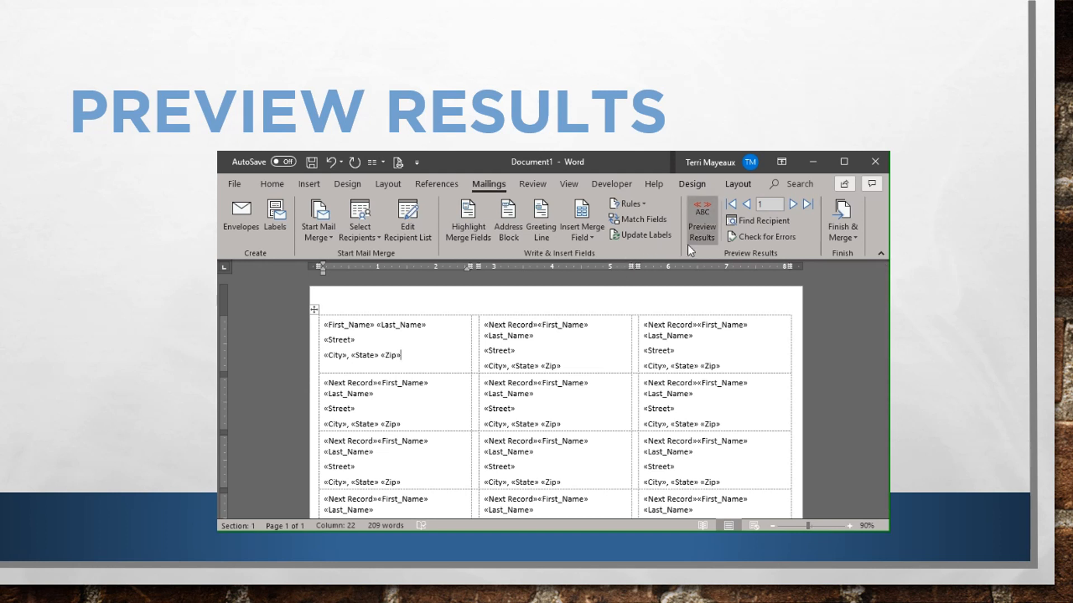
mouse_move(700, 212)
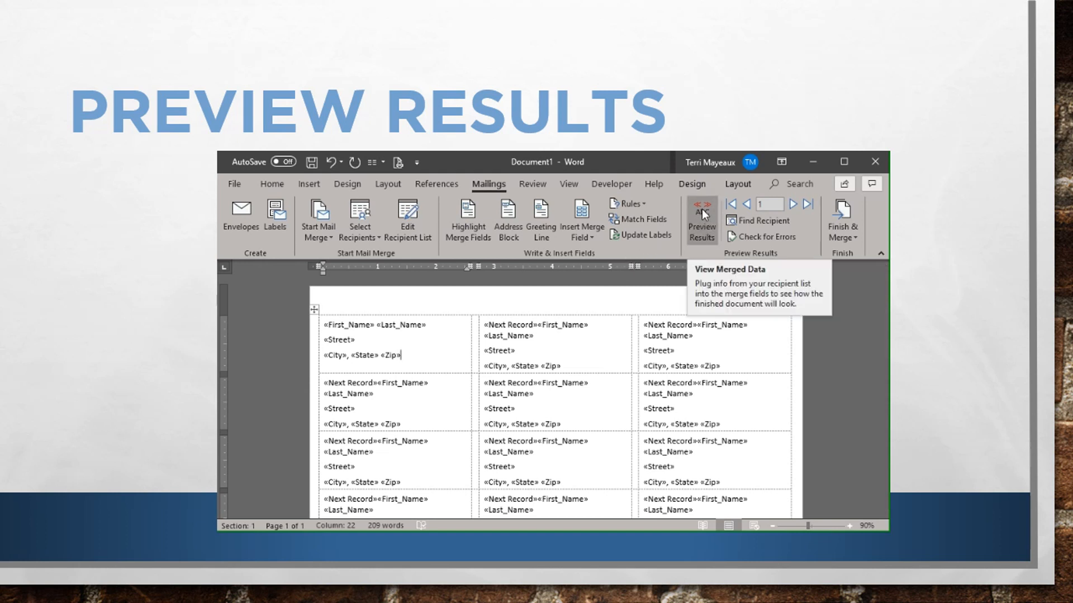
- Turn on Preview Results so the labels show real recipient names and addresses
left_click(701, 219)
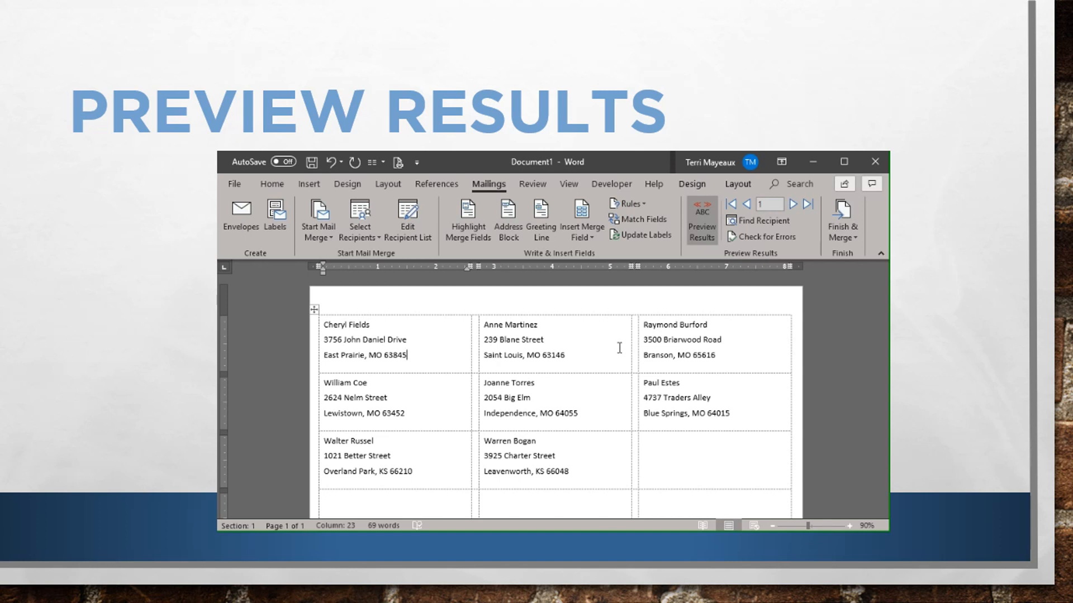
mouse_move(802, 231)
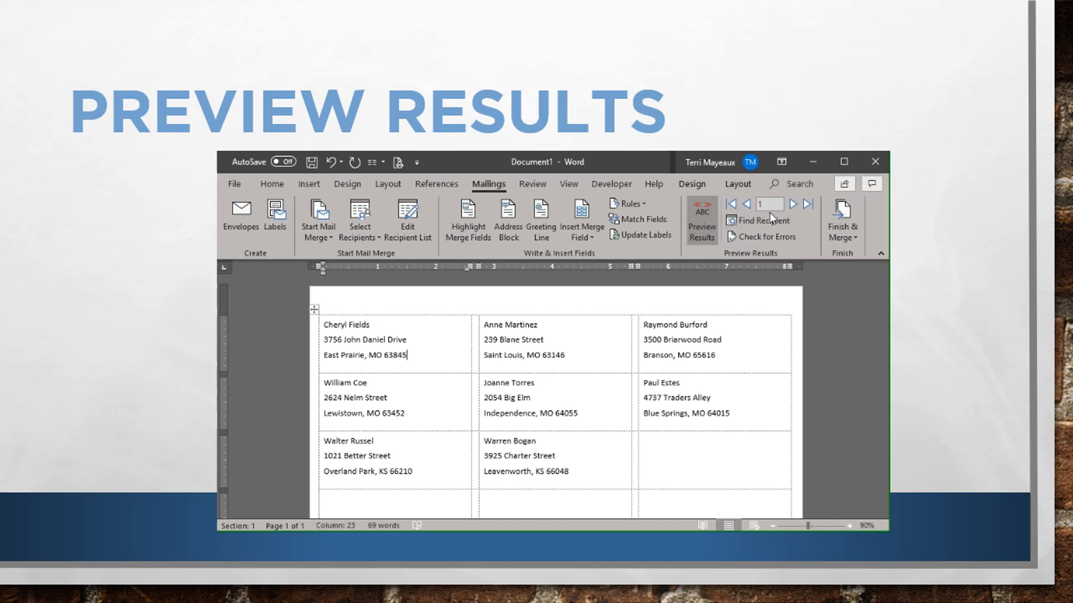
mouse_move(770, 204)
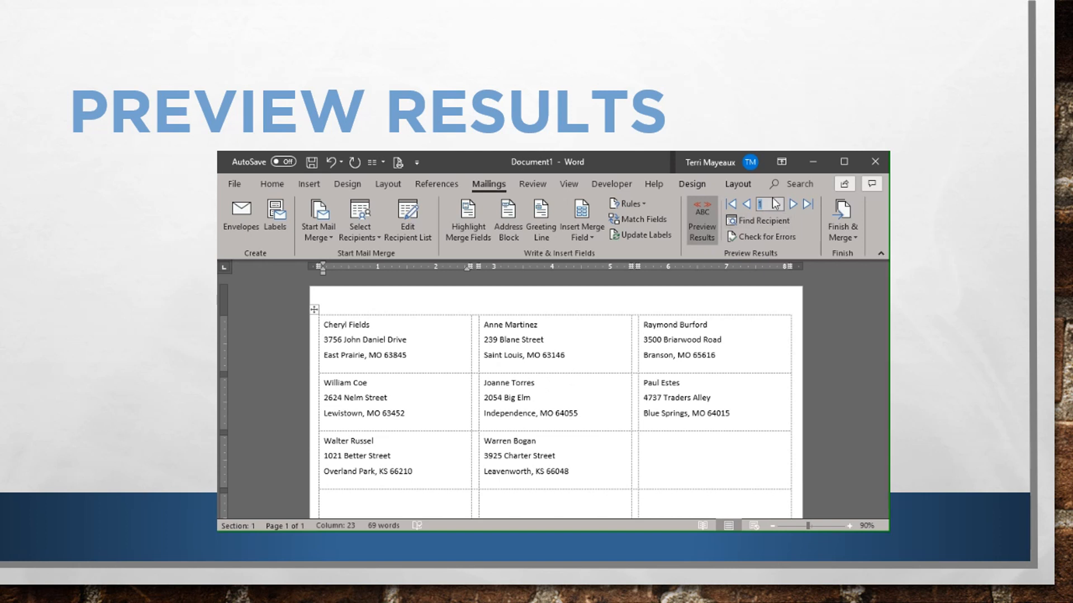
left_click(794, 203)
type("5")
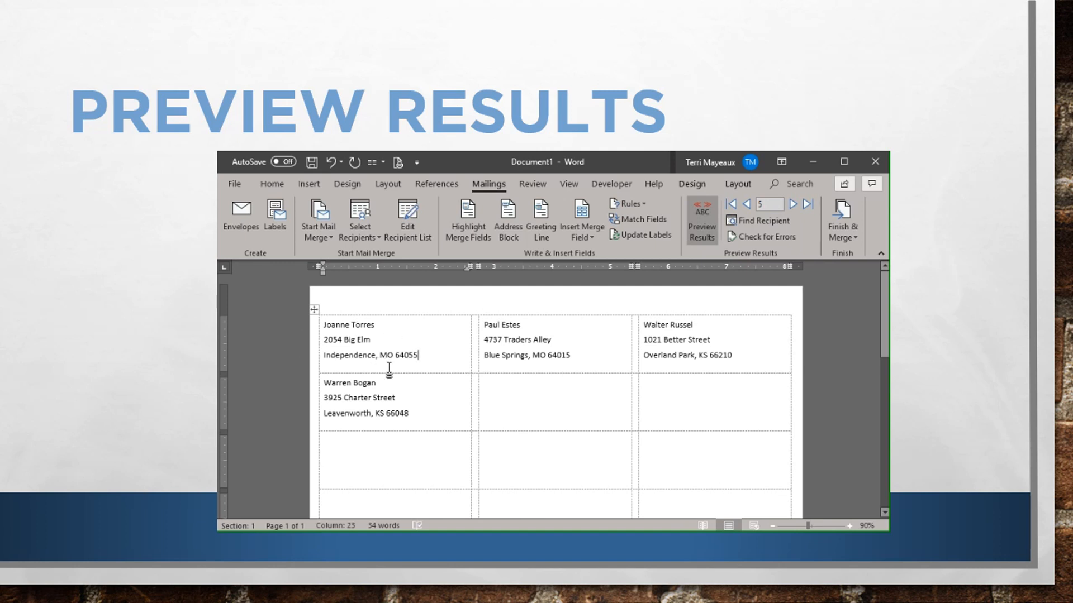
mouse_move(436, 343)
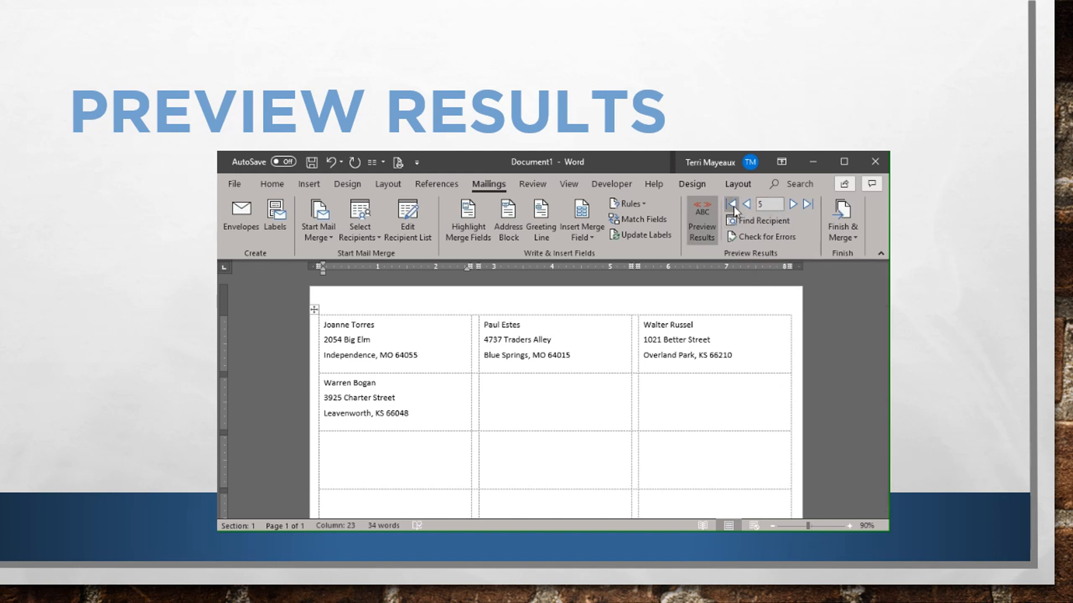
mouse_move(731, 204)
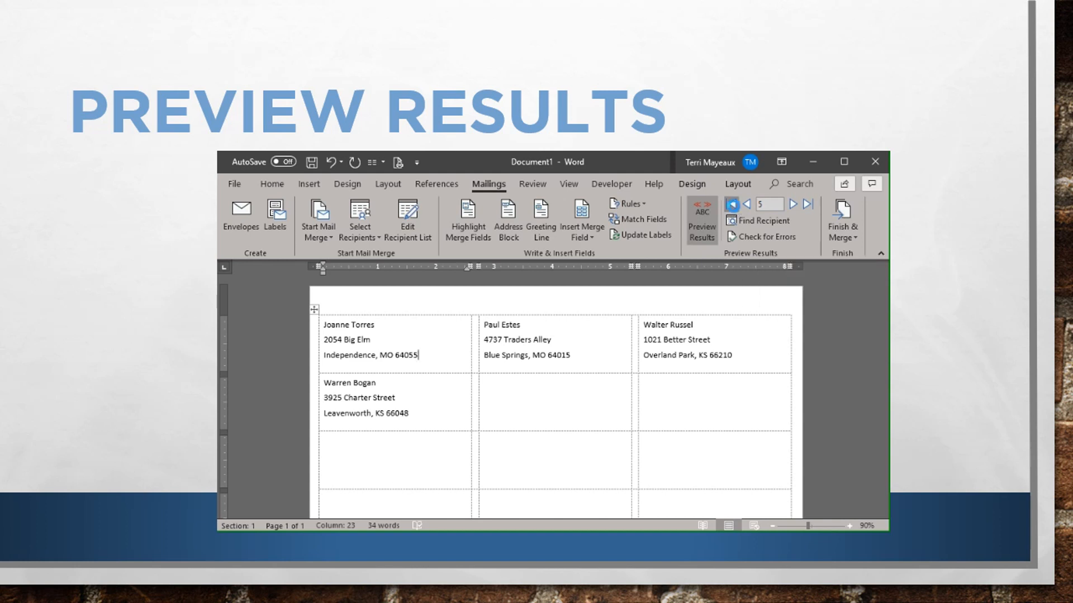
left_click(731, 205)
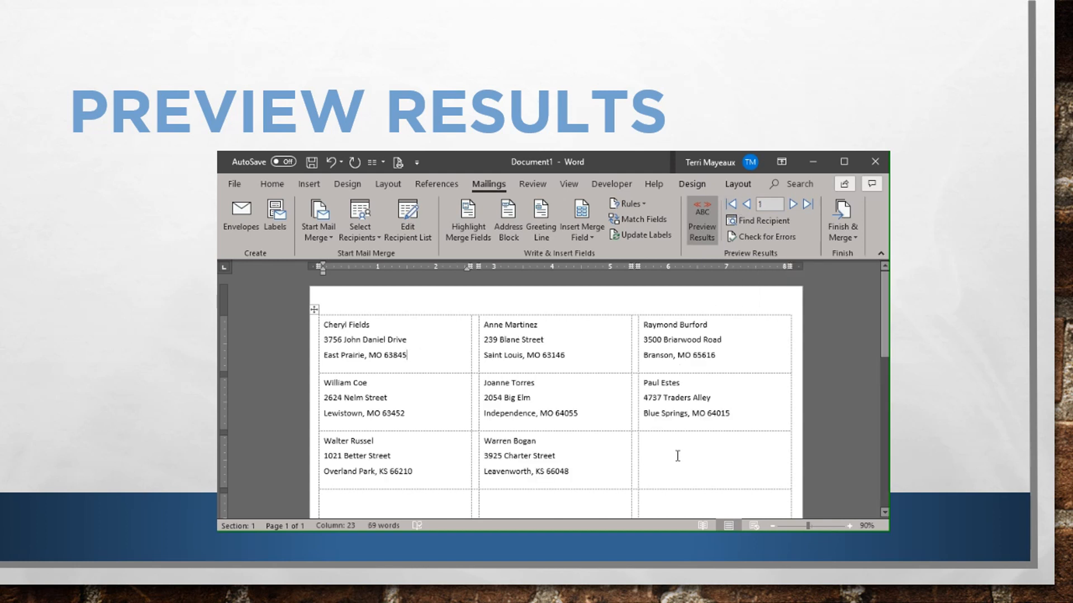
mouse_move(677, 436)
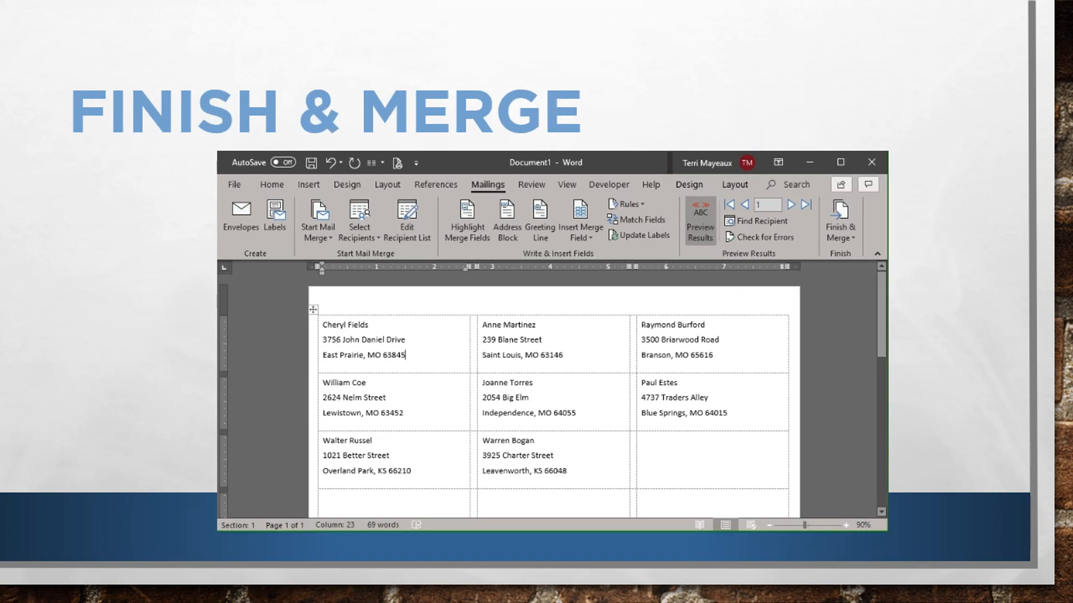
mouse_move(516, 268)
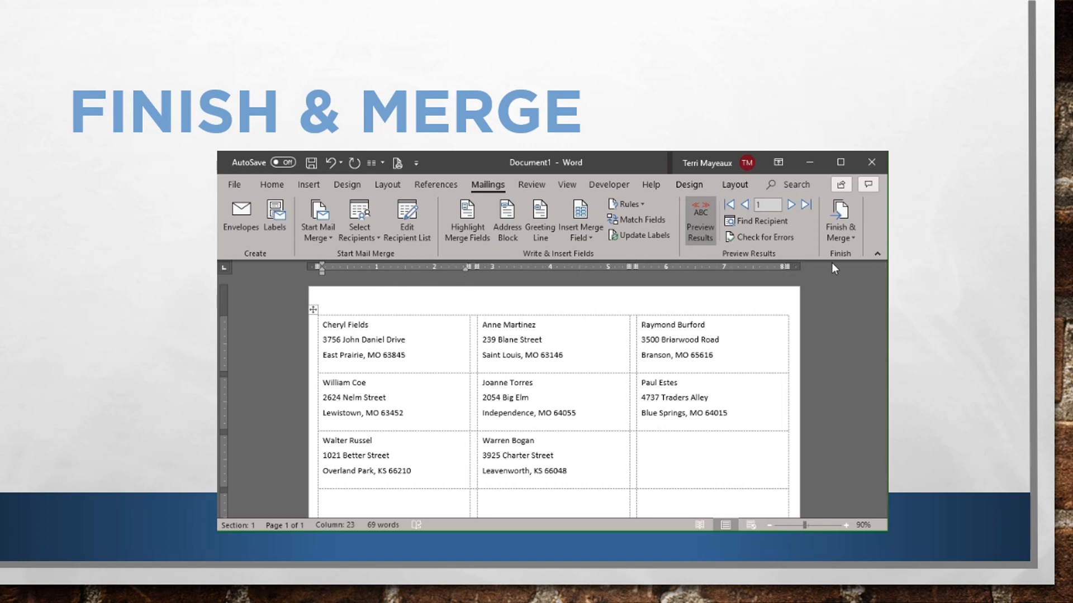
mouse_move(838, 268)
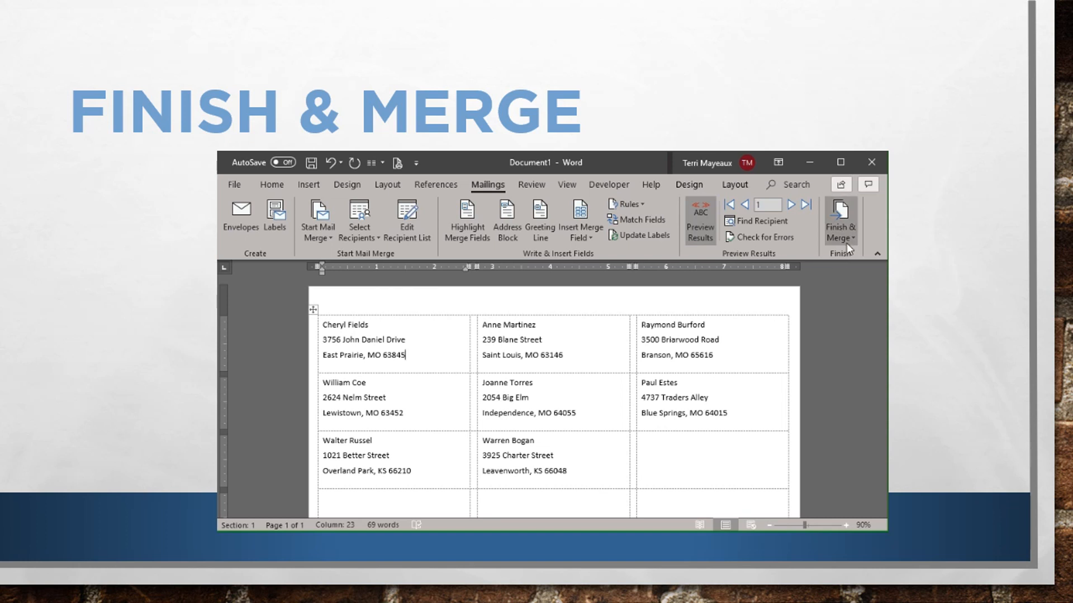
- Show the Finish & Merge choices: edit individual documents, print, or send email
left_click(840, 219)
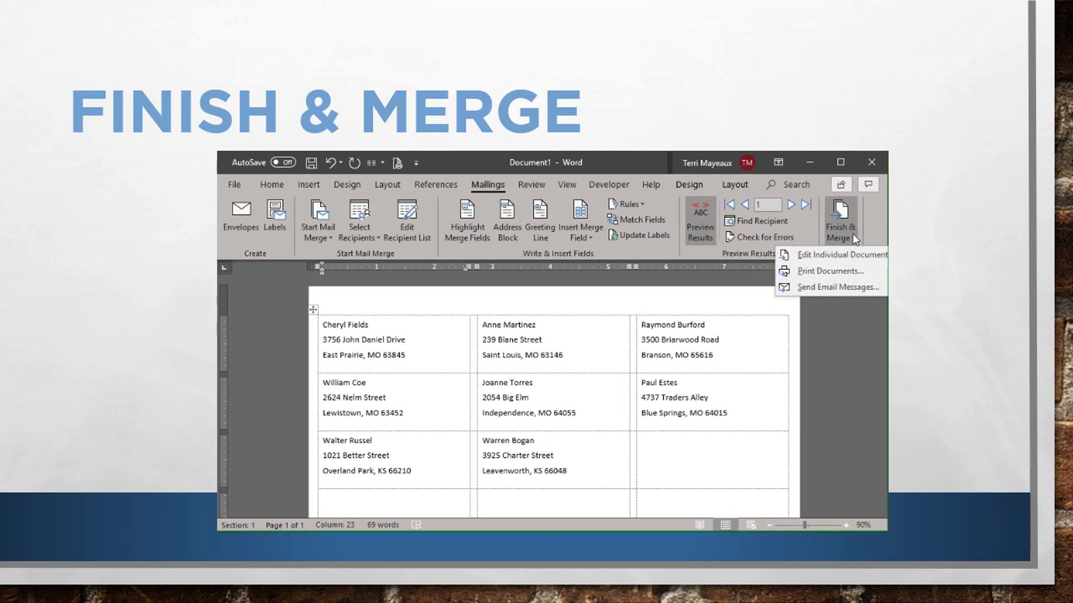
mouse_move(829, 271)
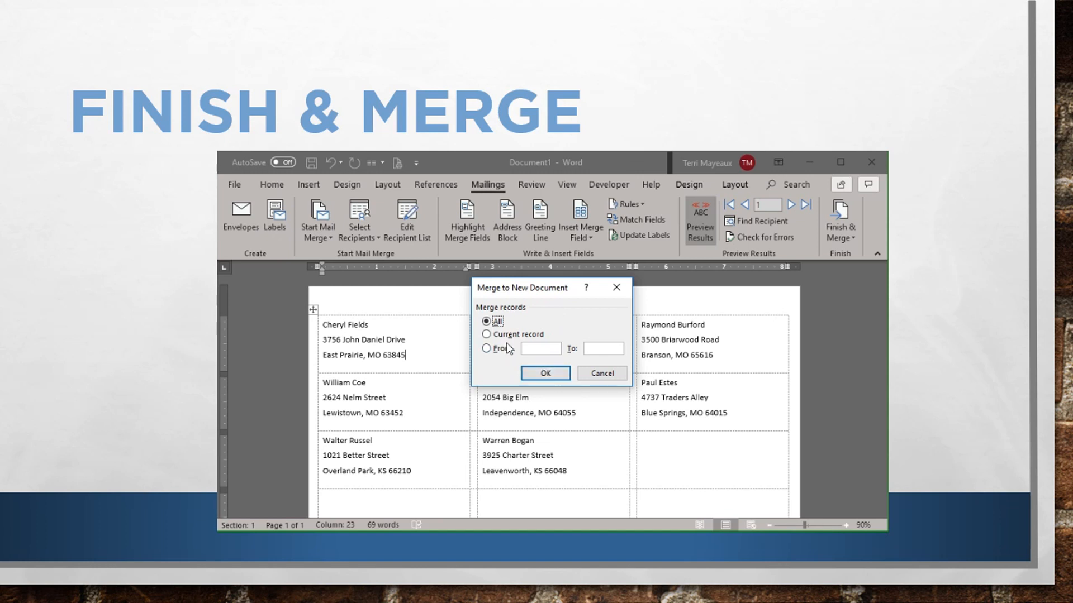
mouse_move(511, 363)
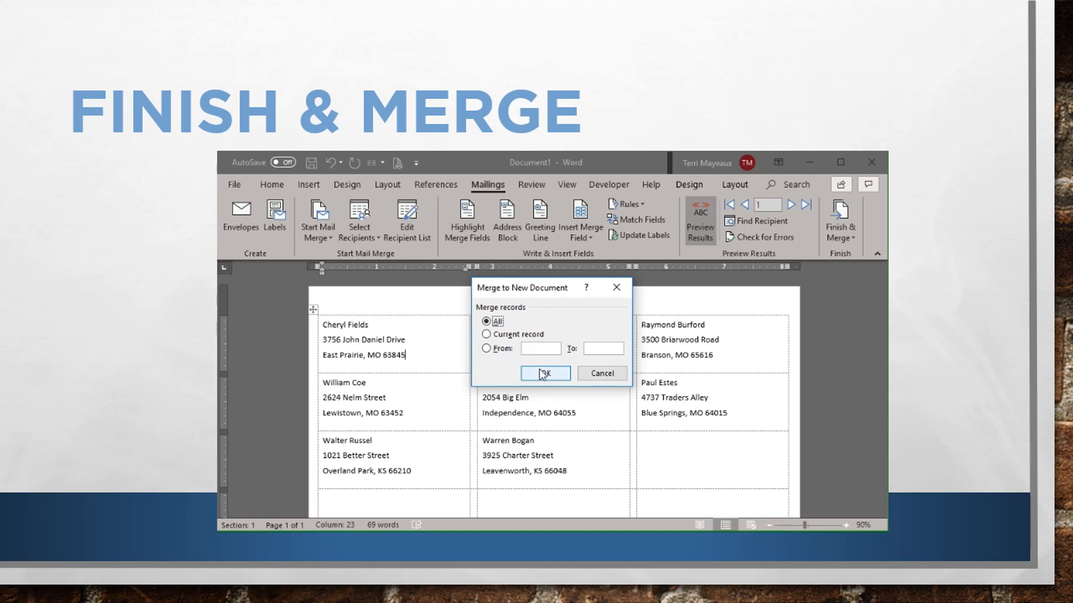
- Merge all records into a new Labels1 document holding the eight recipient addresses
left_click(545, 374)
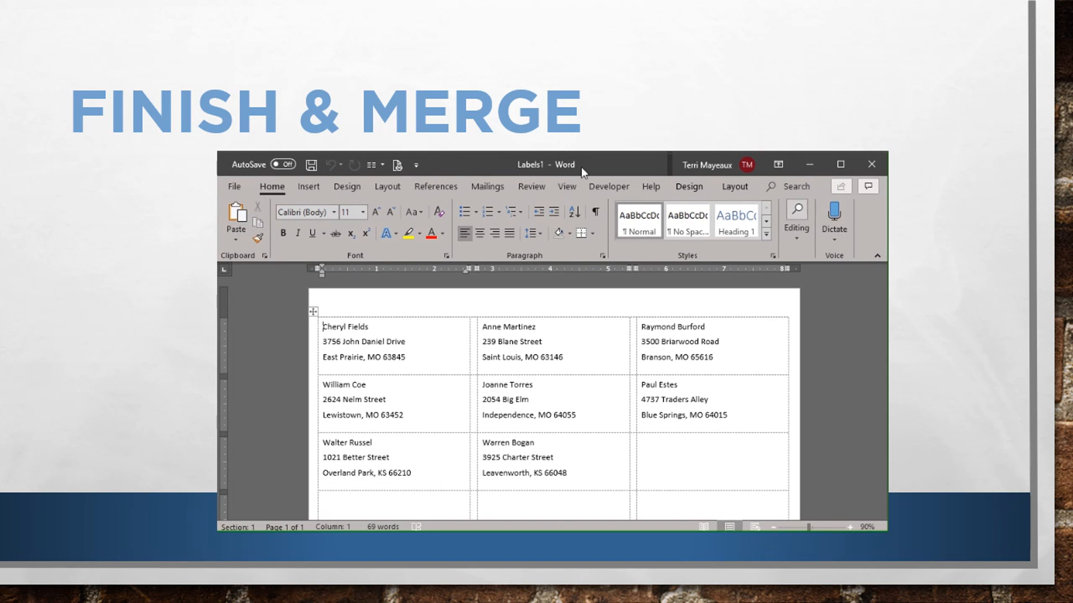
mouse_move(597, 169)
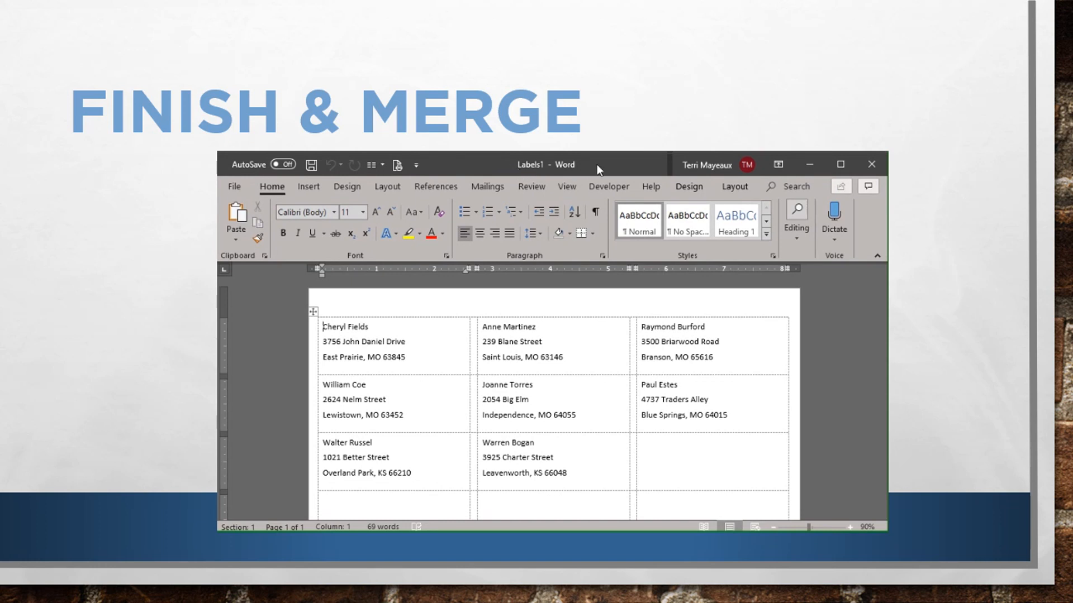